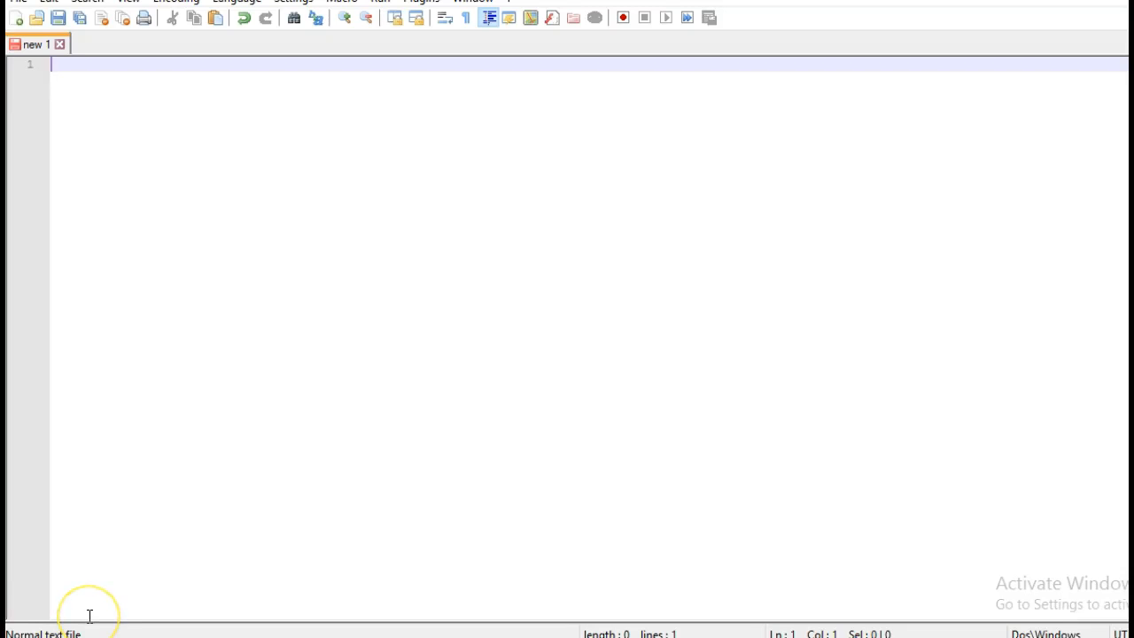
mouse_move(165, 517)
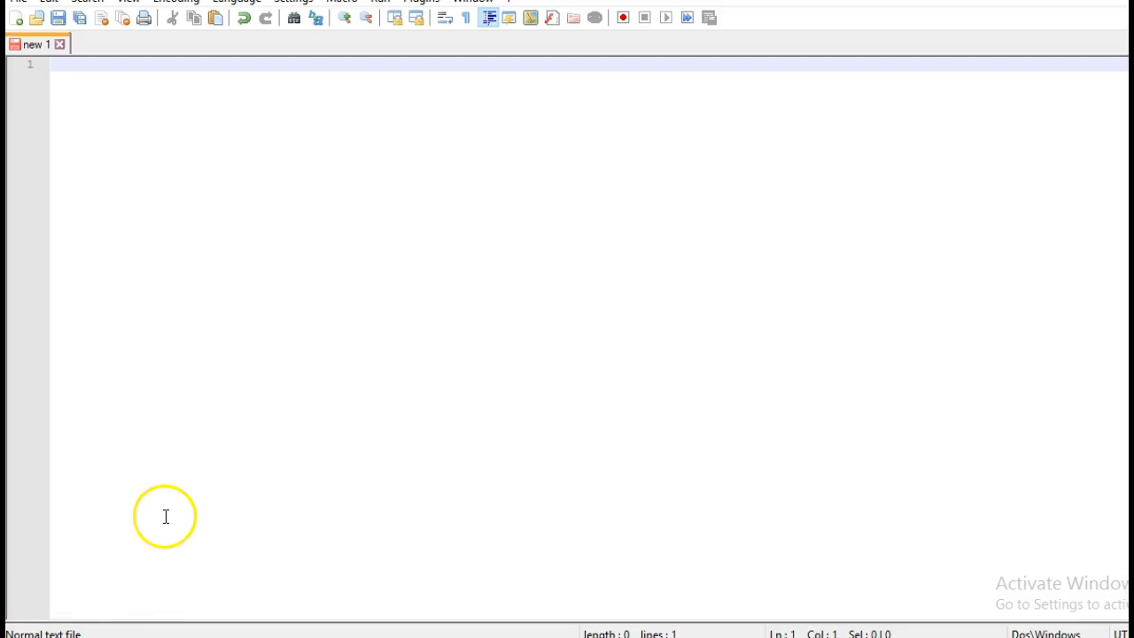
Type 'Spring Boot + Spring Batch' in the note, then bring up javainuse.com in Chrome
text(Spring Boot + Spring Batch)
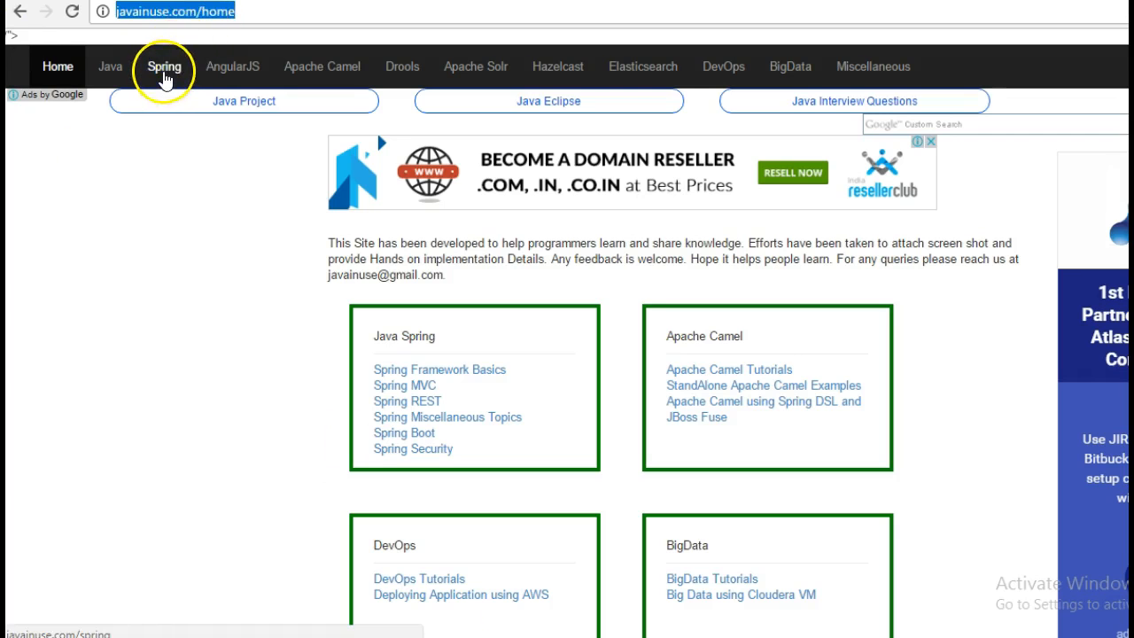
Open the Spring Boot Batch Simple example and highlight the 'work 24/7' and chained-steps phrases
click(162, 66)
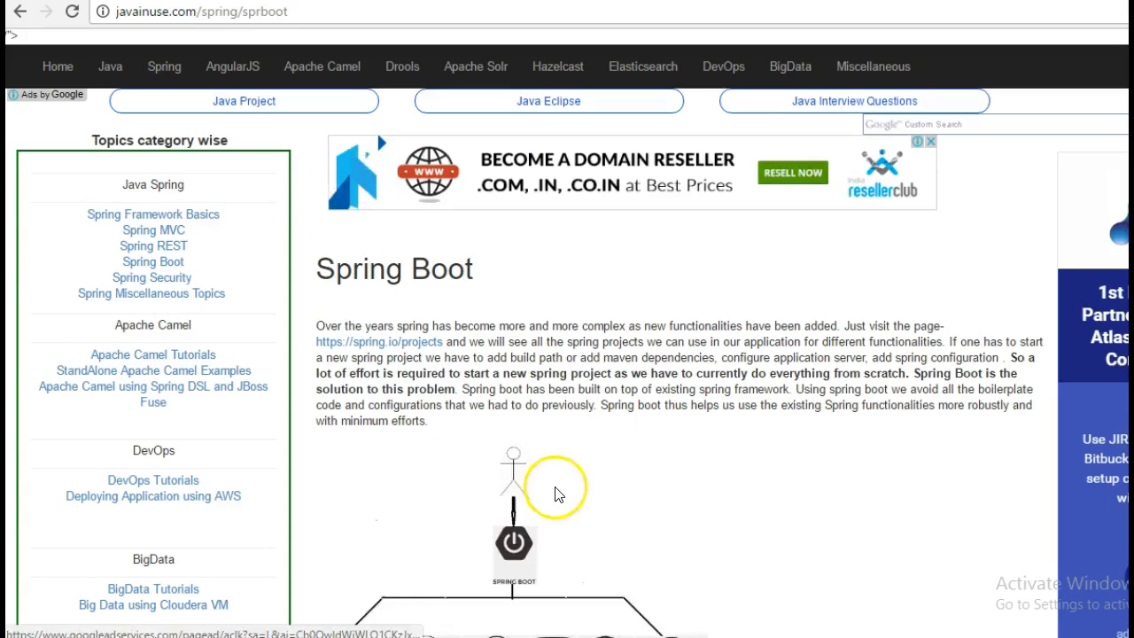
scroll(down, 3)
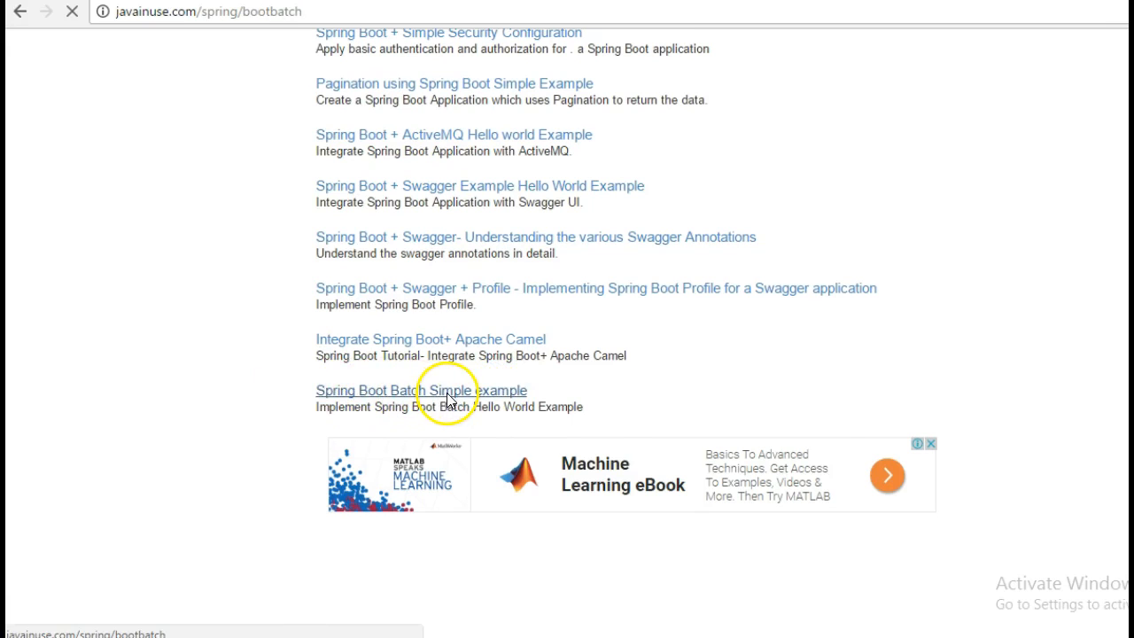
click(420, 391)
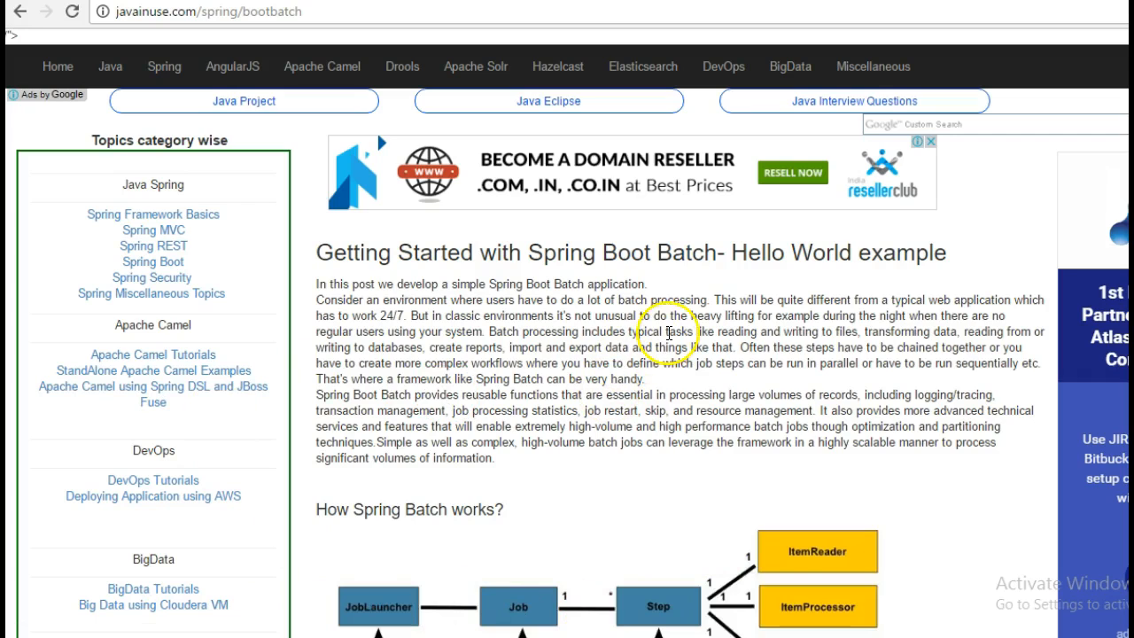
mouse_move(872, 337)
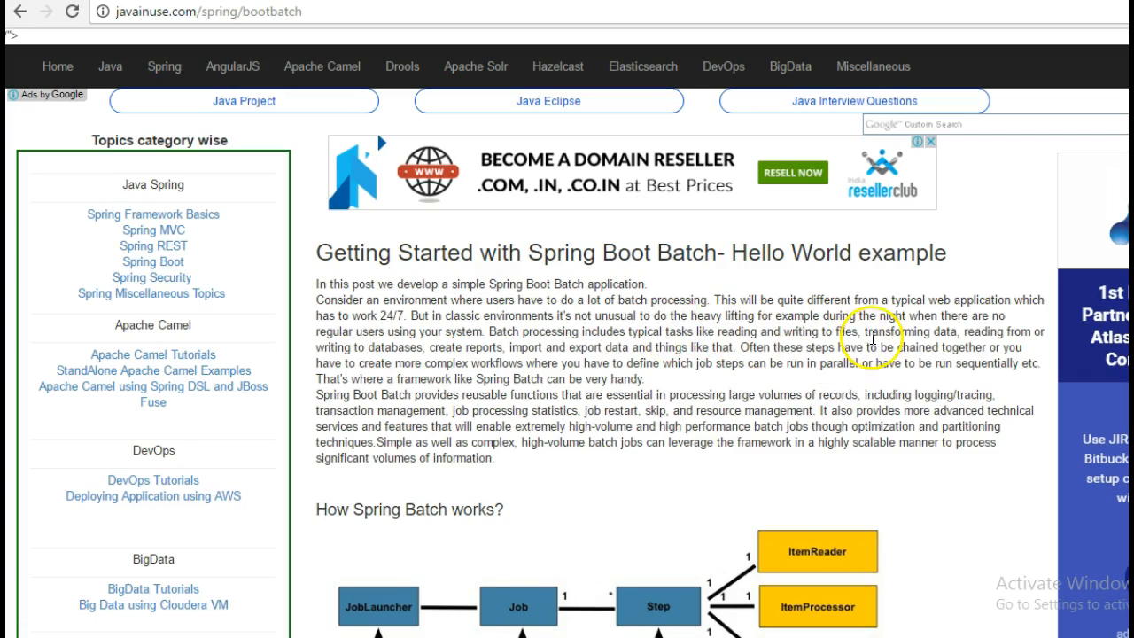
mouse_move(360, 333)
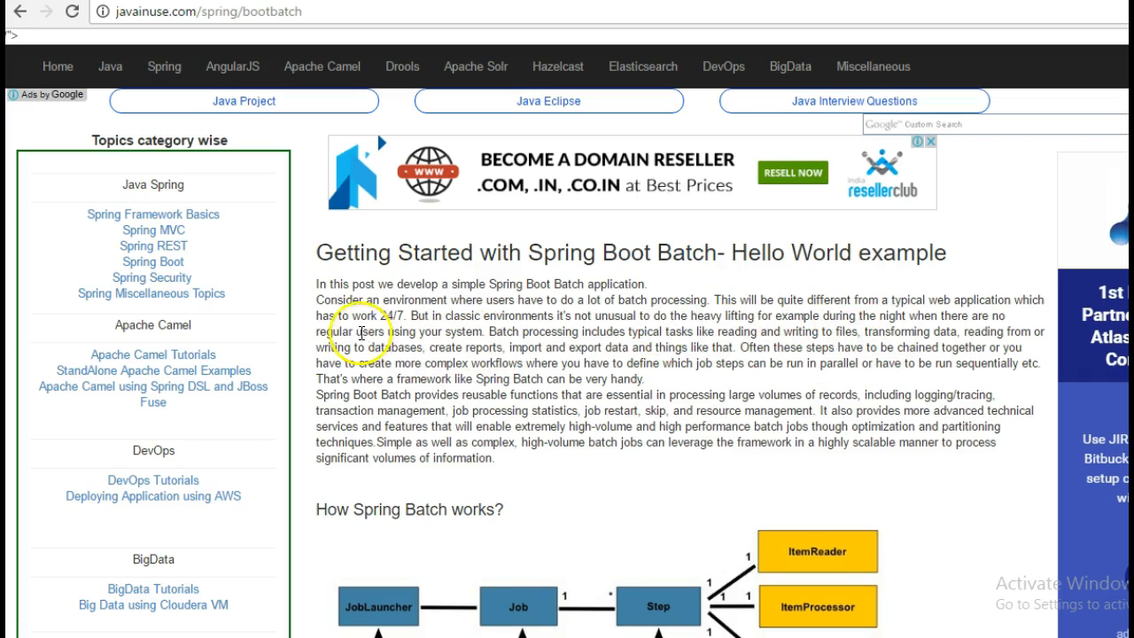
drag(338, 314, 401, 315)
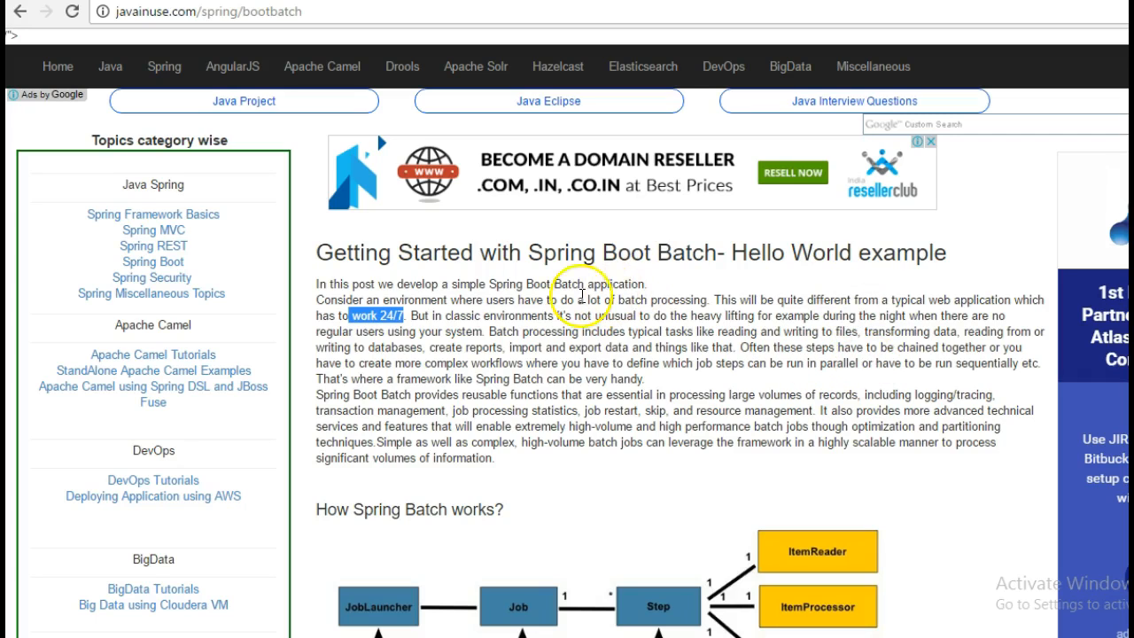
mouse_move(769, 352)
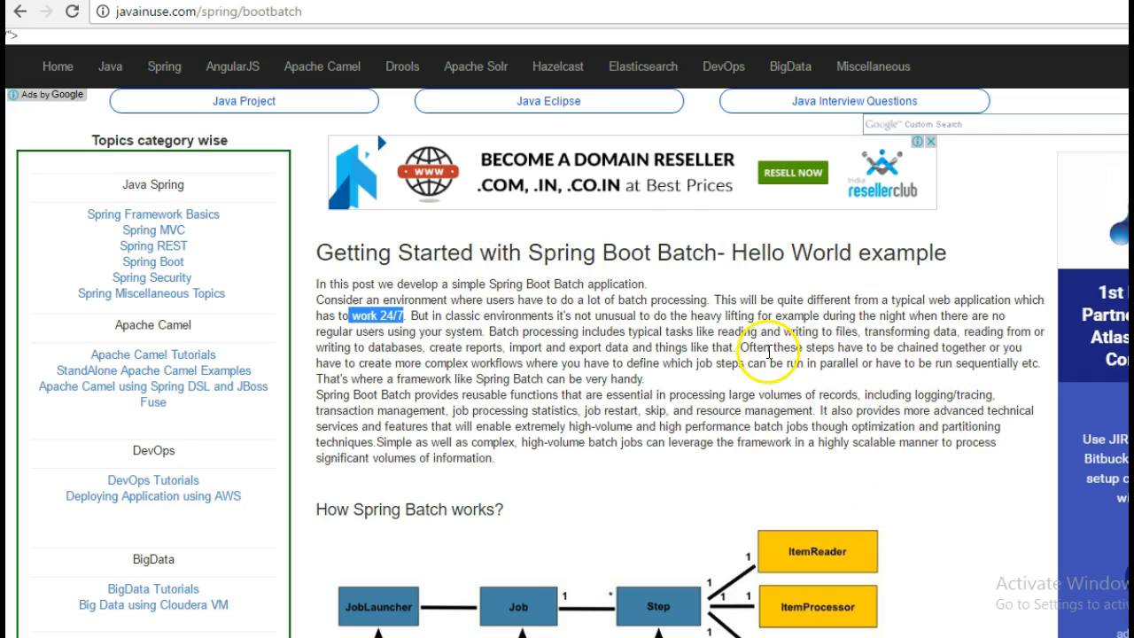
drag(772, 346, 979, 346)
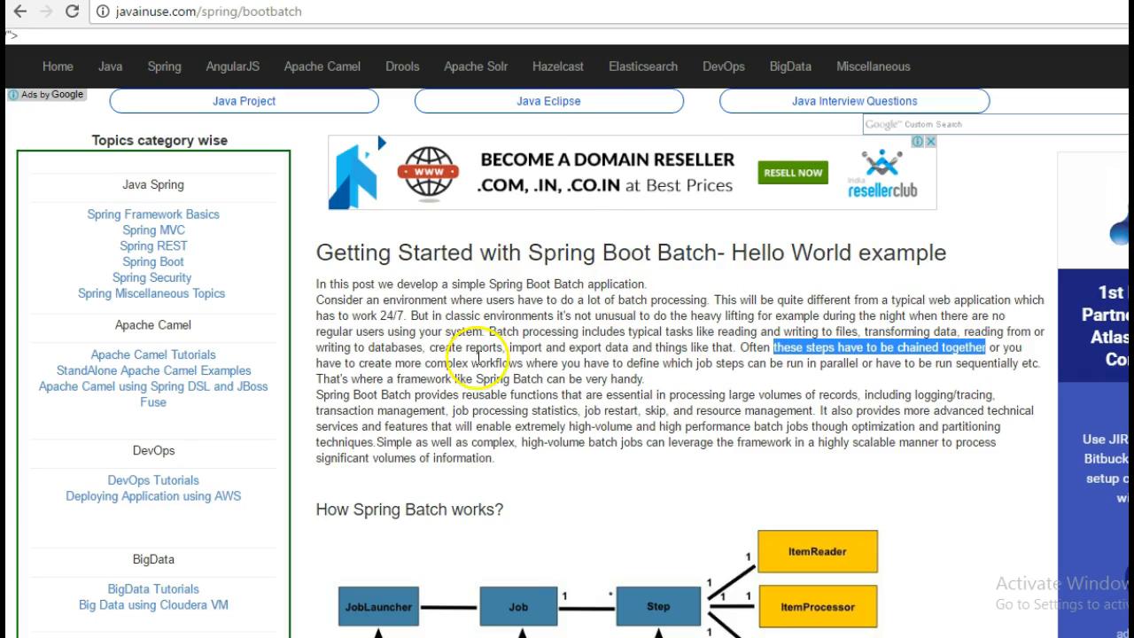
scroll(down, 3)
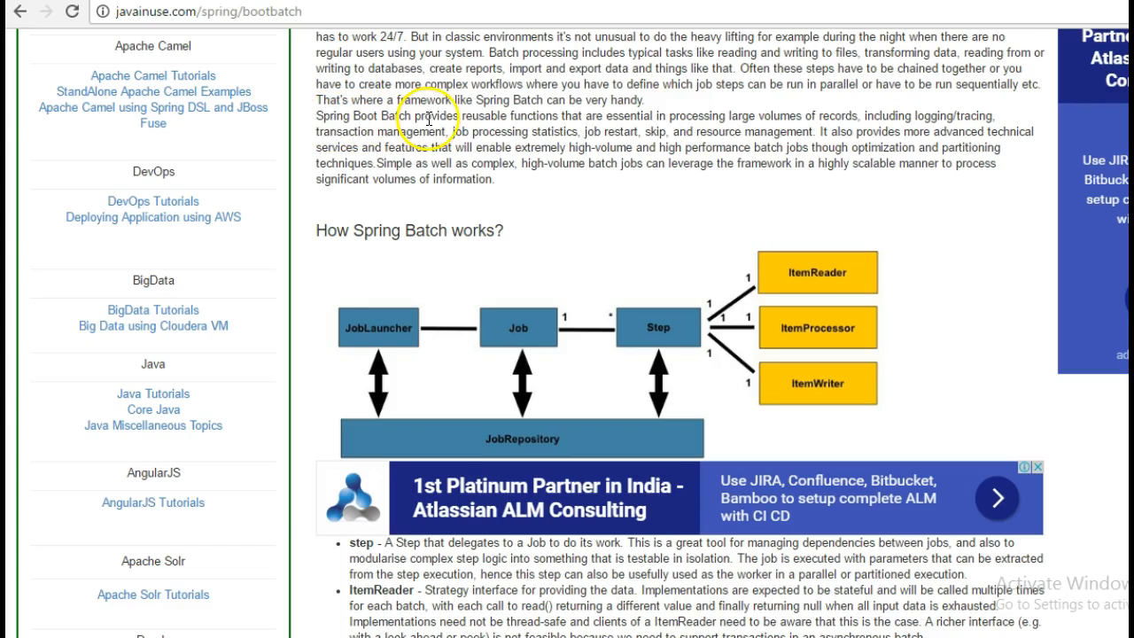
mouse_move(554, 120)
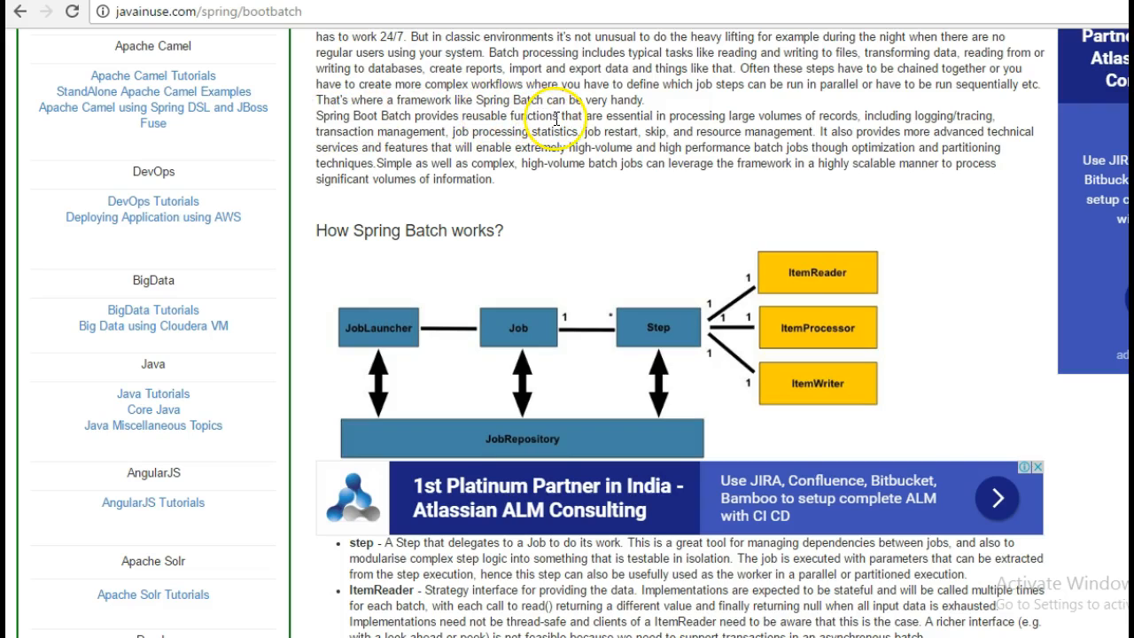
mouse_move(827, 116)
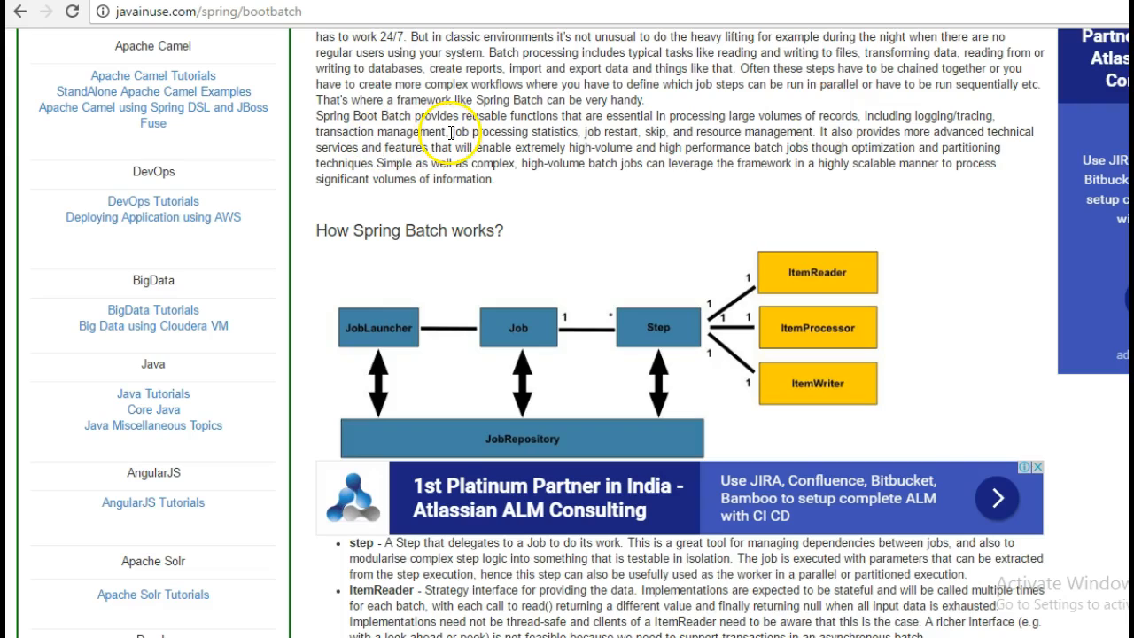
mouse_move(492, 131)
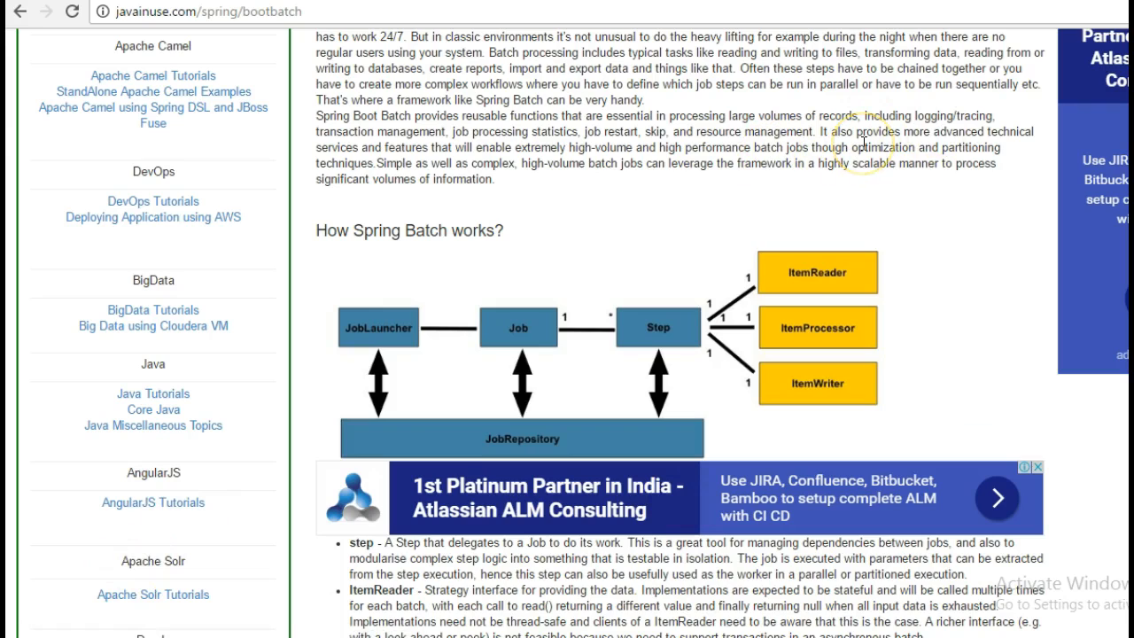
mouse_move(779, 81)
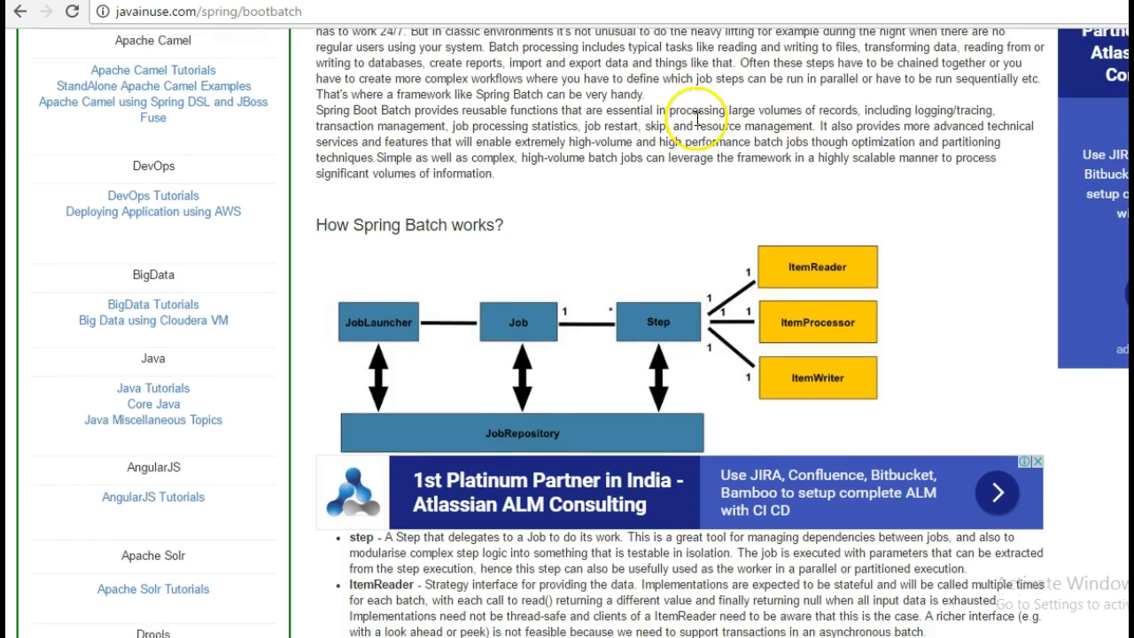
scroll(down, 3)
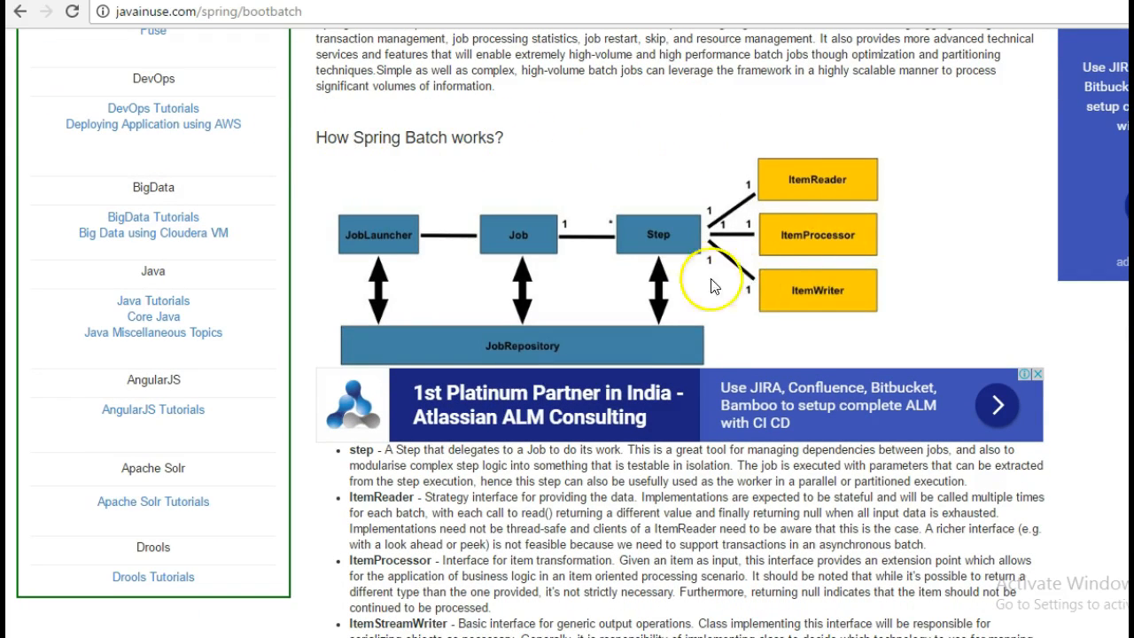
mouse_move(518, 221)
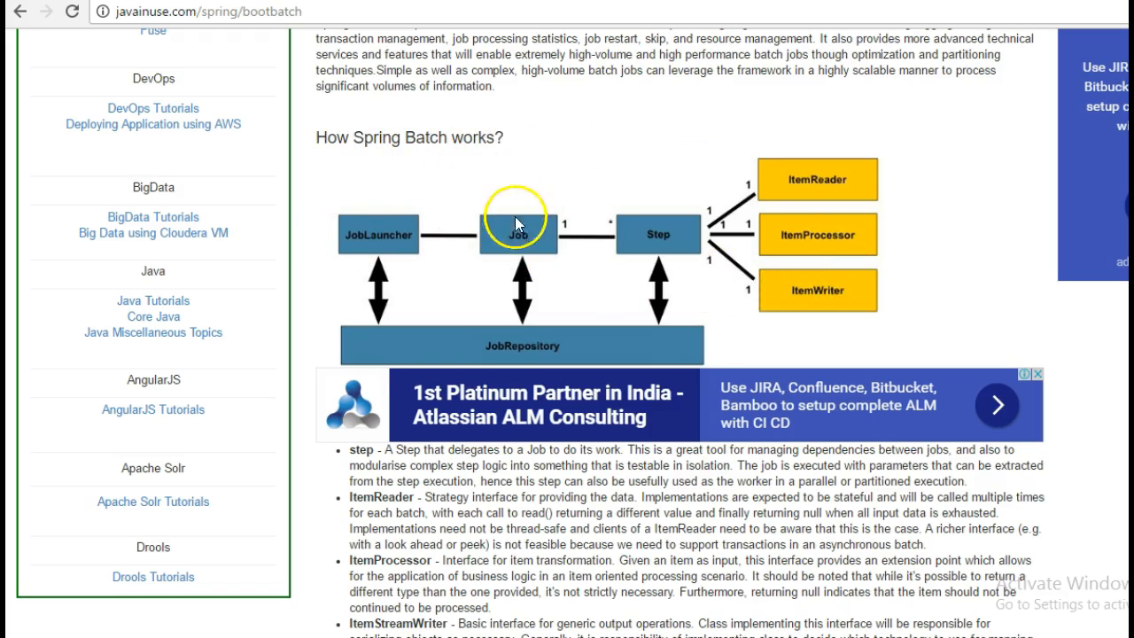
mouse_move(518, 252)
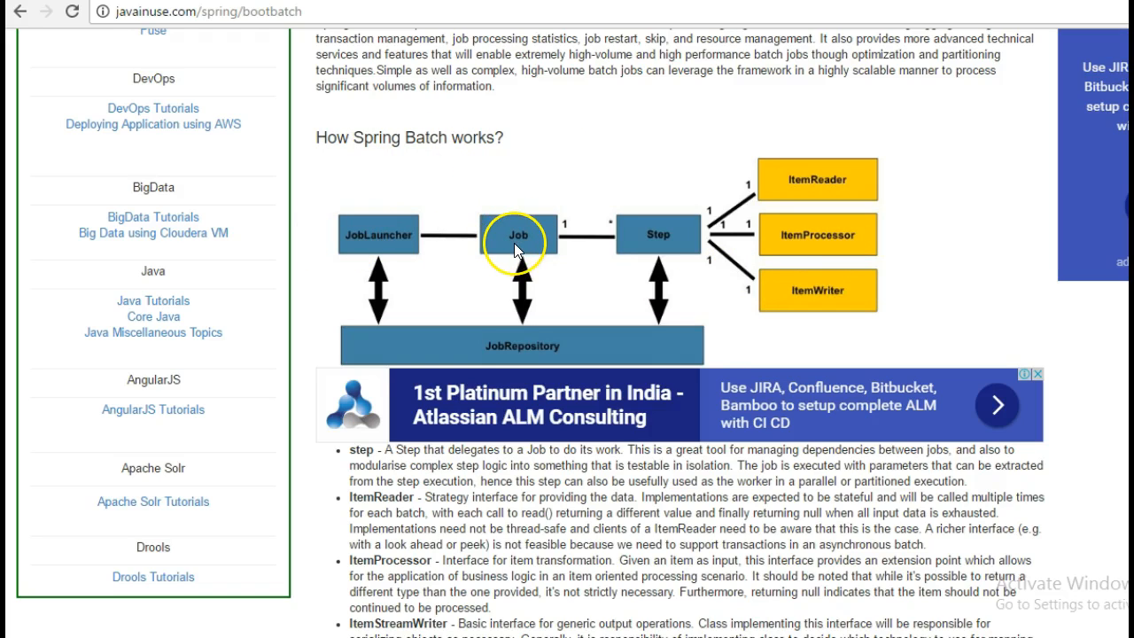
mouse_move(697, 230)
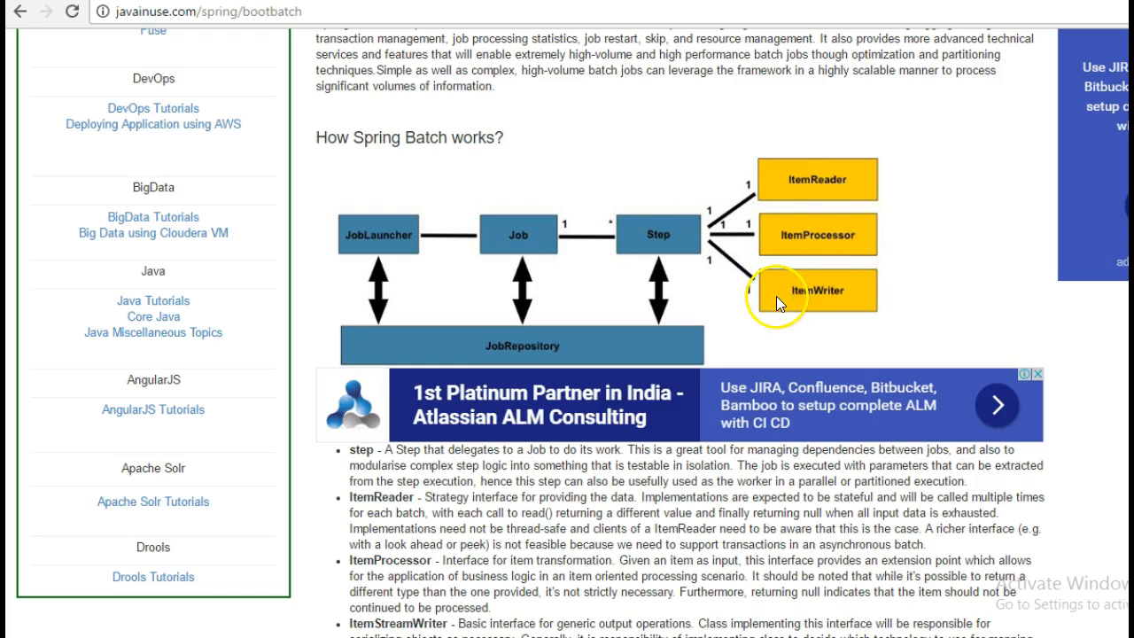
mouse_move(824, 189)
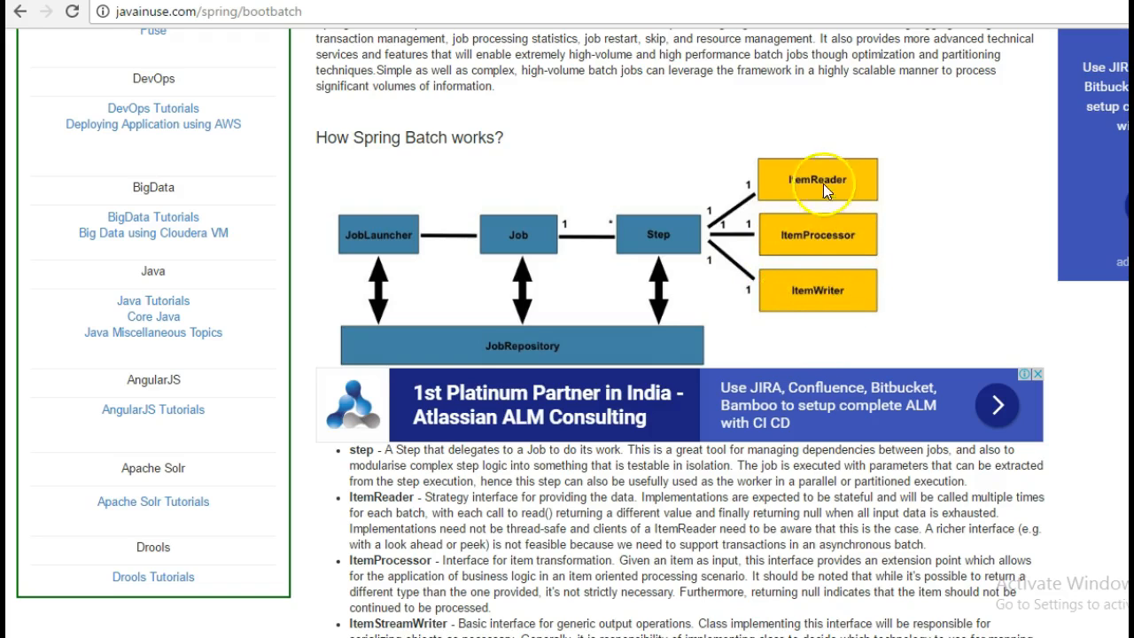
mouse_move(843, 159)
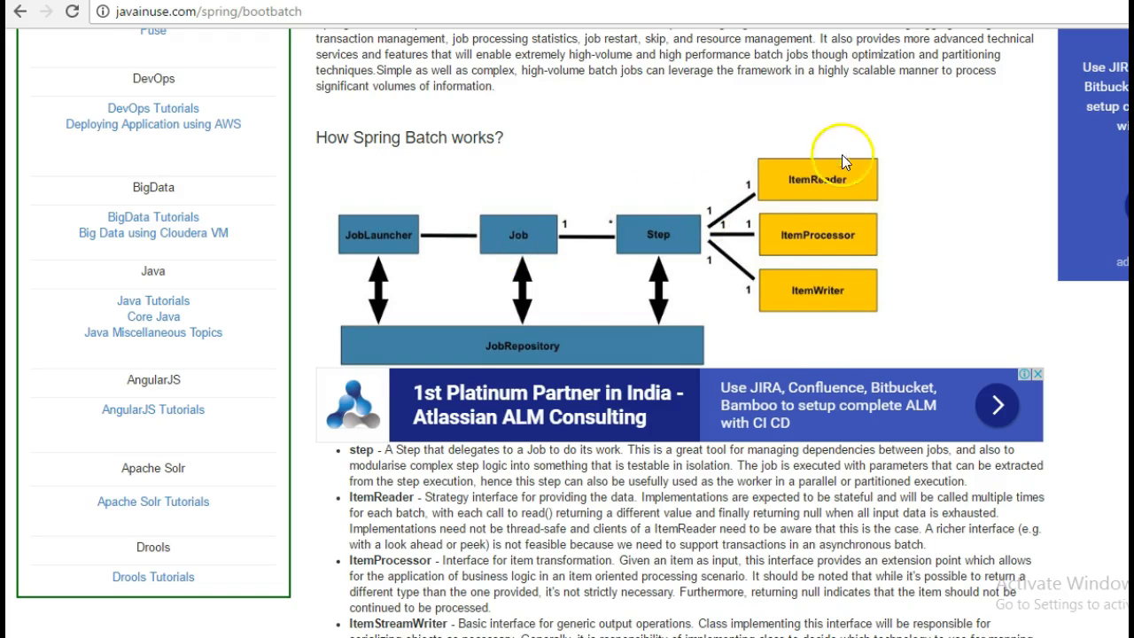
mouse_move(721, 109)
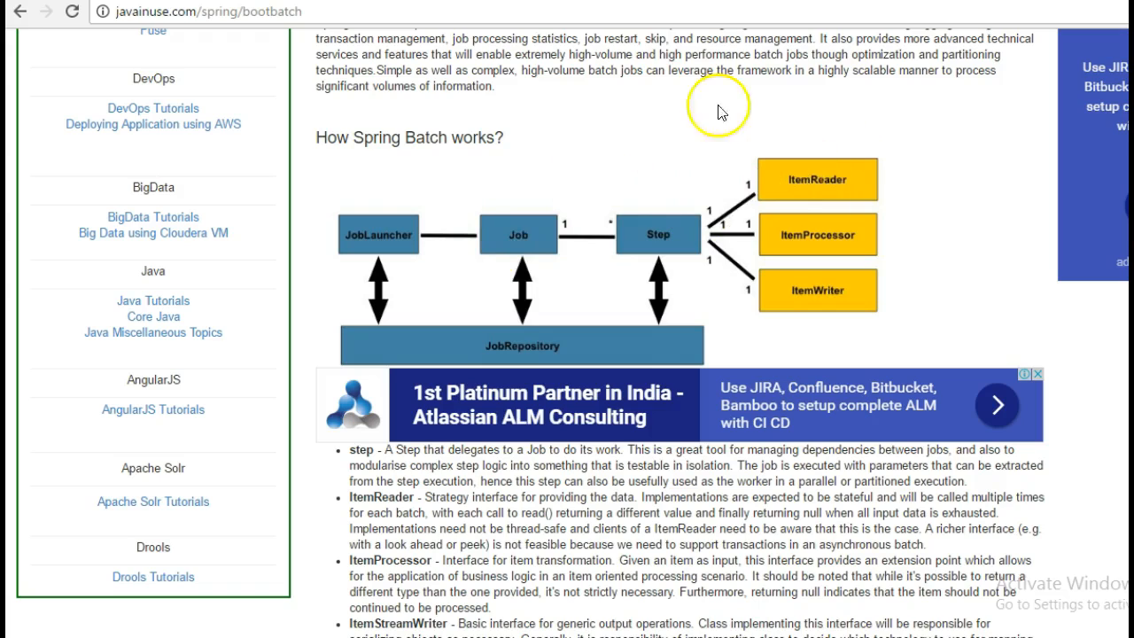
mouse_move(772, 239)
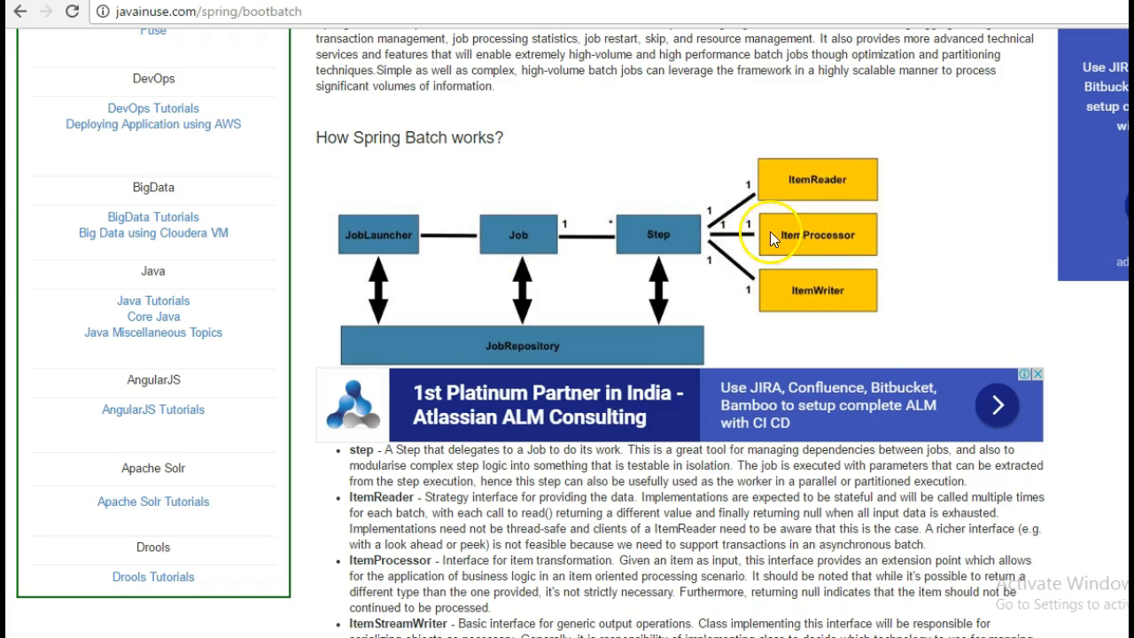
mouse_move(850, 259)
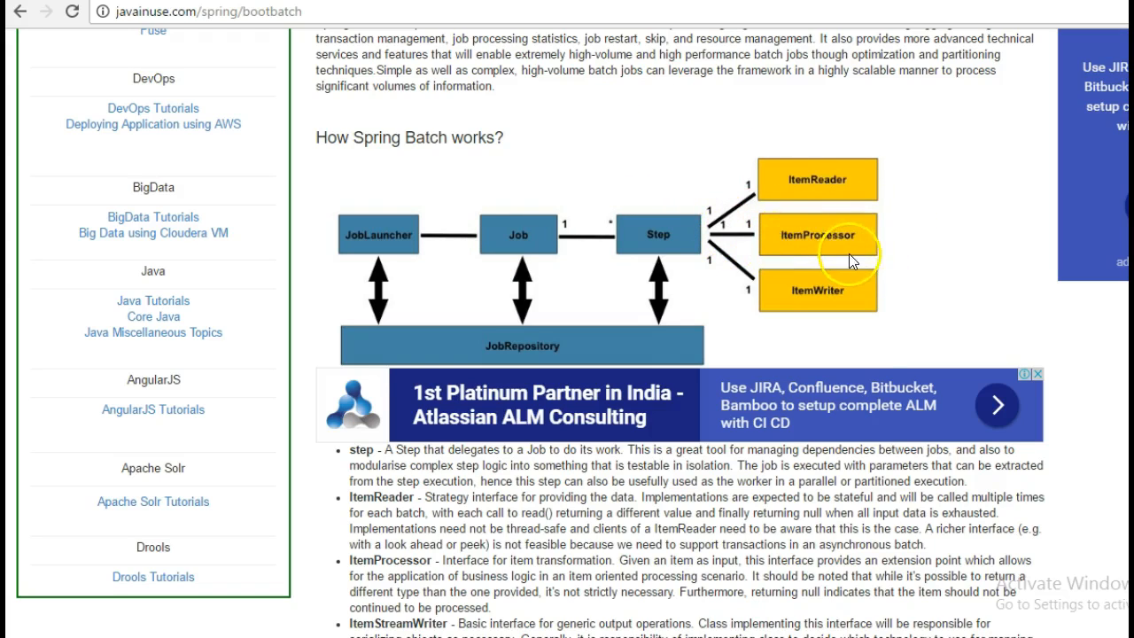
mouse_move(844, 290)
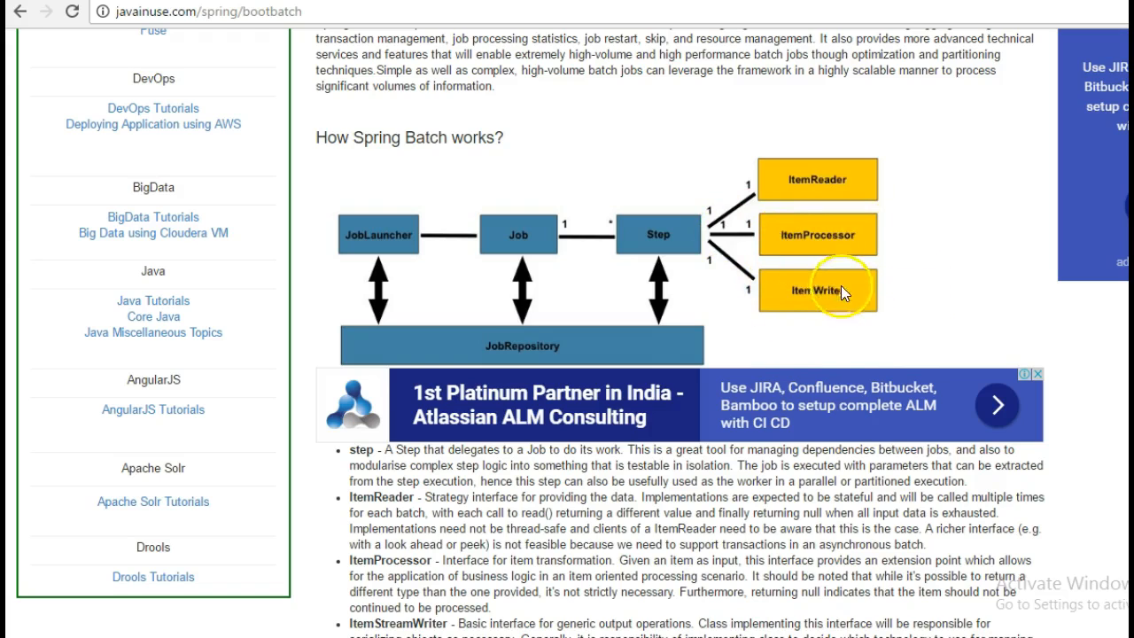
mouse_move(438, 242)
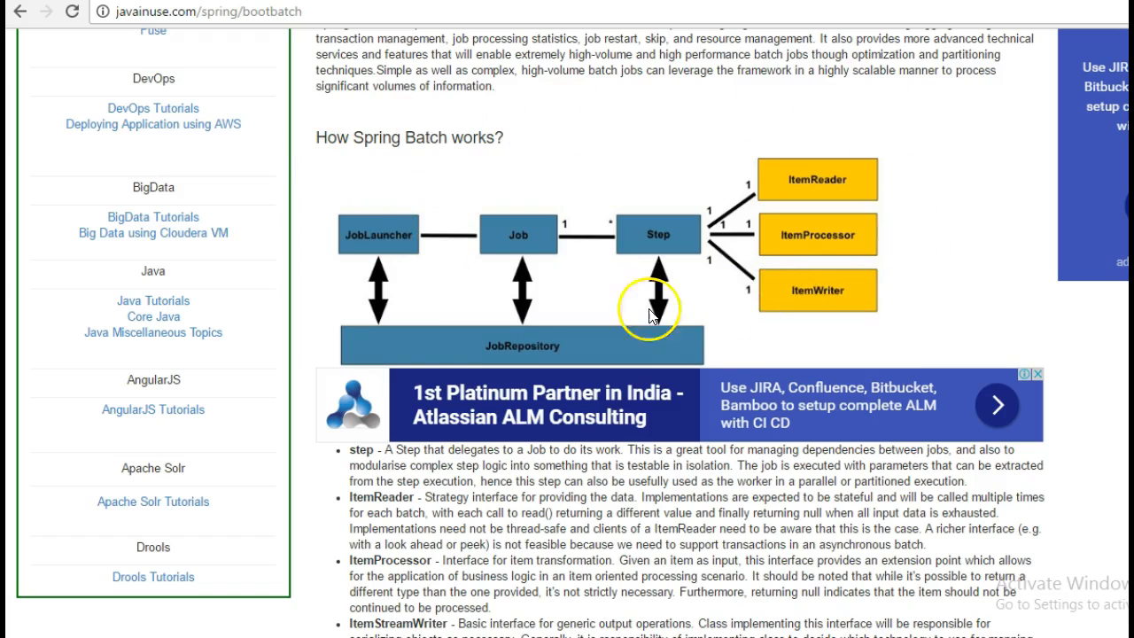
Scroll the tutorial to 'Lets Begin' with the project structure and pom.xml
scroll(down, 3)
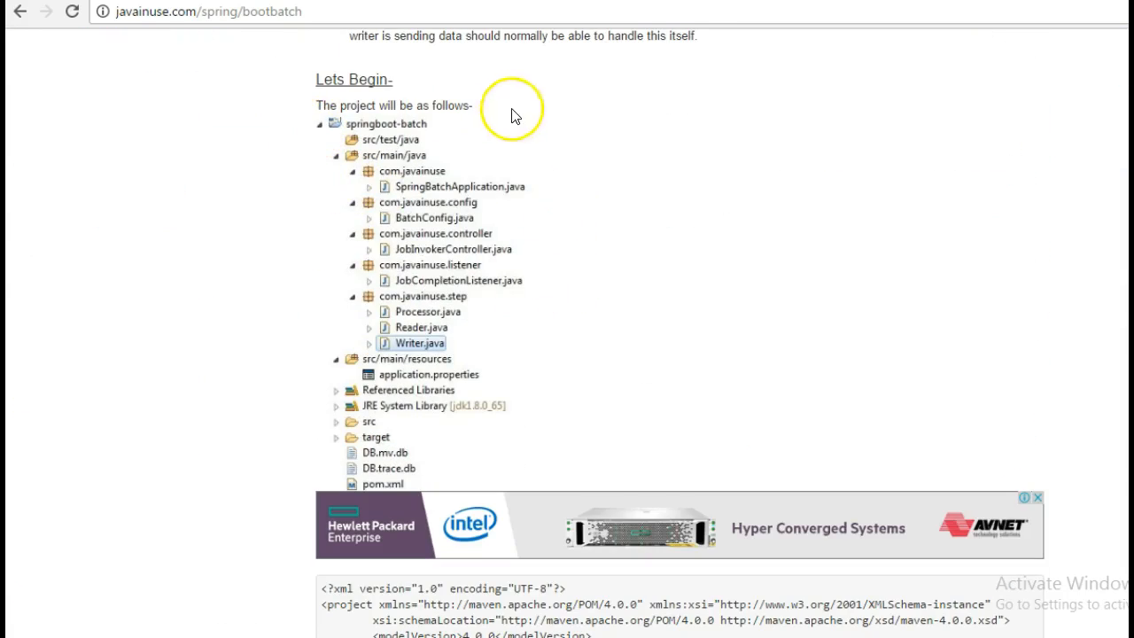
mouse_move(282, 98)
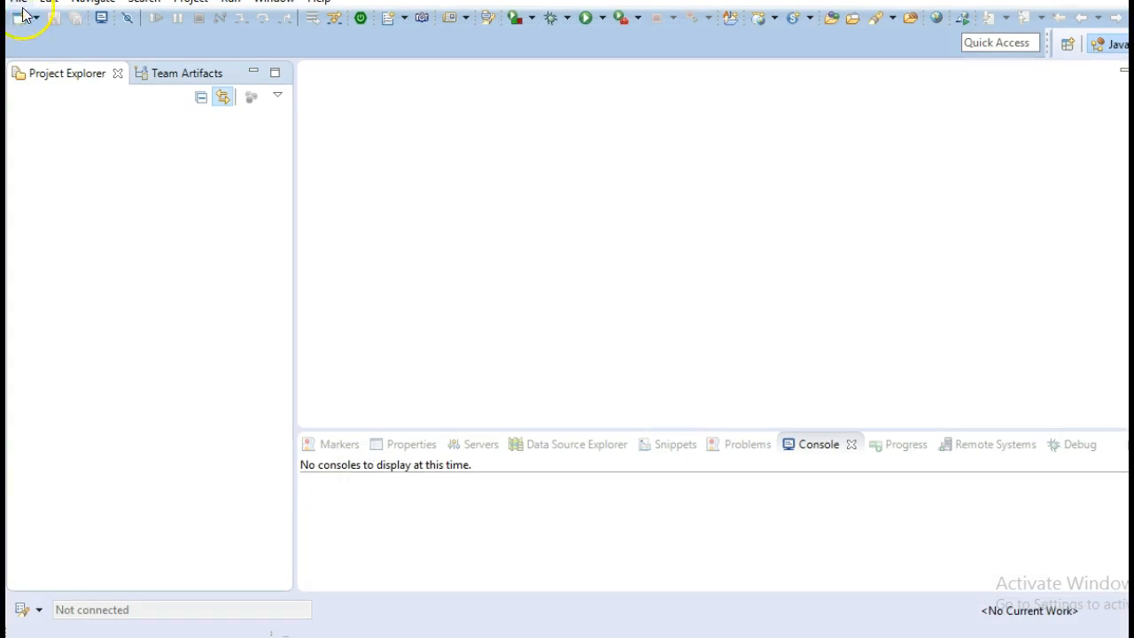
Create a simple Maven project with group id com.javainuse and artifact id springboot-batch
click(9, 2)
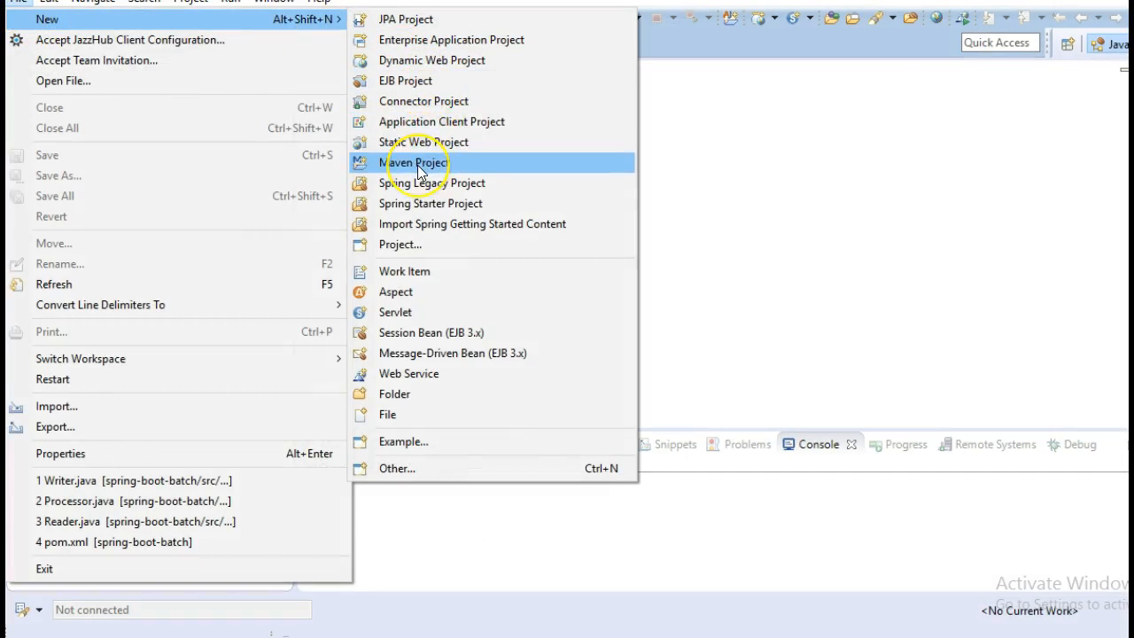
click(415, 162)
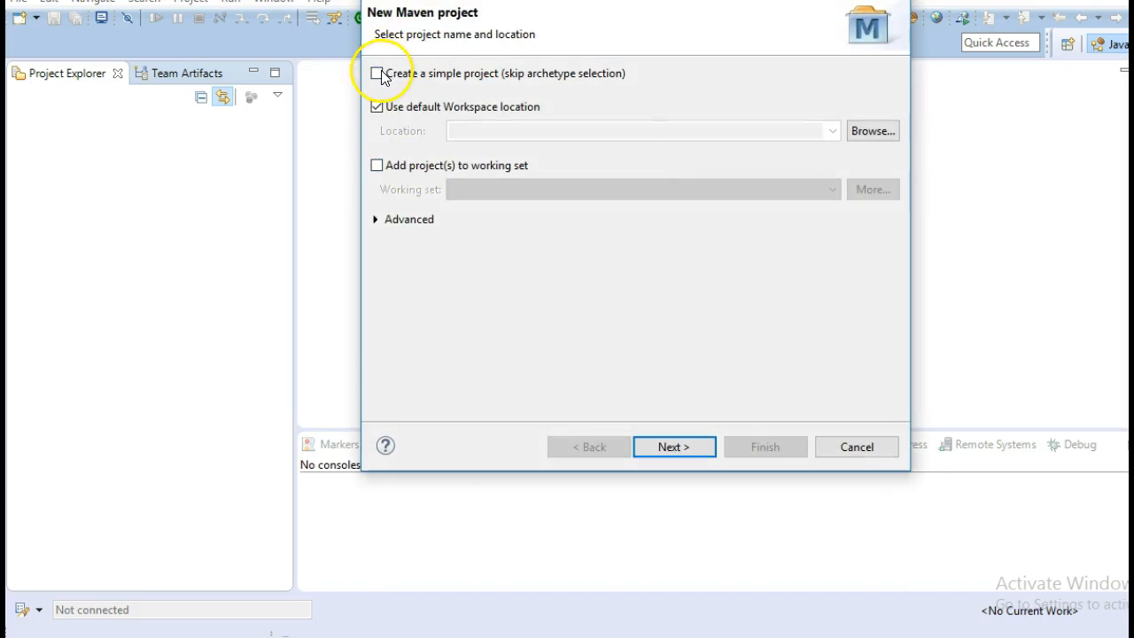
click(674, 447)
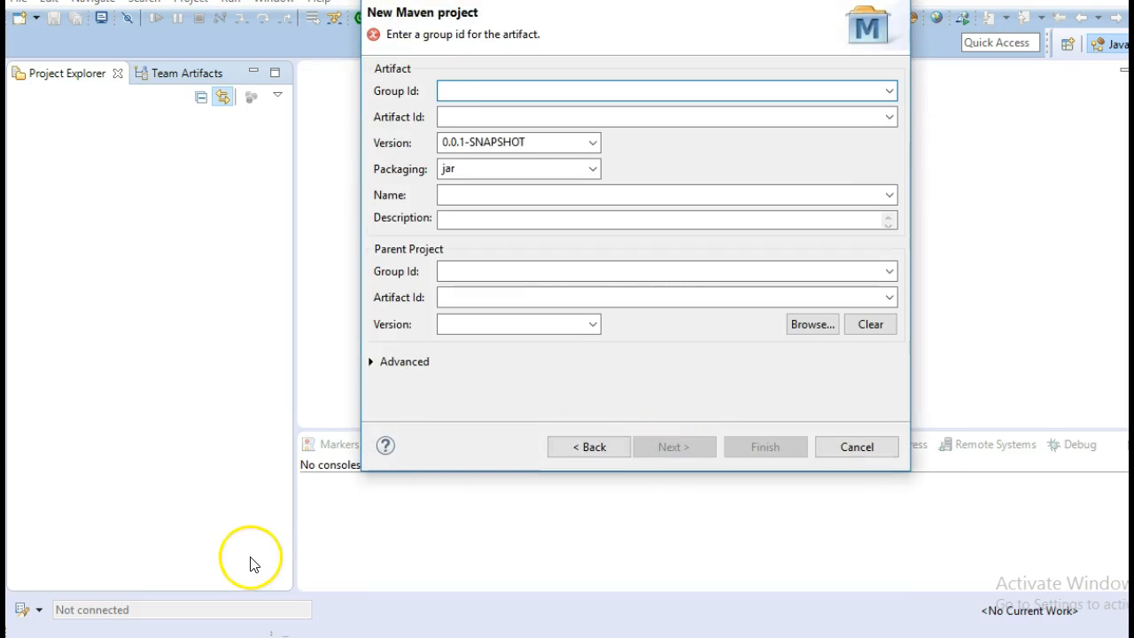
text(com.javainuse)
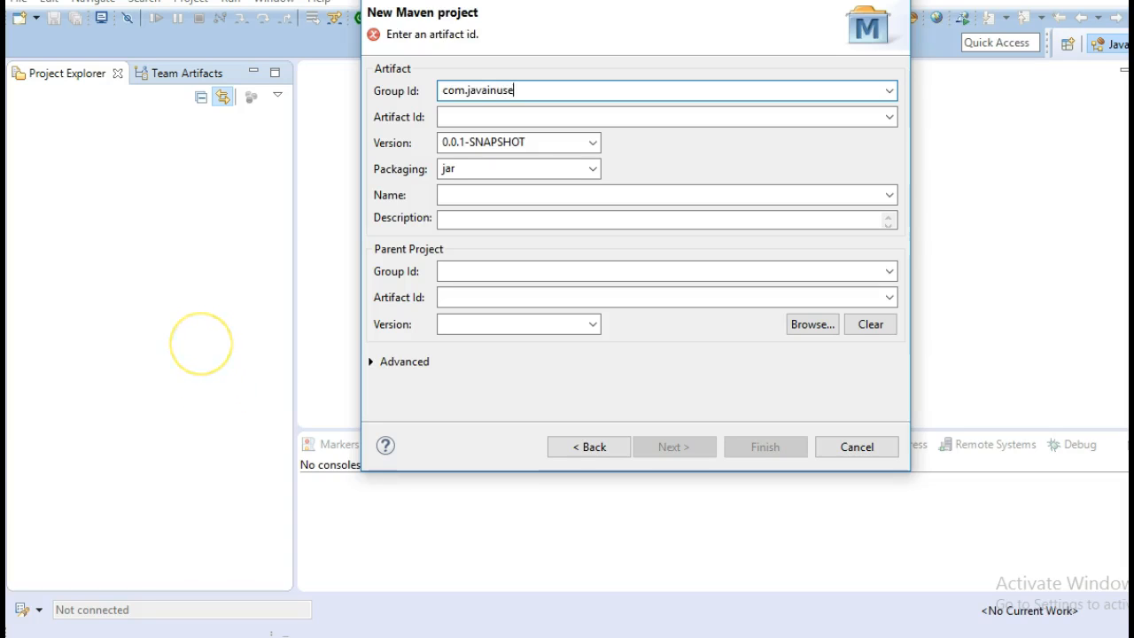
text(springboot-b)
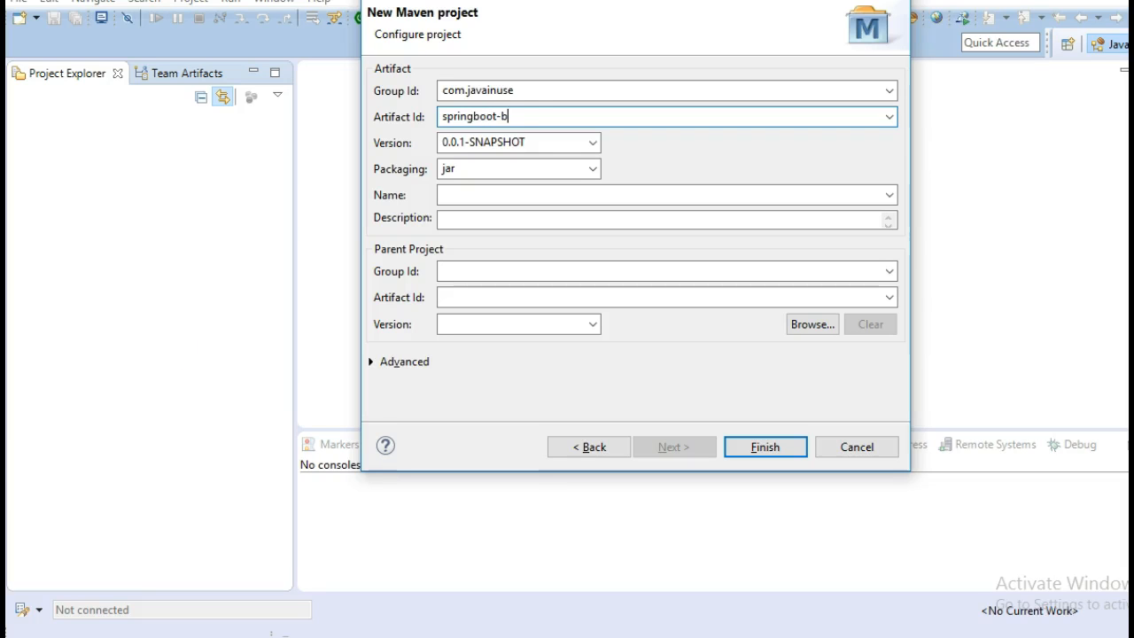
text(atch)
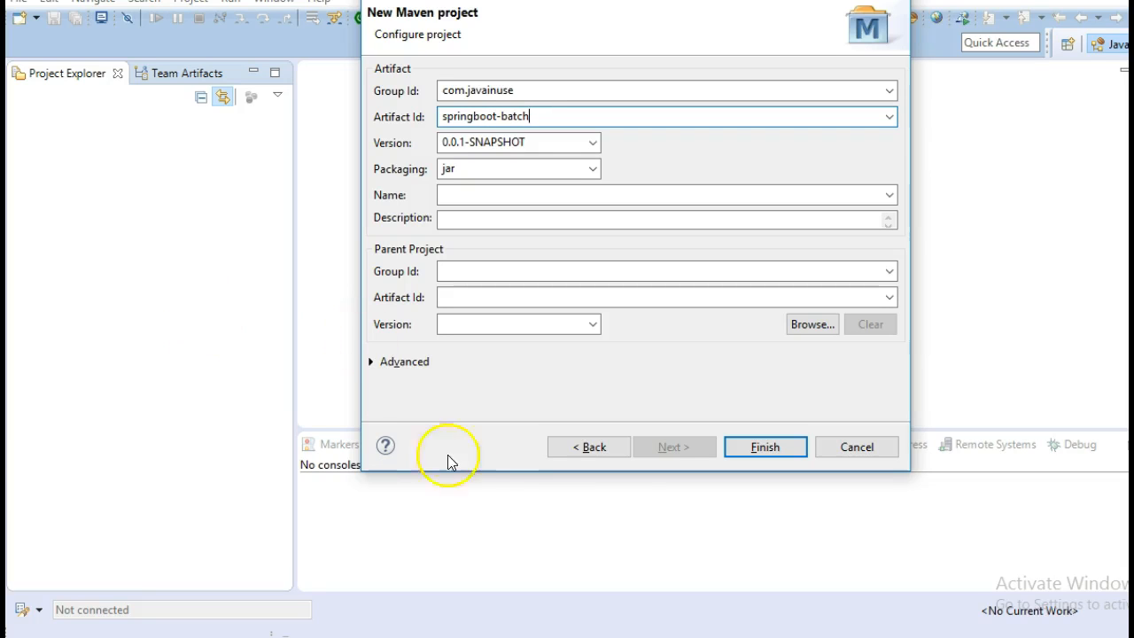
click(764, 447)
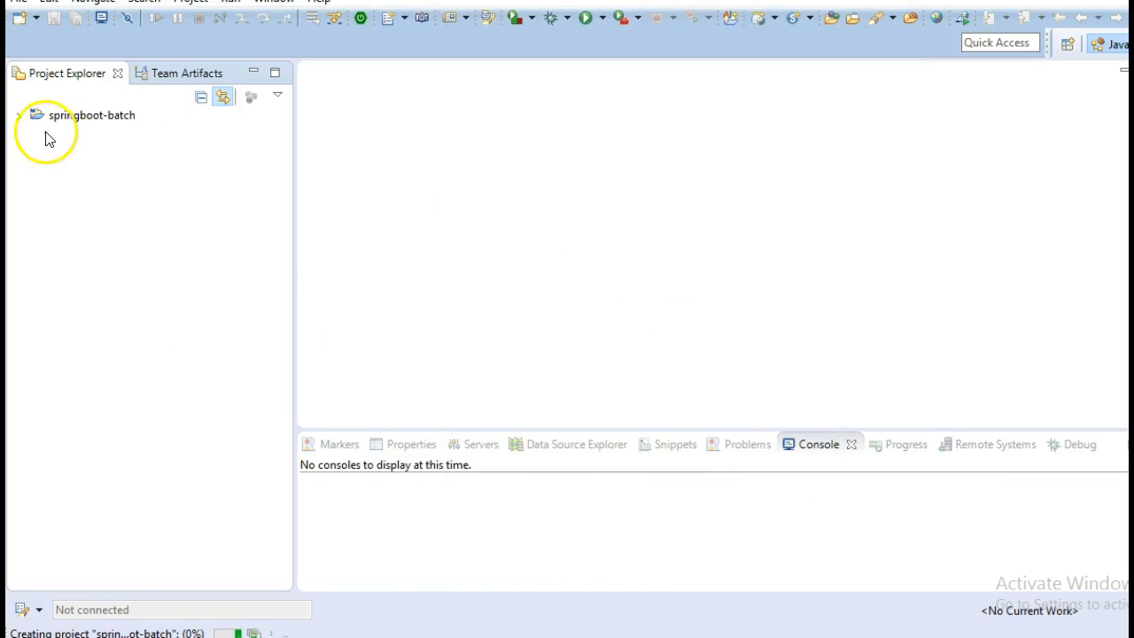
Expand springboot-batch and view its pom.xml in the raw XML source tab
click(15, 115)
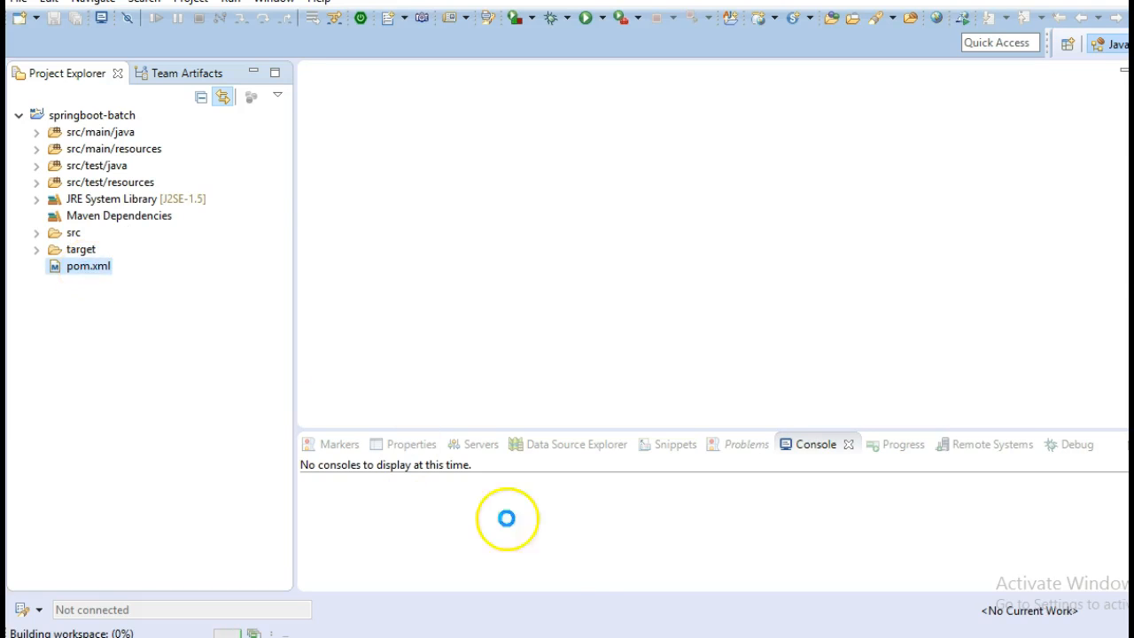
double_click(78, 265)
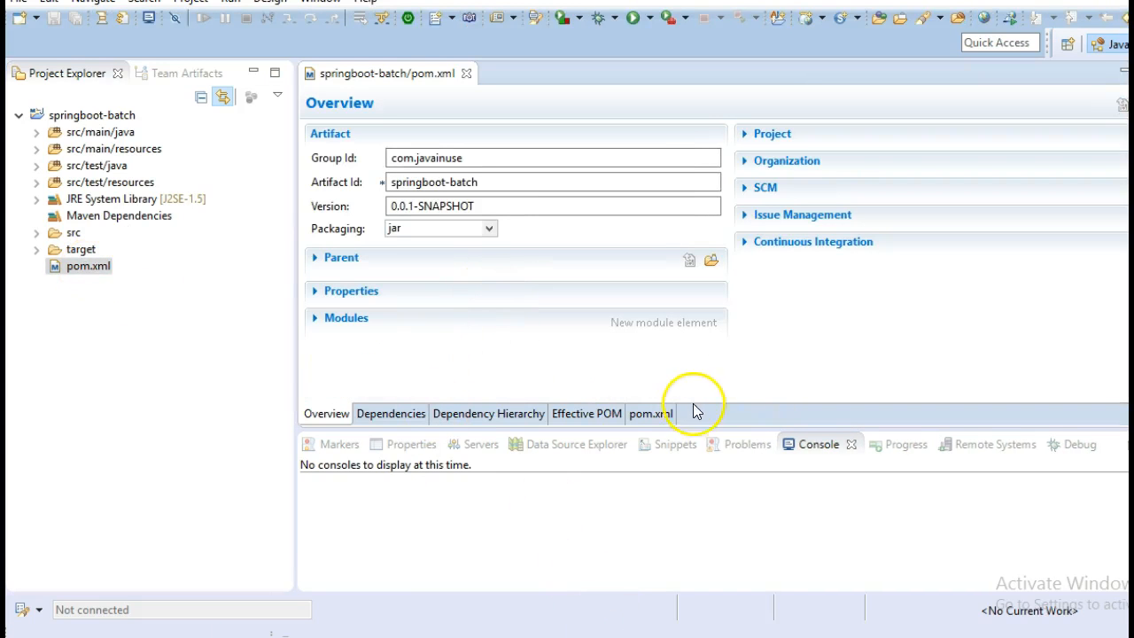
click(649, 412)
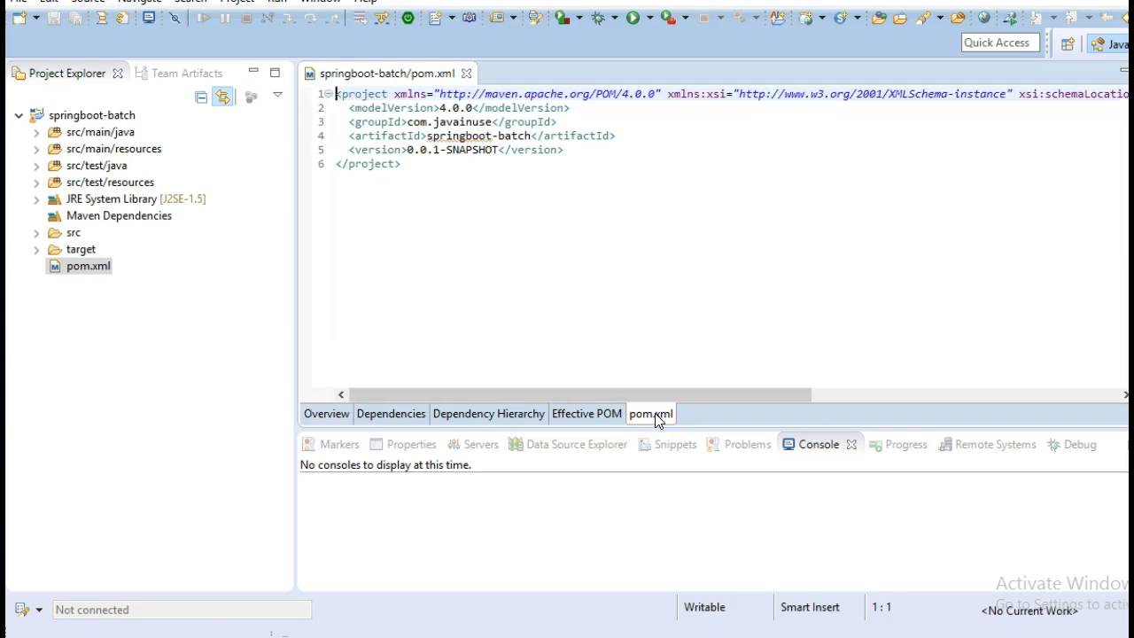
mouse_move(656, 421)
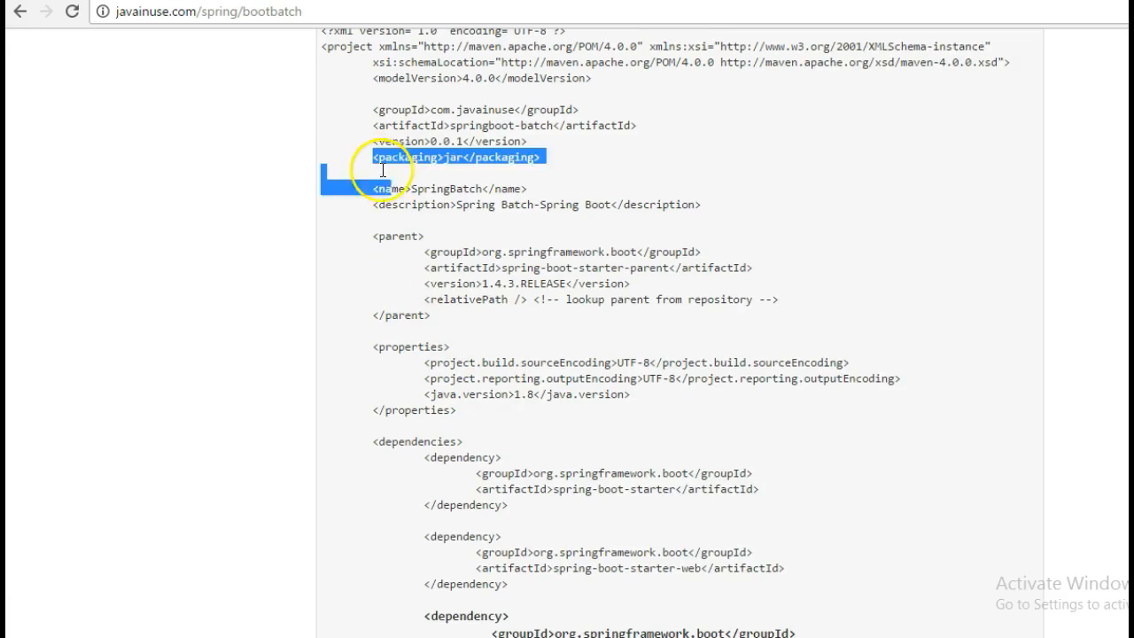
scroll(down, 3)
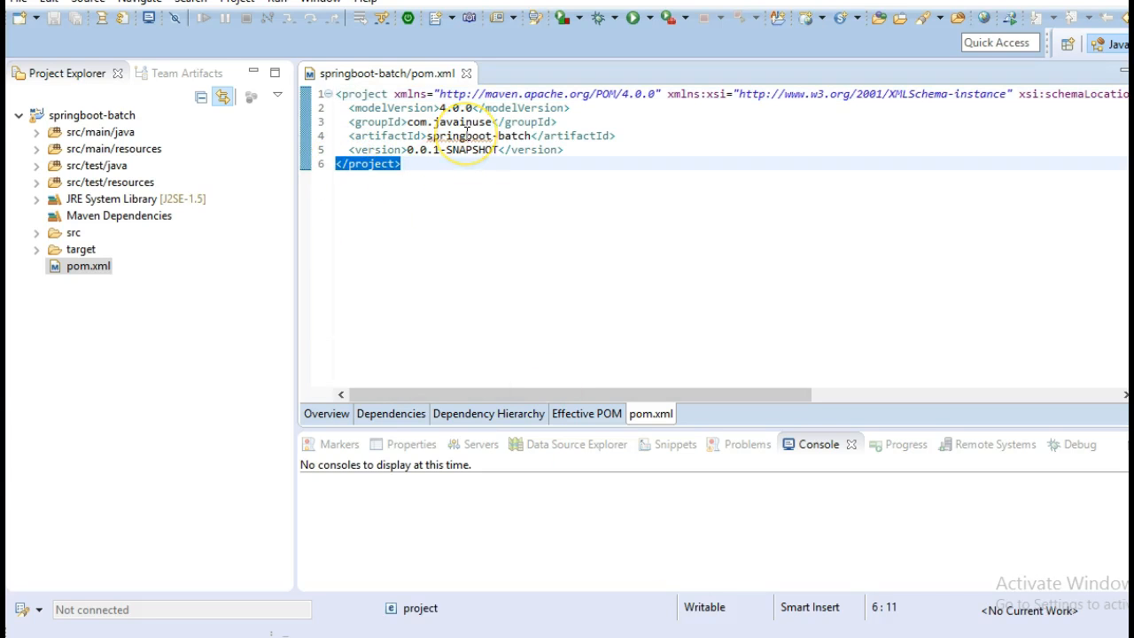
Highlight the spring-boot-starter-batch and devtools dependencies in the pasted pom.xml
scroll(down, 3)
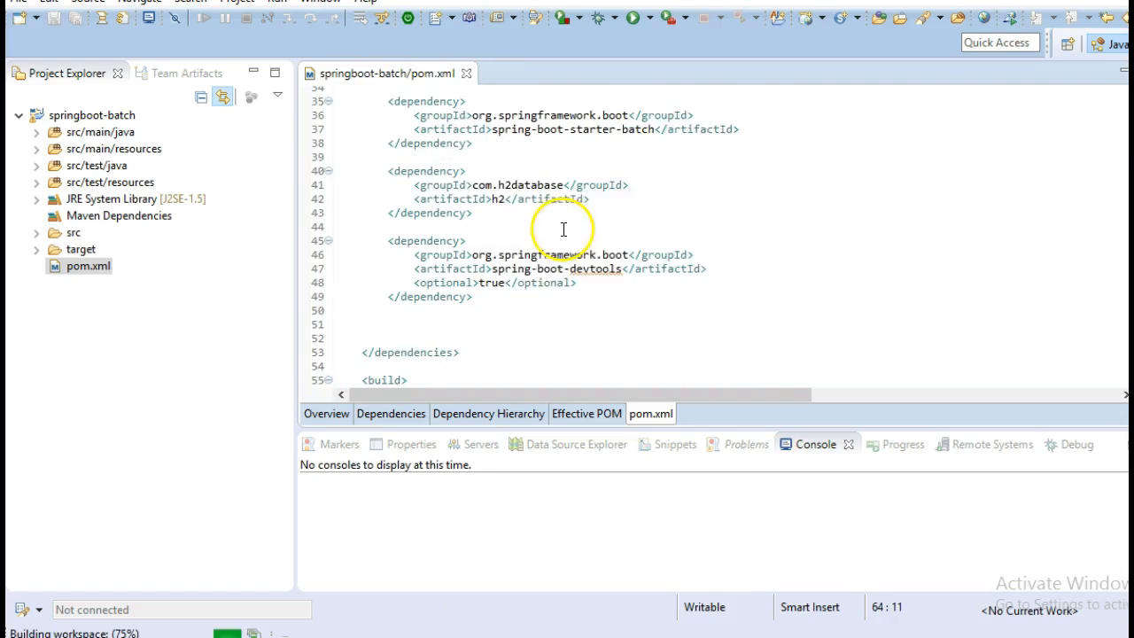
scroll(up, 3)
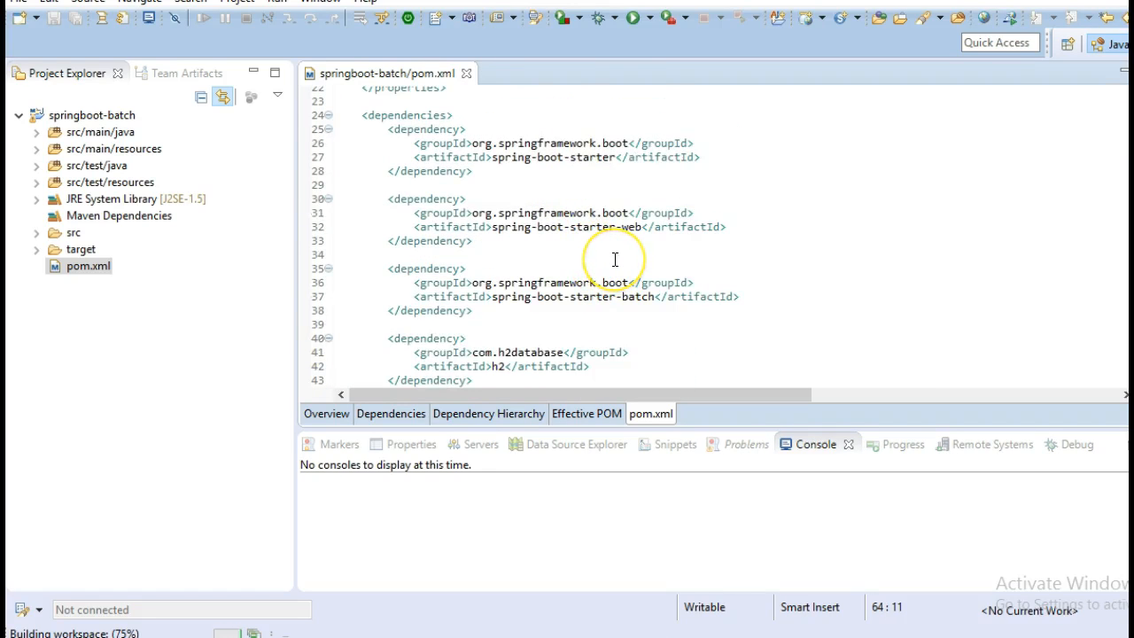
mouse_move(555, 227)
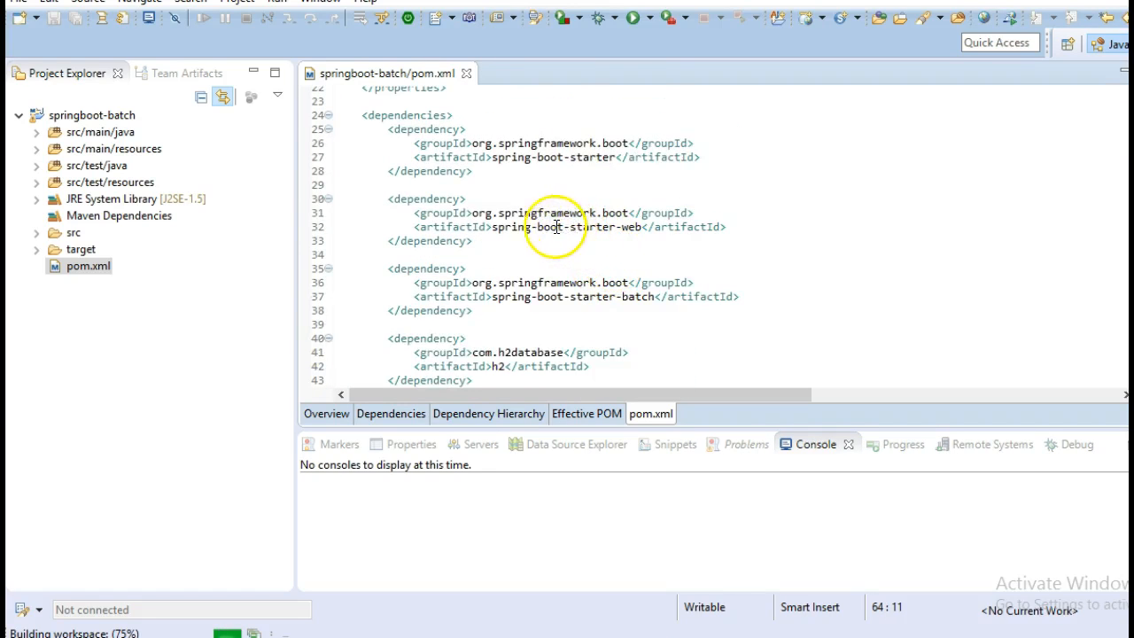
mouse_move(489, 225)
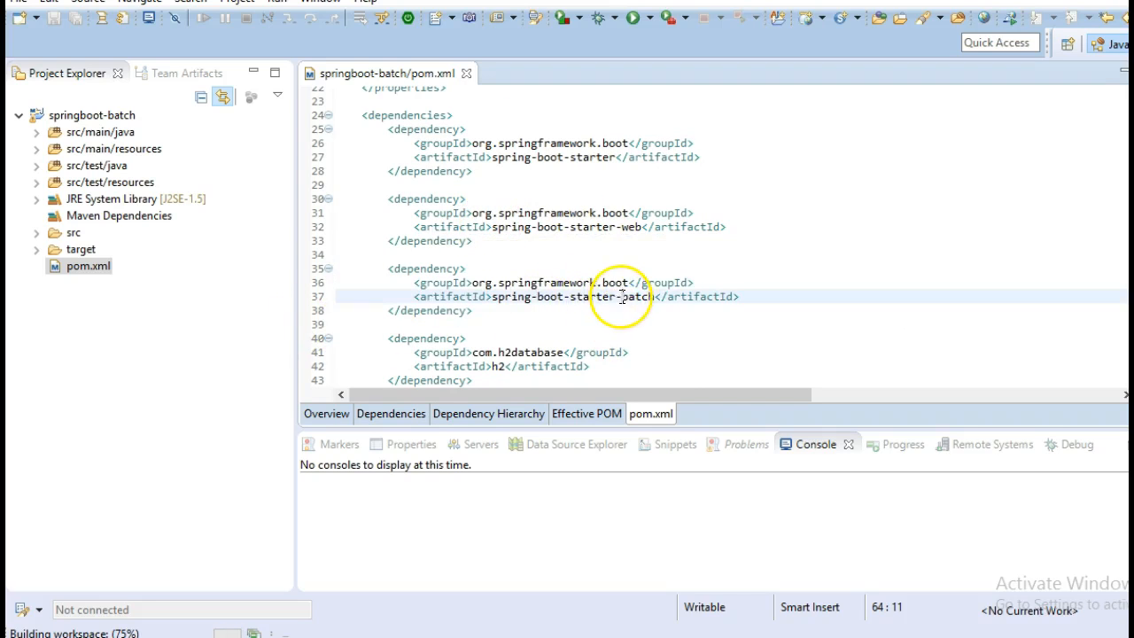
double_click(627, 296)
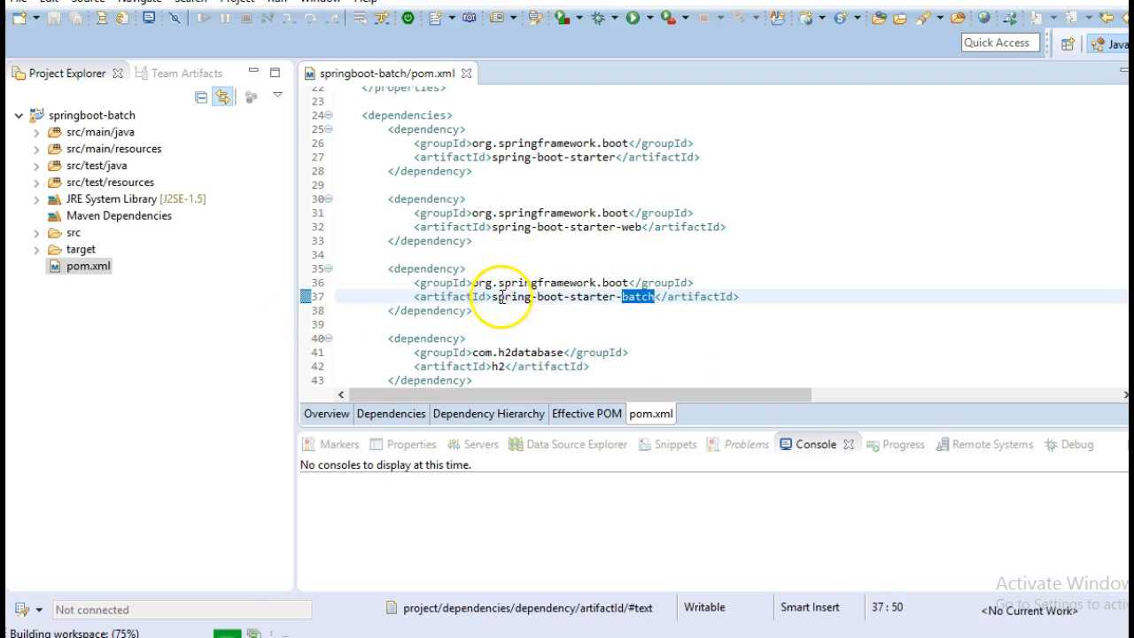
double_click(510, 296)
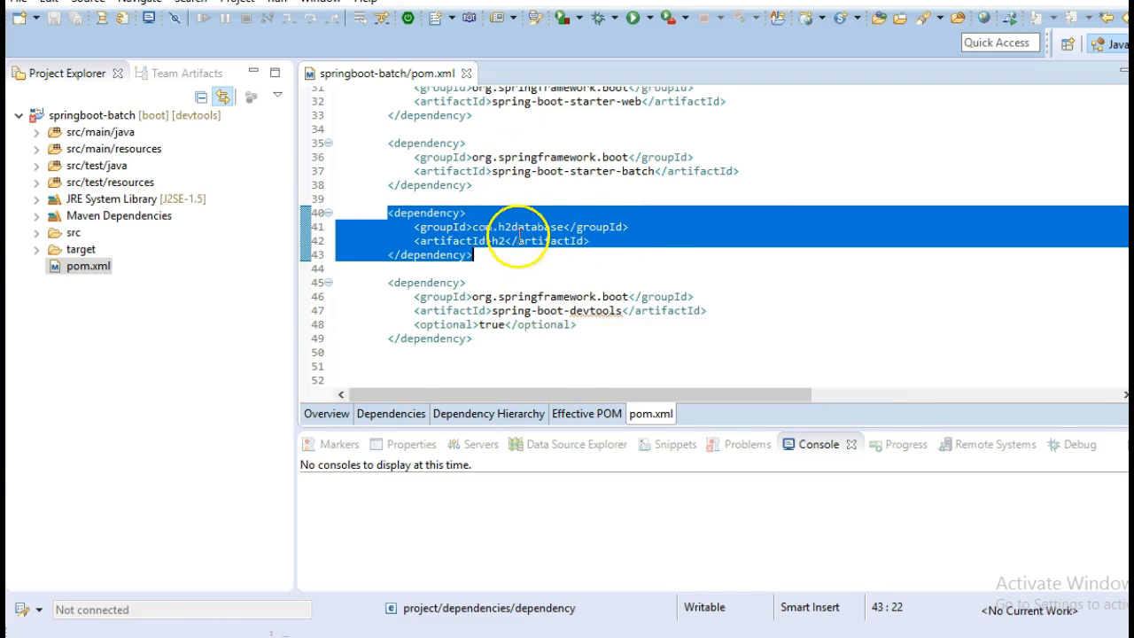
mouse_move(478, 310)
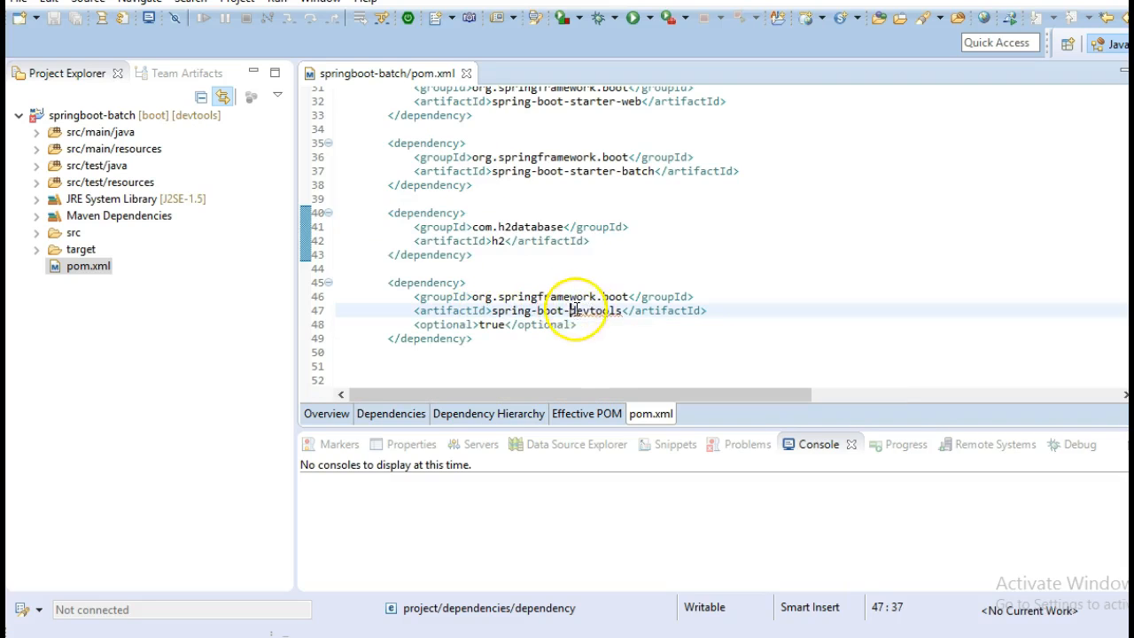
double_click(599, 310)
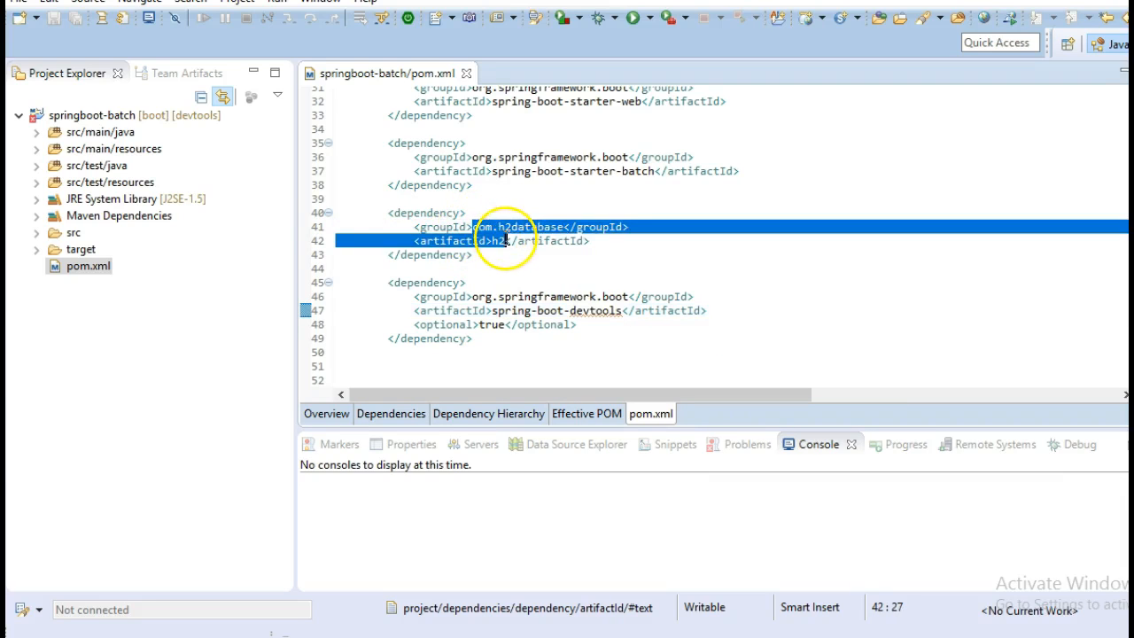
scroll(down, 3)
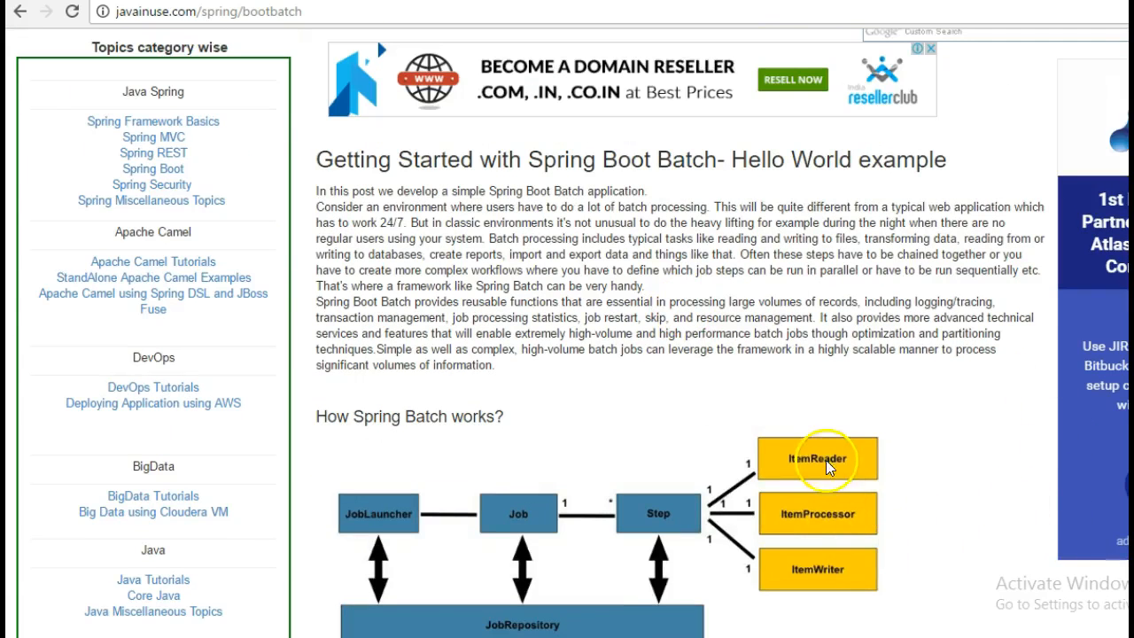
mouse_move(795, 528)
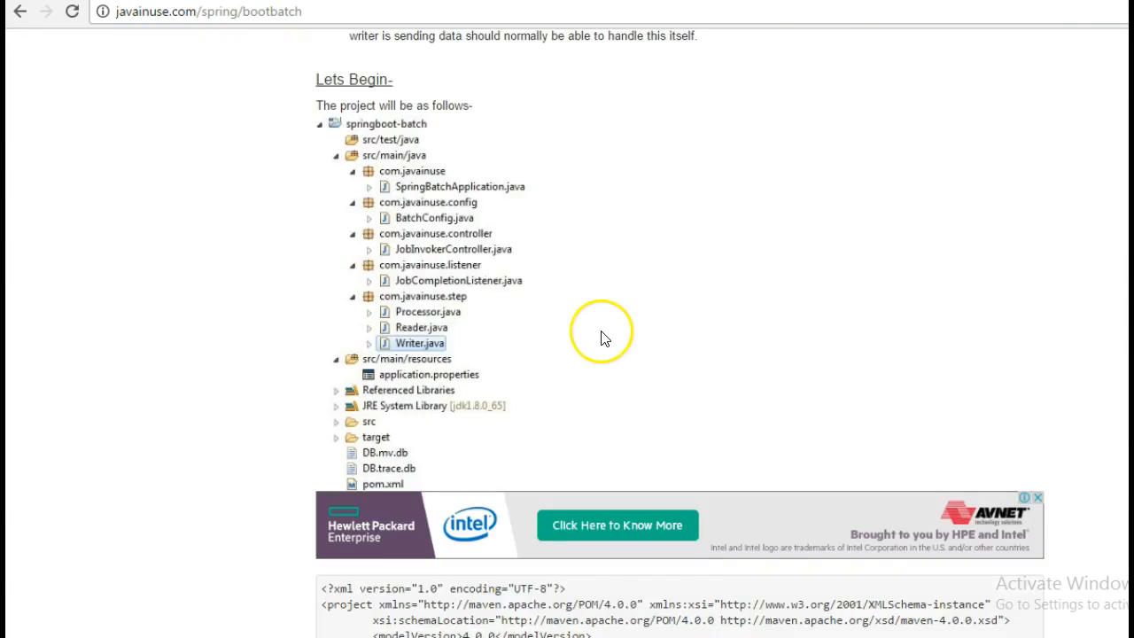
Scroll the tutorial past pom.xml and batch configuration to the ItemReader Reader class
scroll(down, 3)
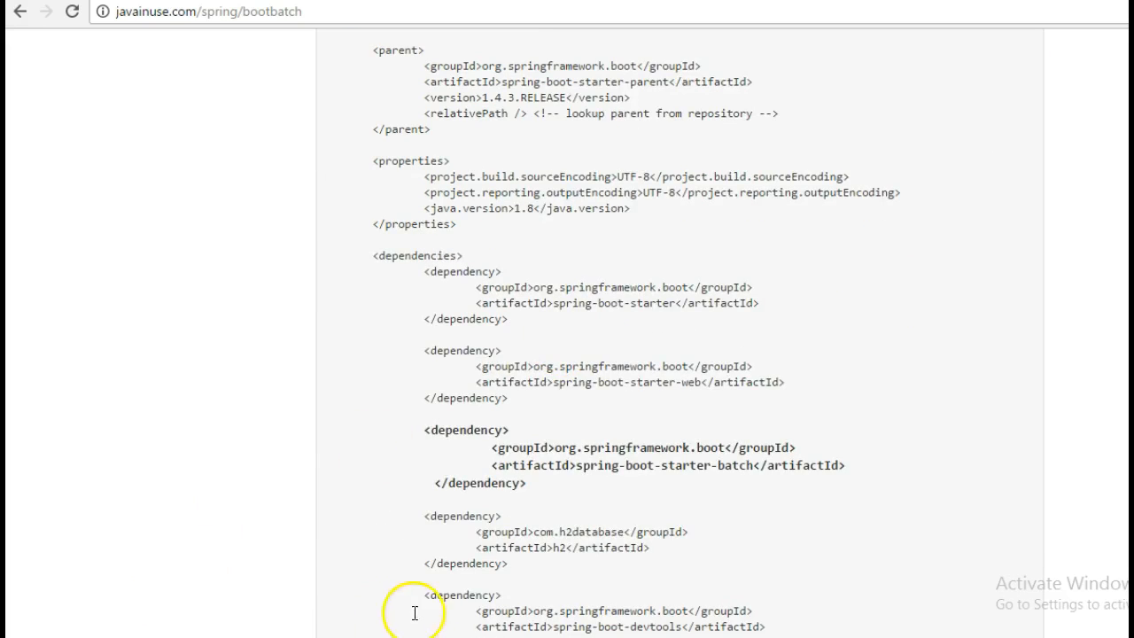
scroll(down, 3)
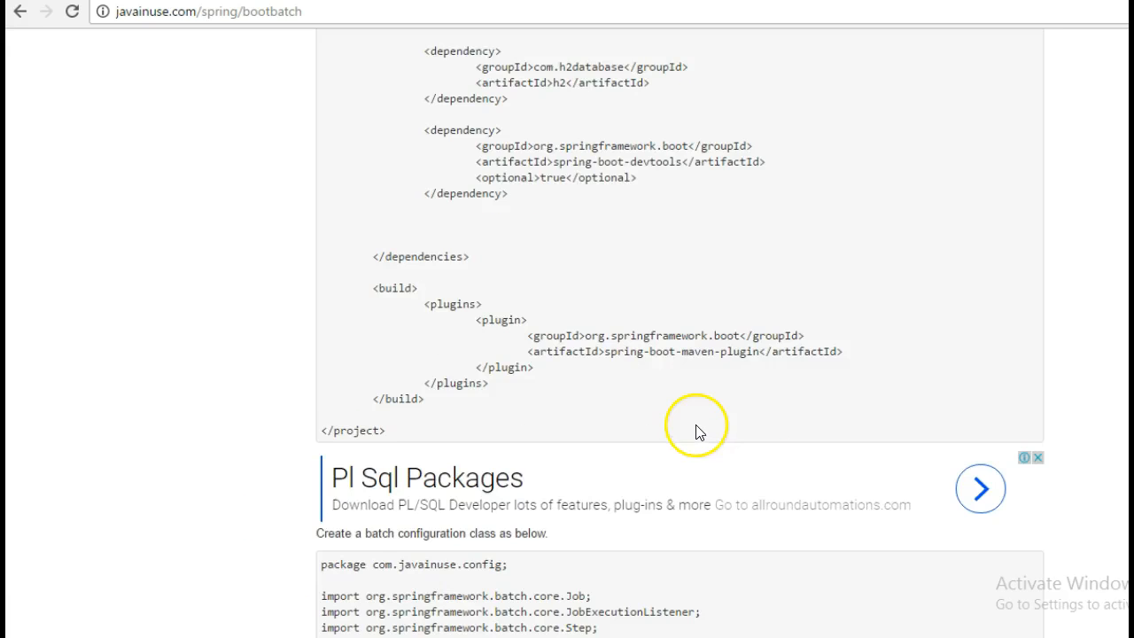
scroll(down, 3)
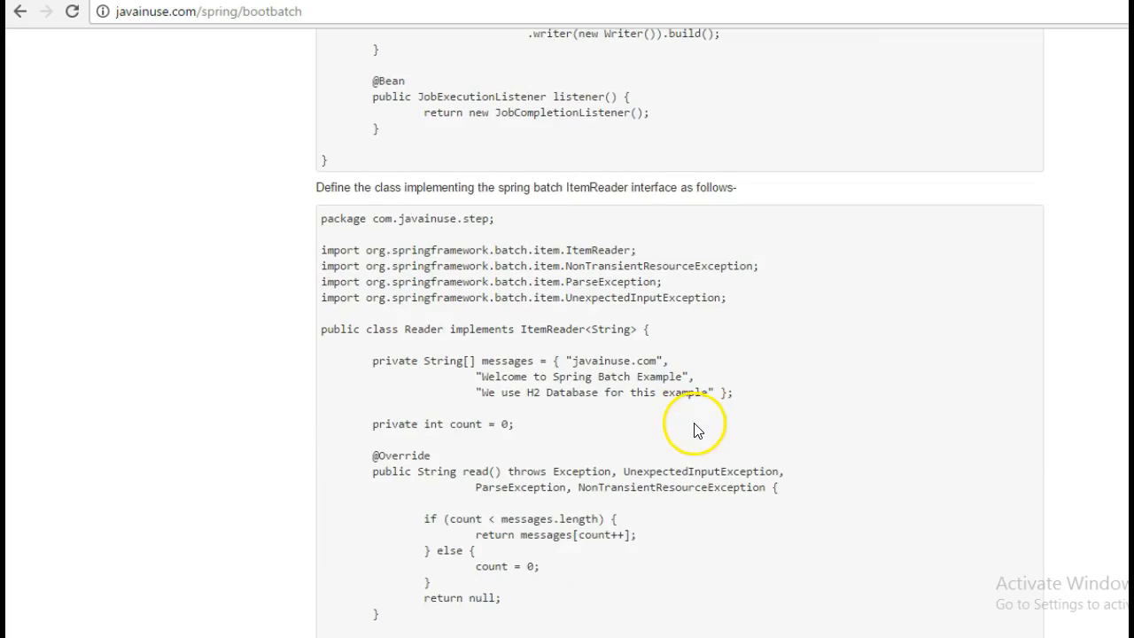
scroll(down, 3)
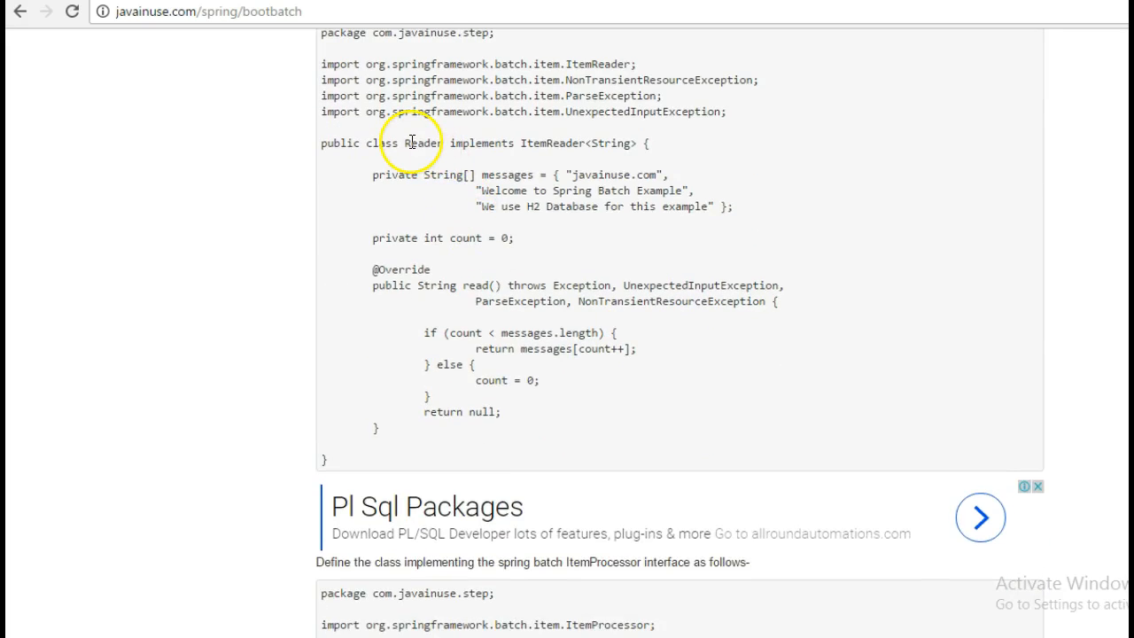
mouse_move(405, 143)
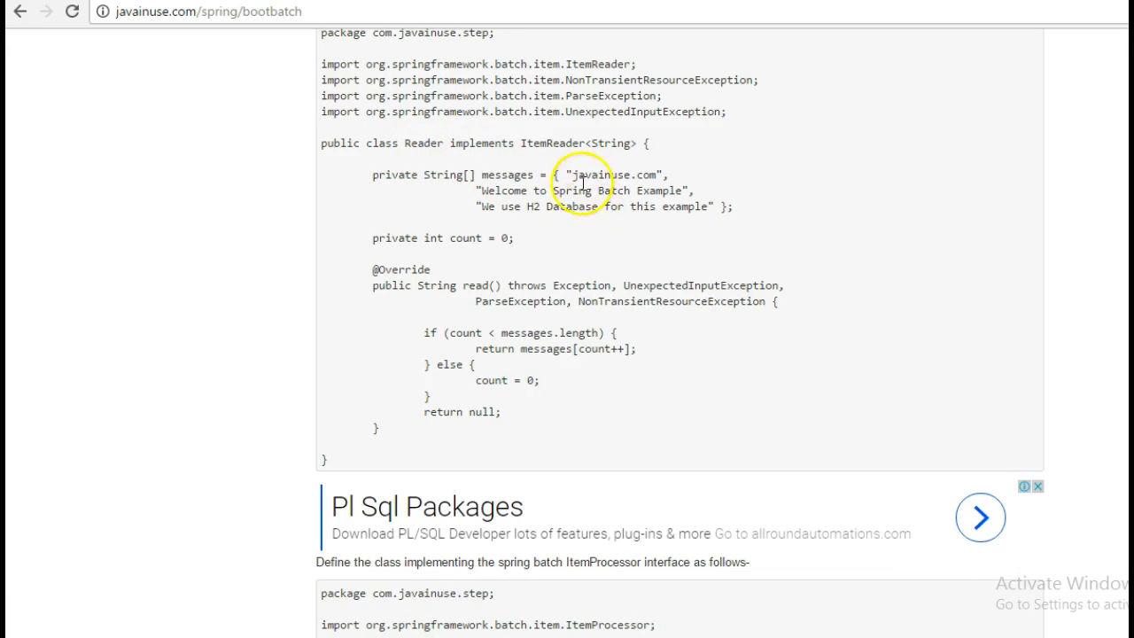
mouse_move(487, 202)
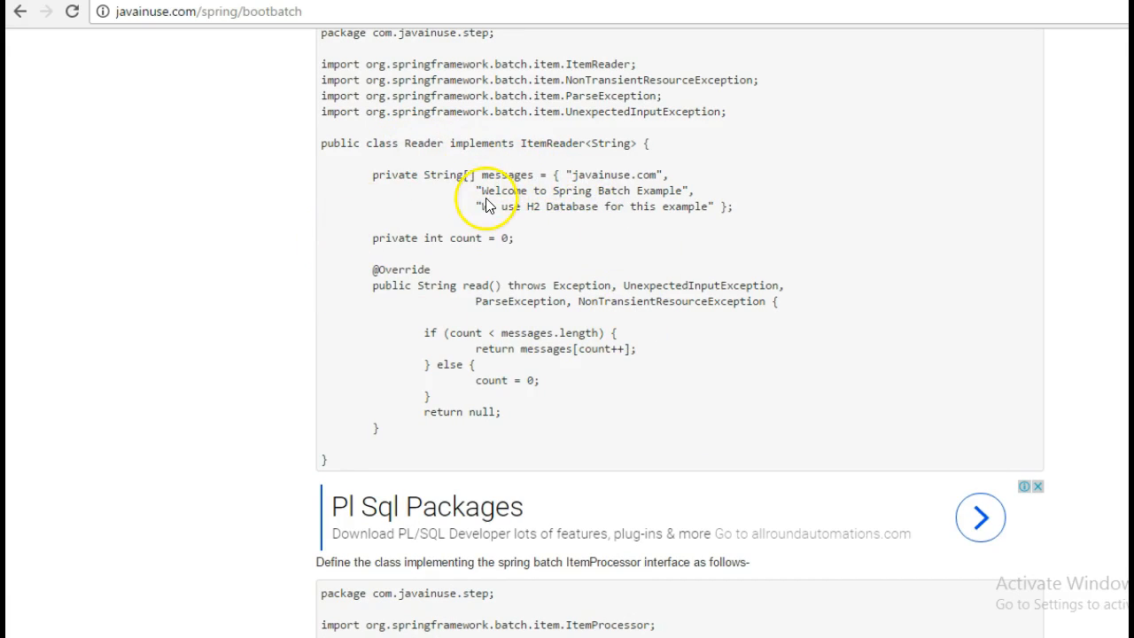
mouse_move(843, 283)
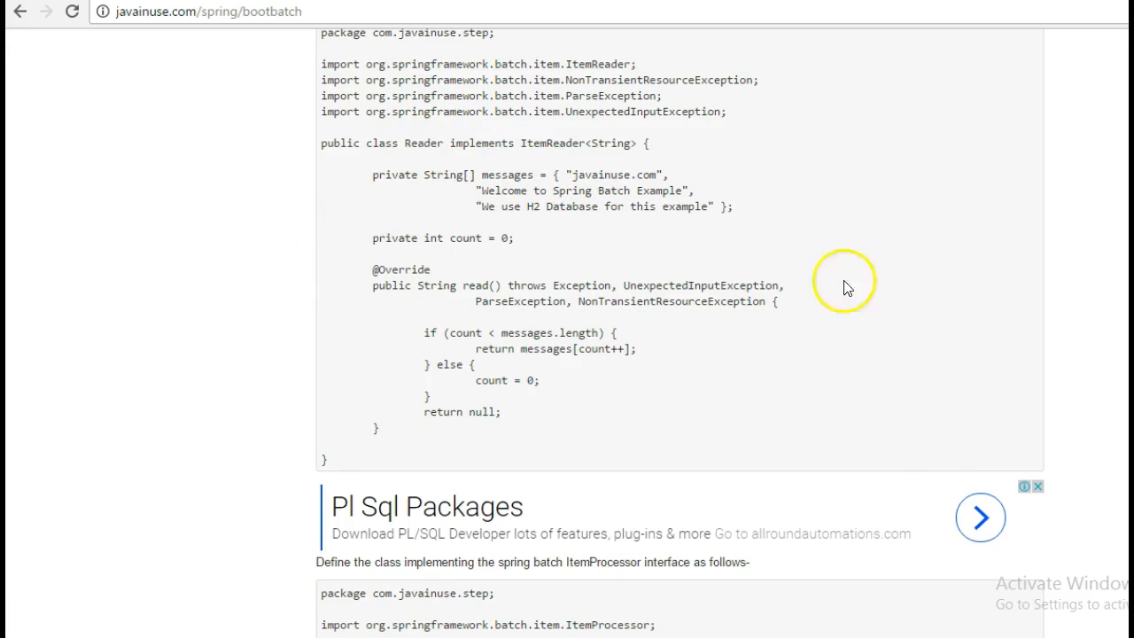
mouse_move(487, 169)
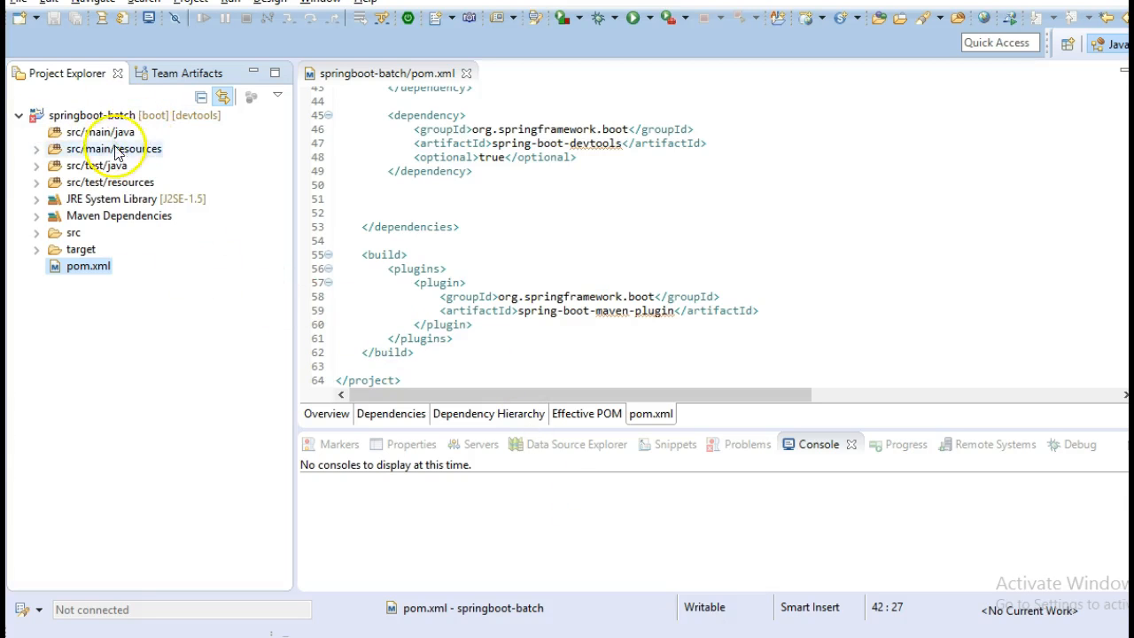
Create class Reader in package com.javainuse.step under src/main/java
right_click(106, 131)
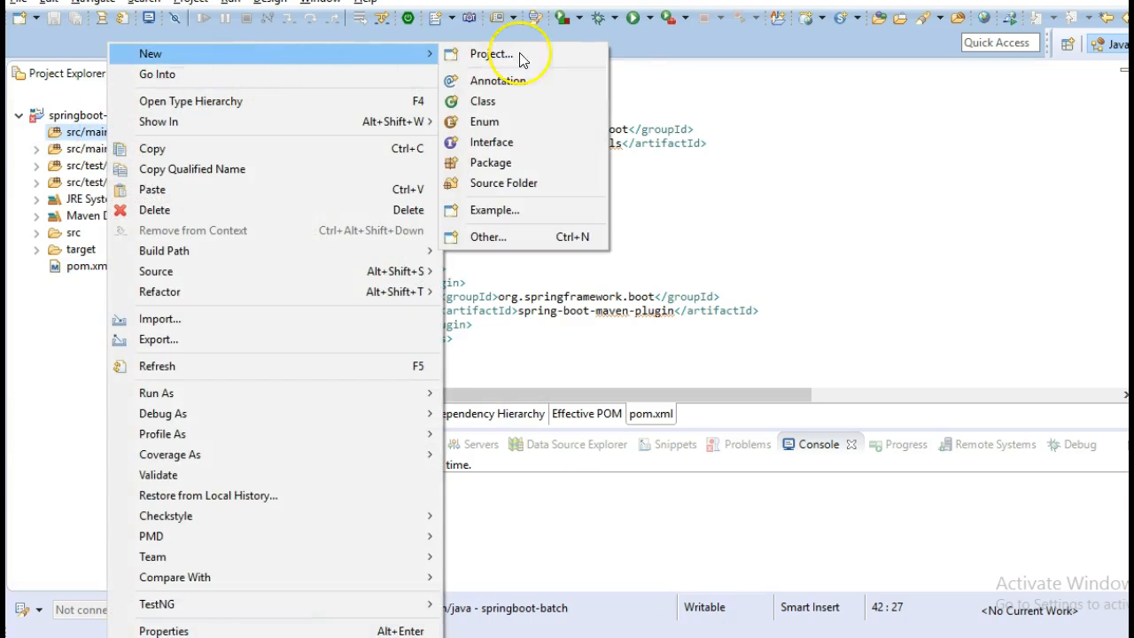
click(482, 100)
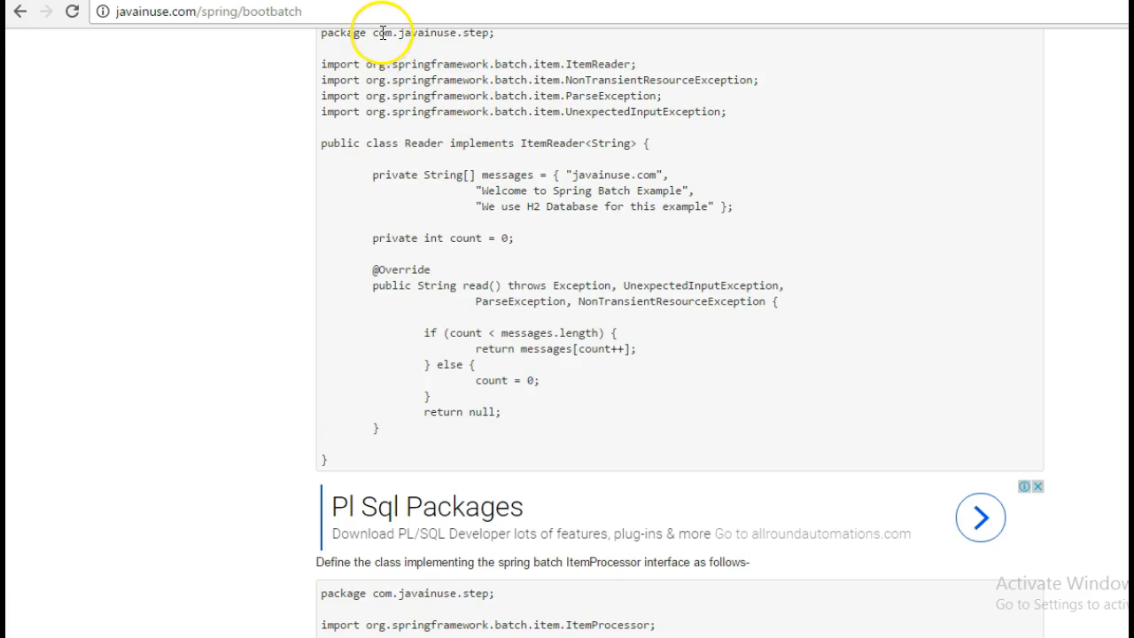
scroll(down, 3)
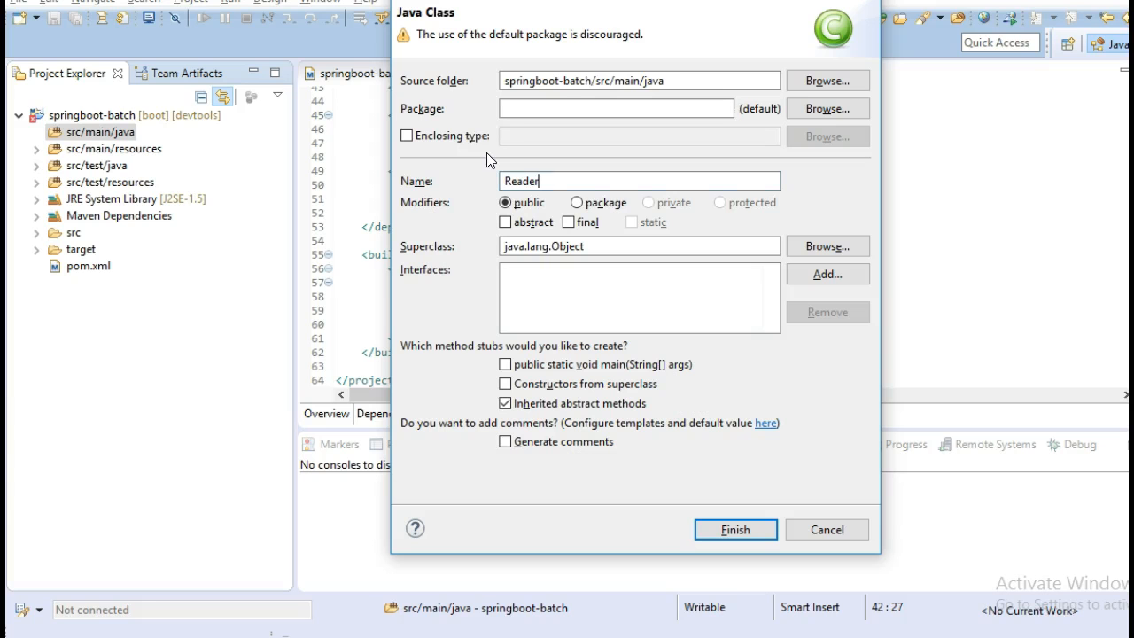
text(com.javainuse.step)
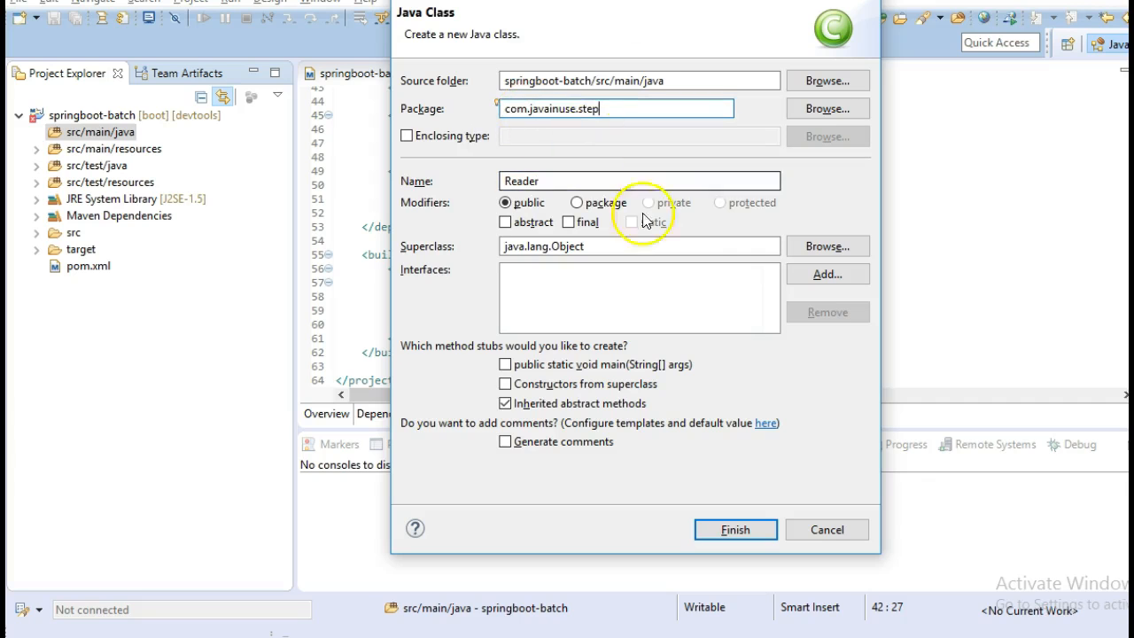
click(734, 529)
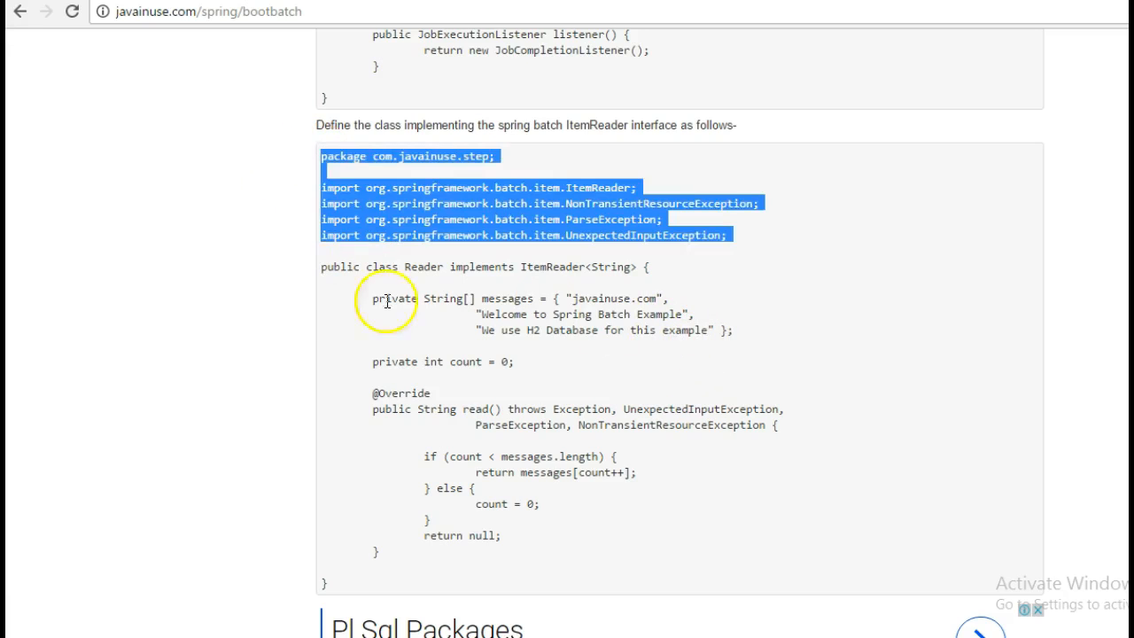
scroll(down, 3)
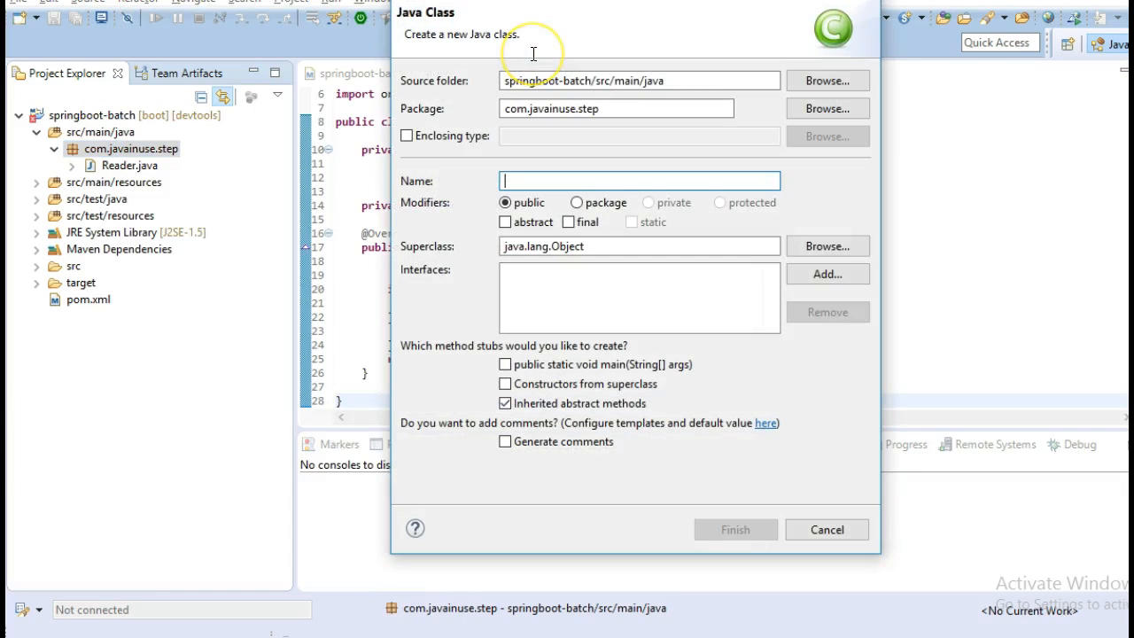
Create the Processor class in com.javainuse.step and fill it with the ItemProcessor code
text(Proc)
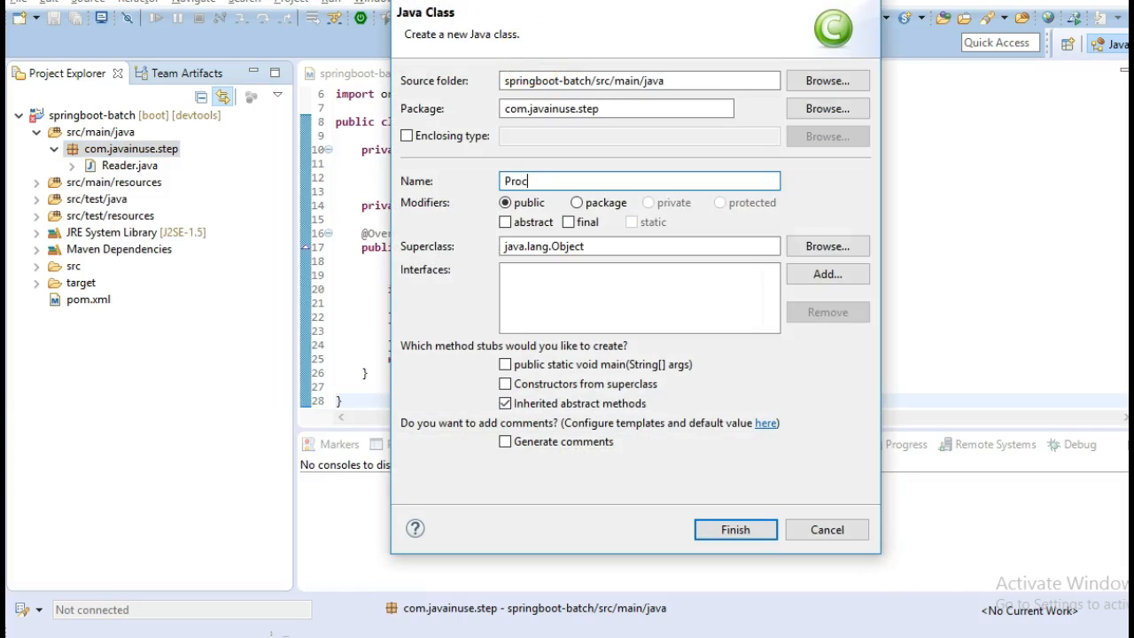
text(essor)
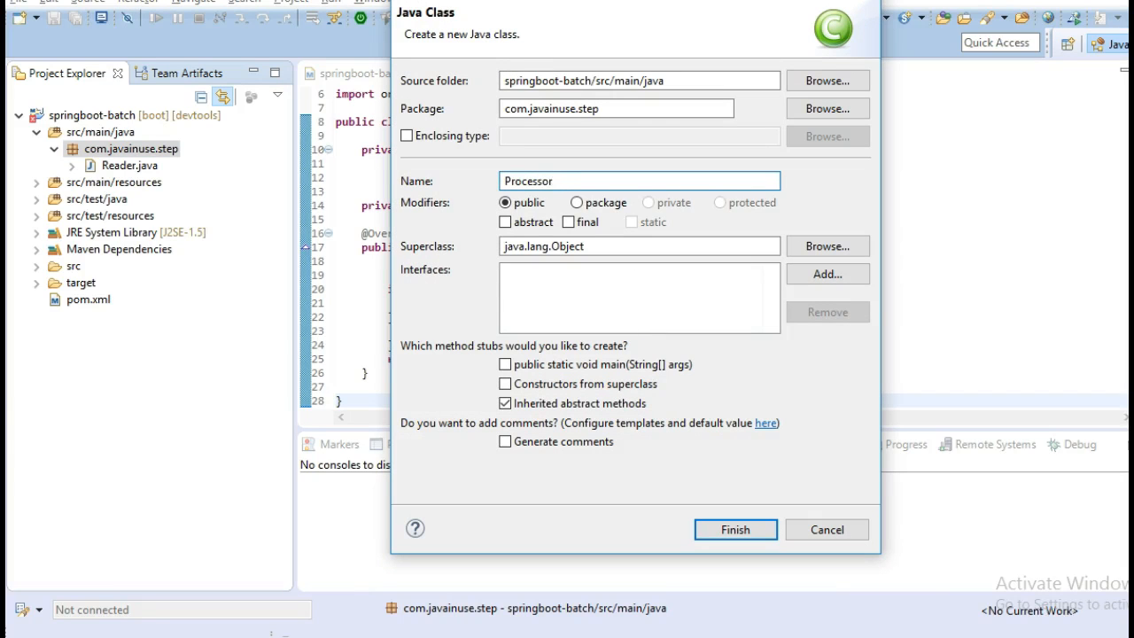
click(735, 529)
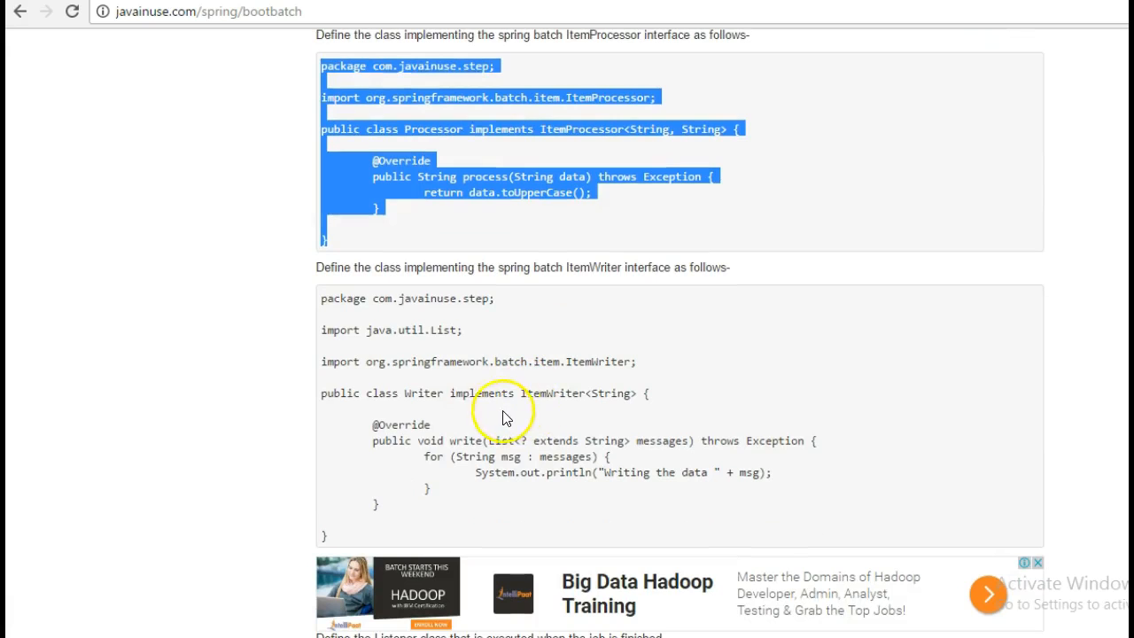
double_click(423, 393)
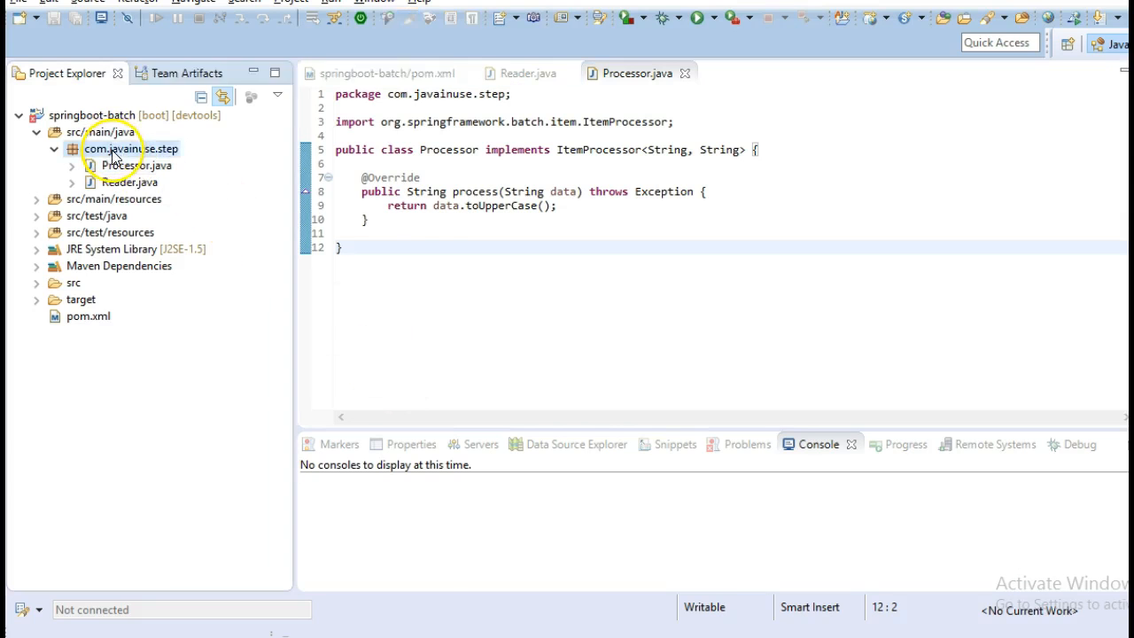
Create a Writer class in com.javainuse.step and select the tutorial's Writer code
right_click(114, 148)
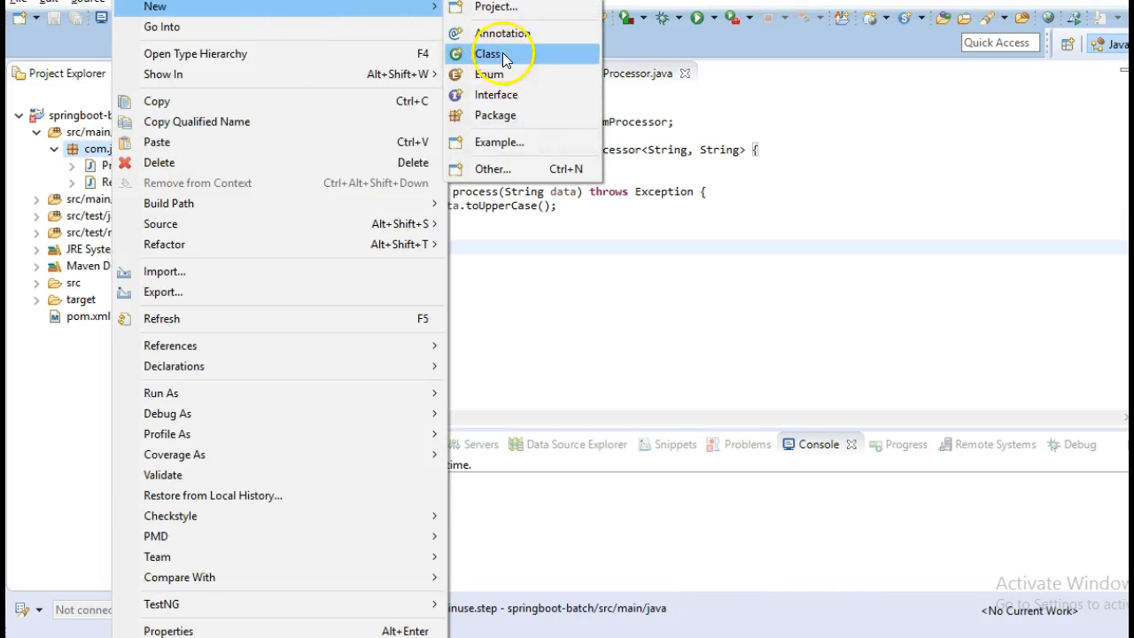
click(488, 53)
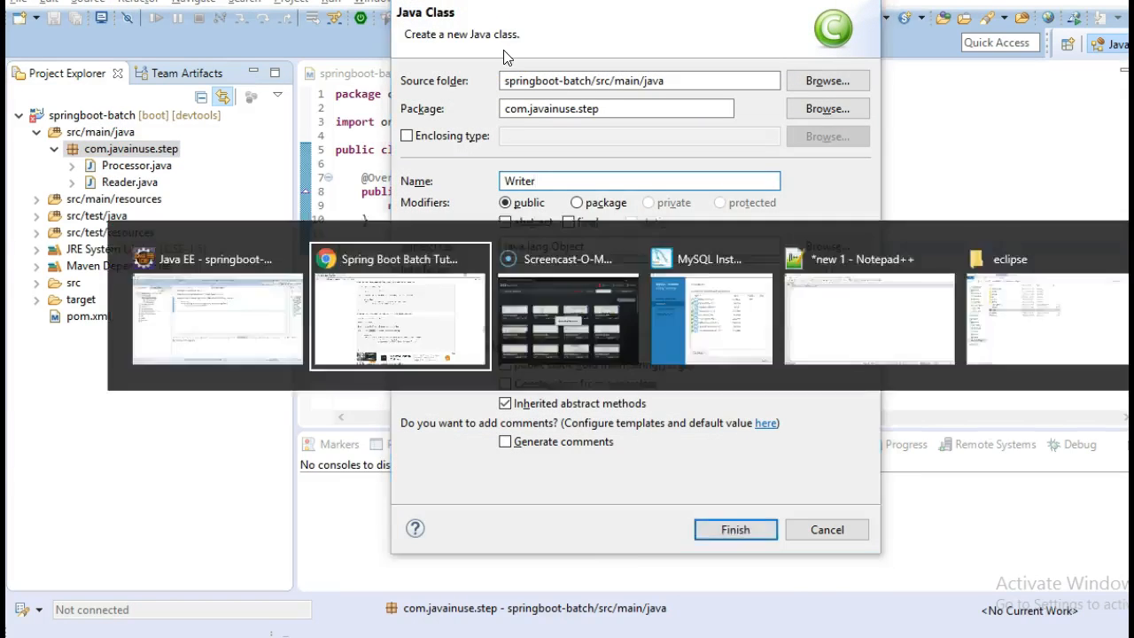
click(735, 528)
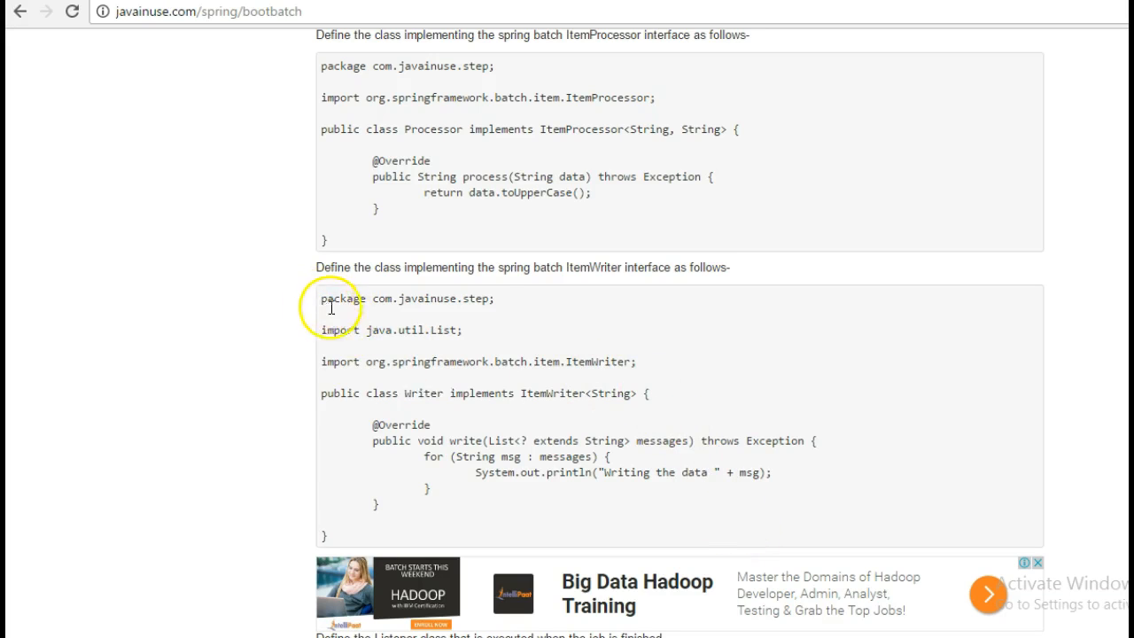
drag(330, 298, 363, 536)
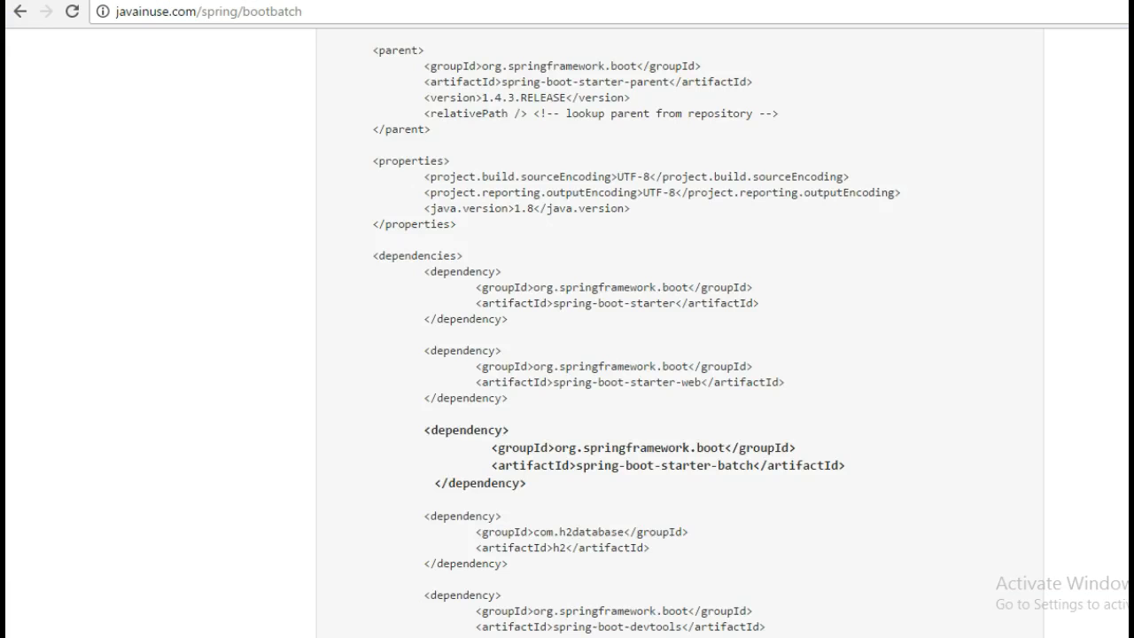
scroll(down, 3)
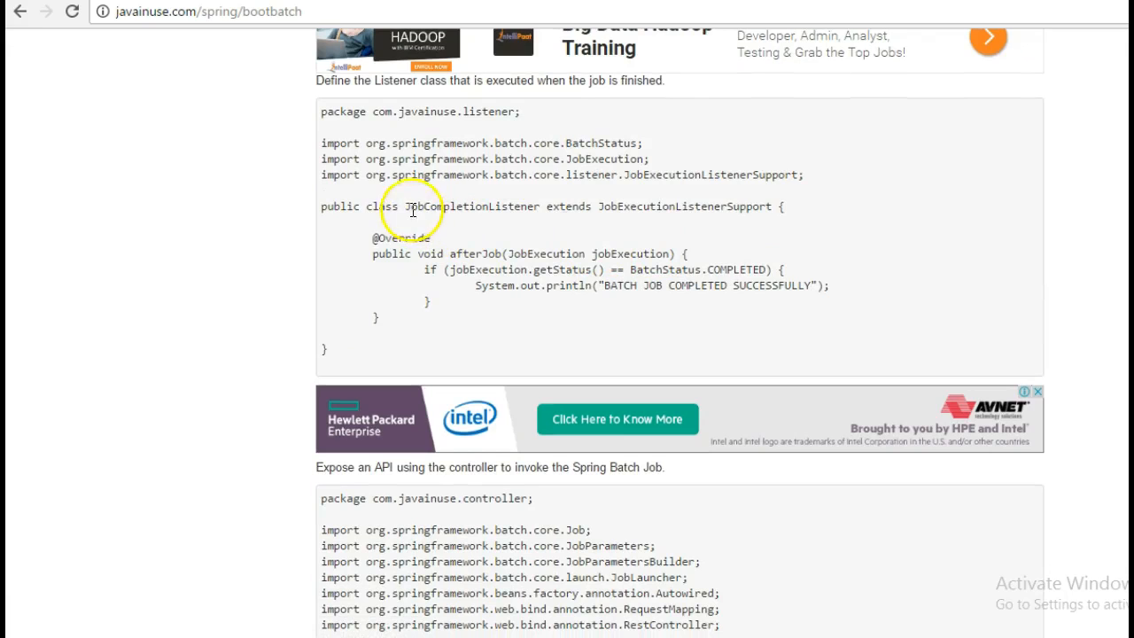
mouse_move(535, 224)
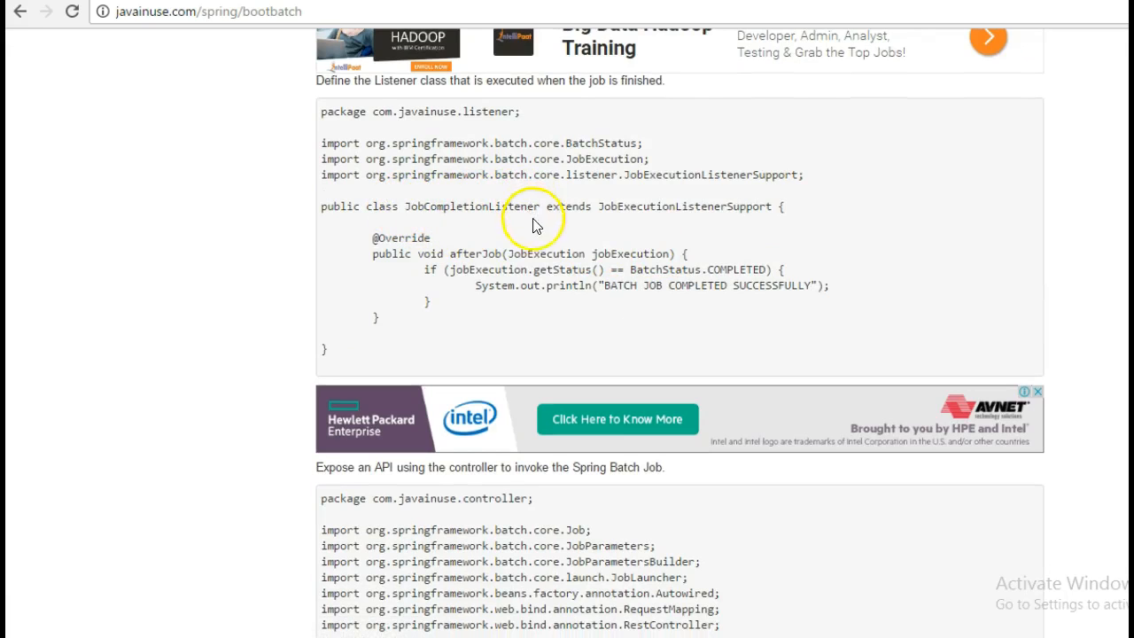
mouse_move(545, 247)
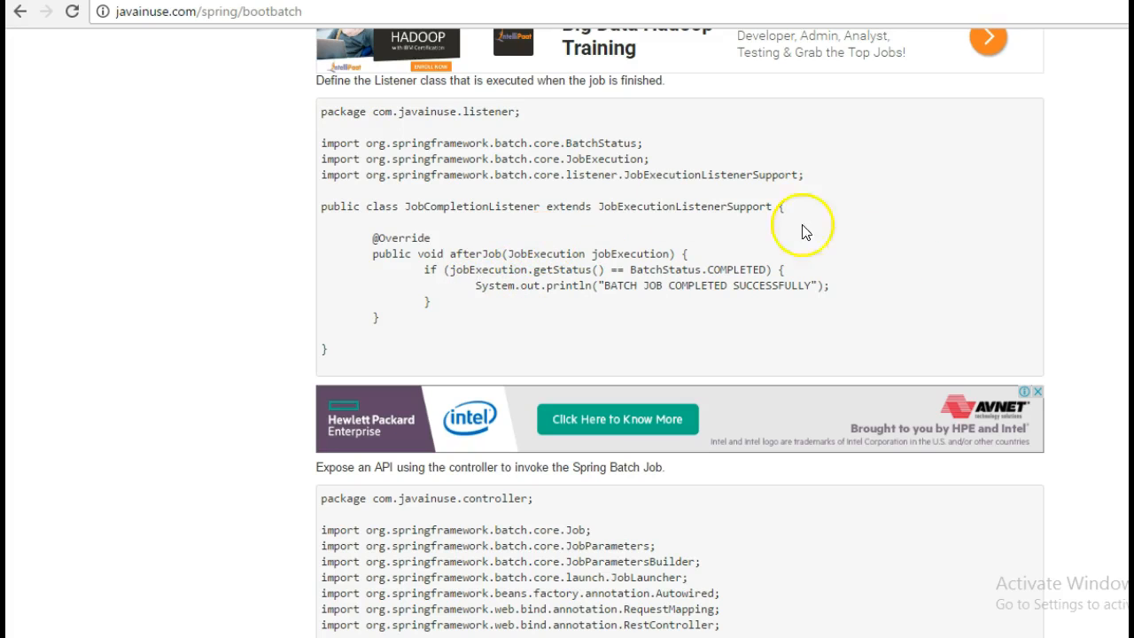
Select code in the tutorial's JobCompletionListener block, with Writer.java already completed
double_click(472, 206)
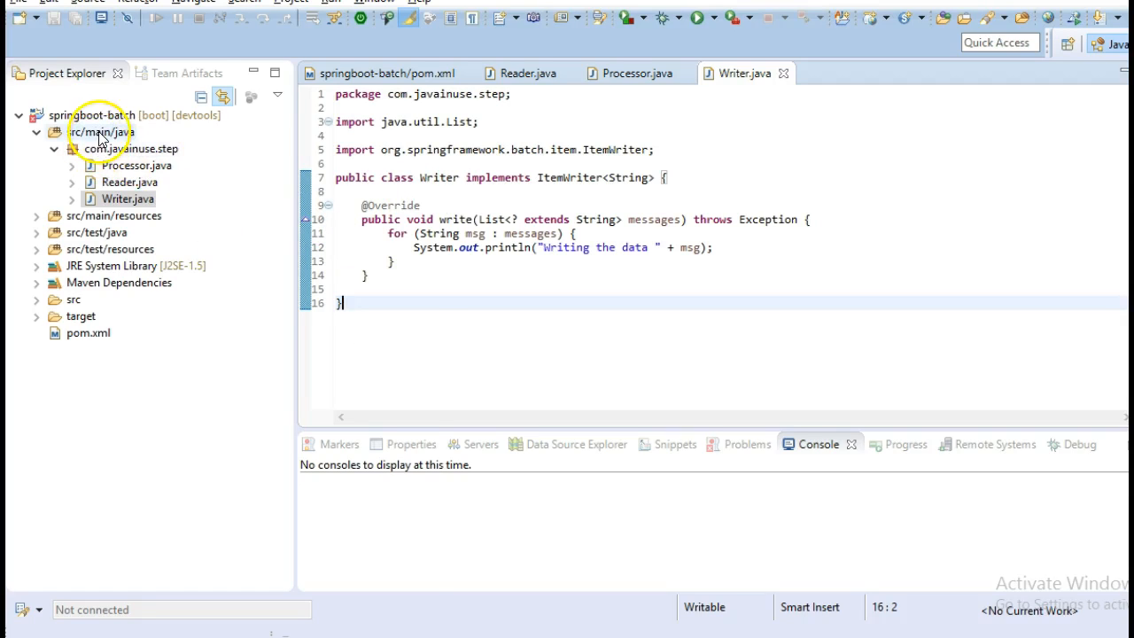
Create JobCompletionListener in com.javainuse.listener with the tutorial's listener code, and save it
right_click(89, 131)
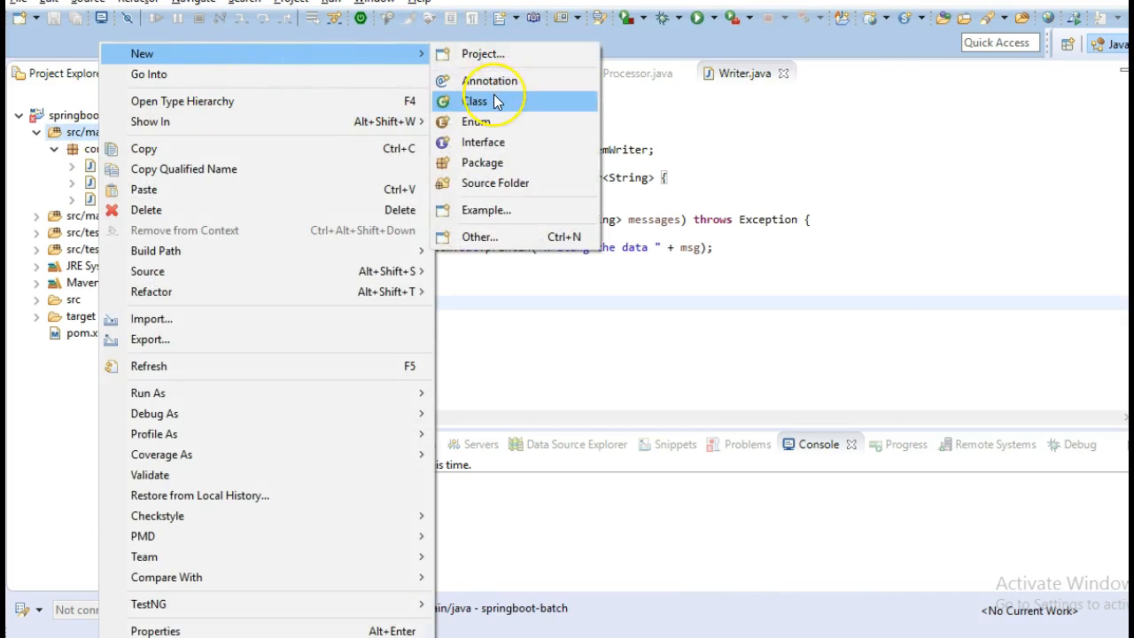
click(476, 101)
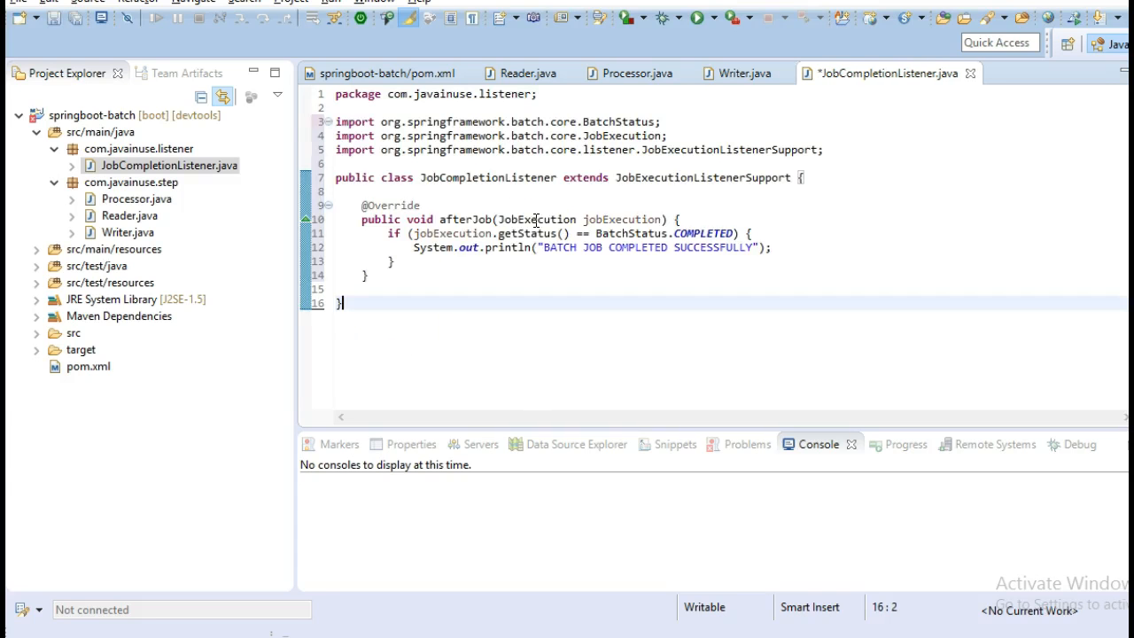
key(ctrl+s)
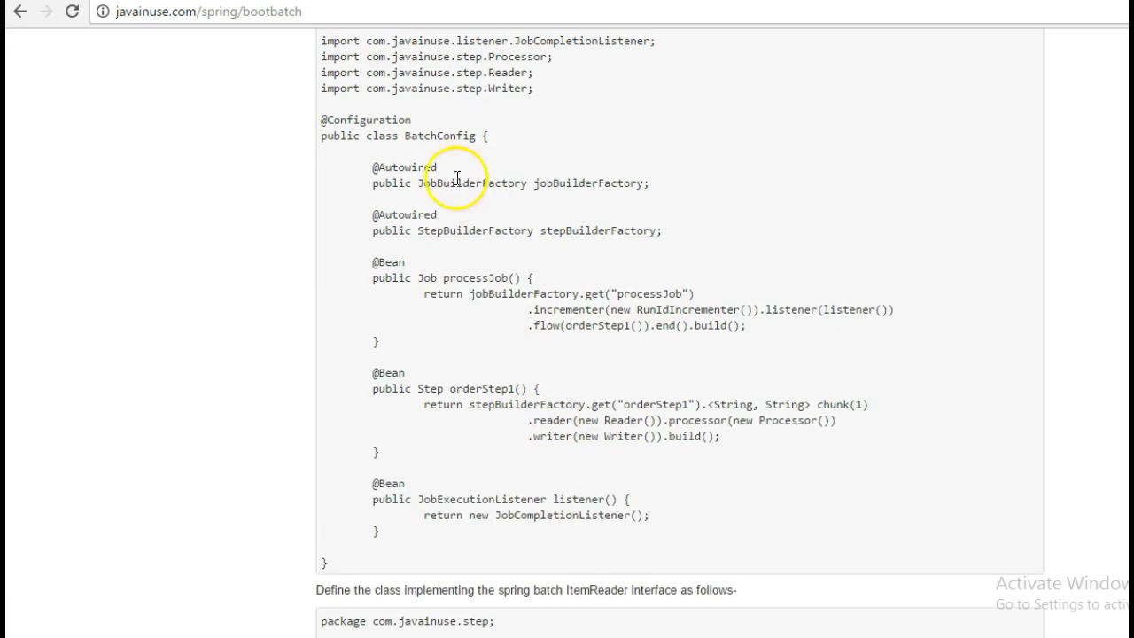
scroll(down, 3)
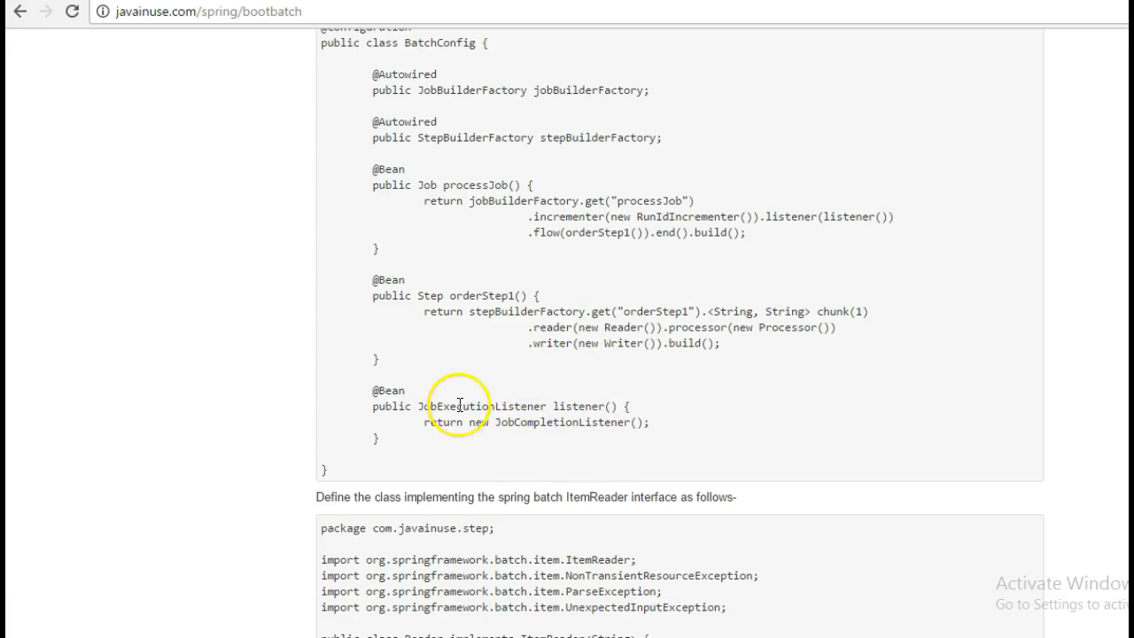
double_click(578, 405)
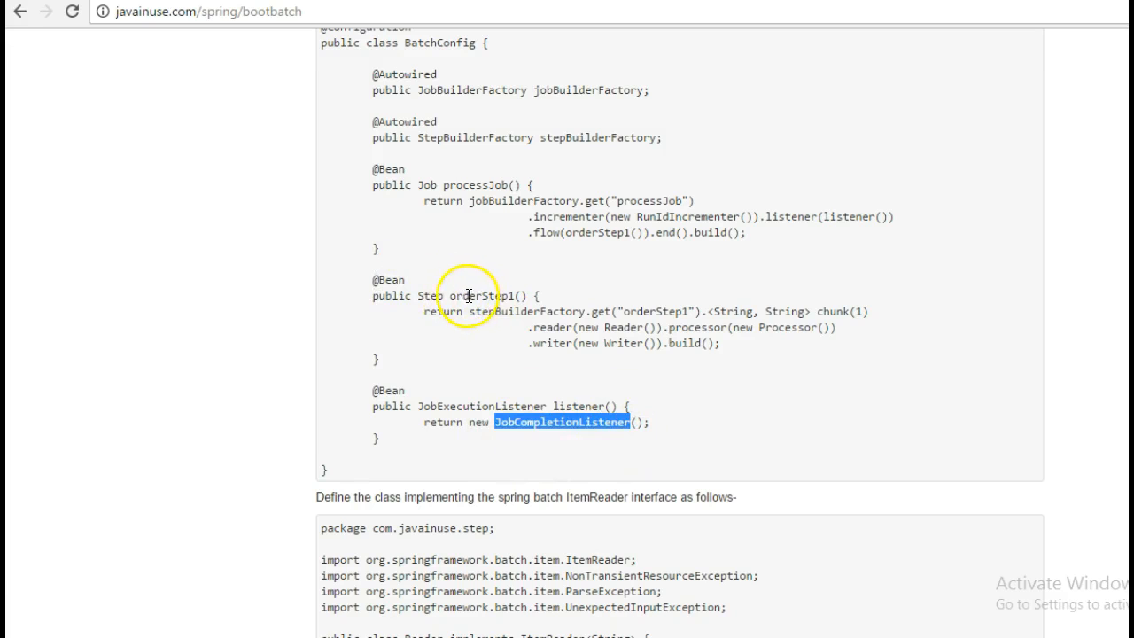
mouse_move(473, 322)
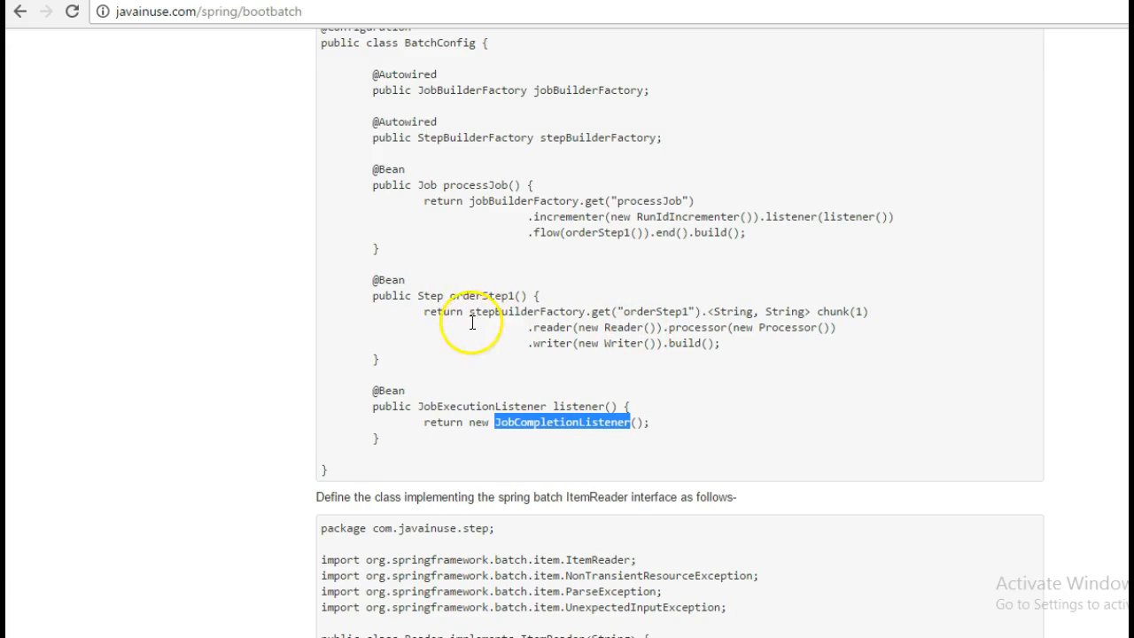
mouse_move(624, 311)
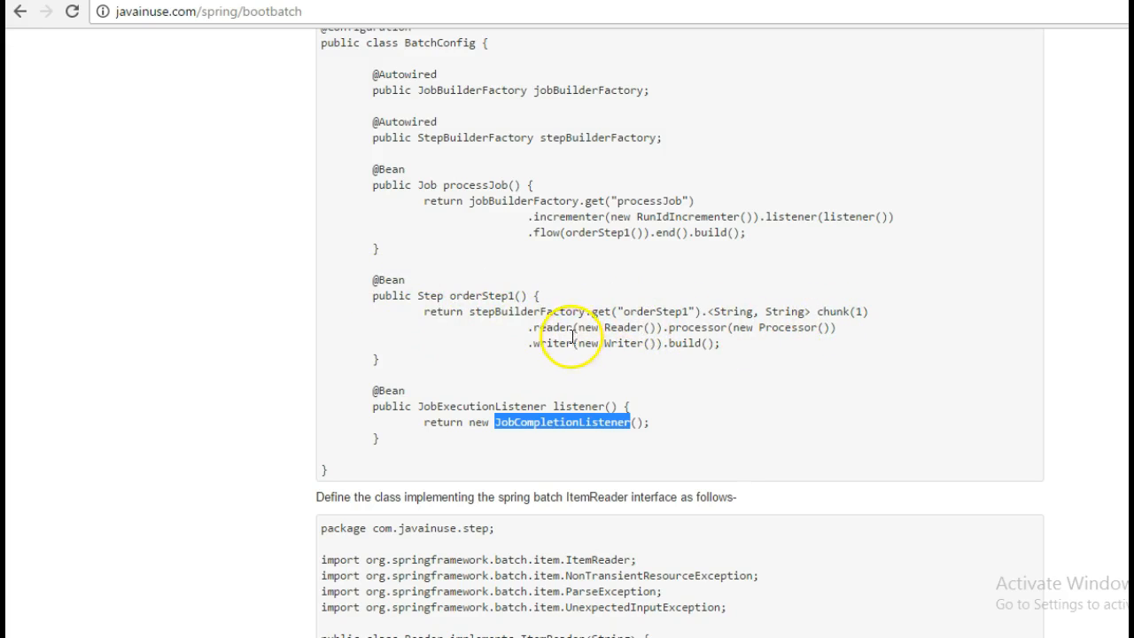
mouse_move(600, 344)
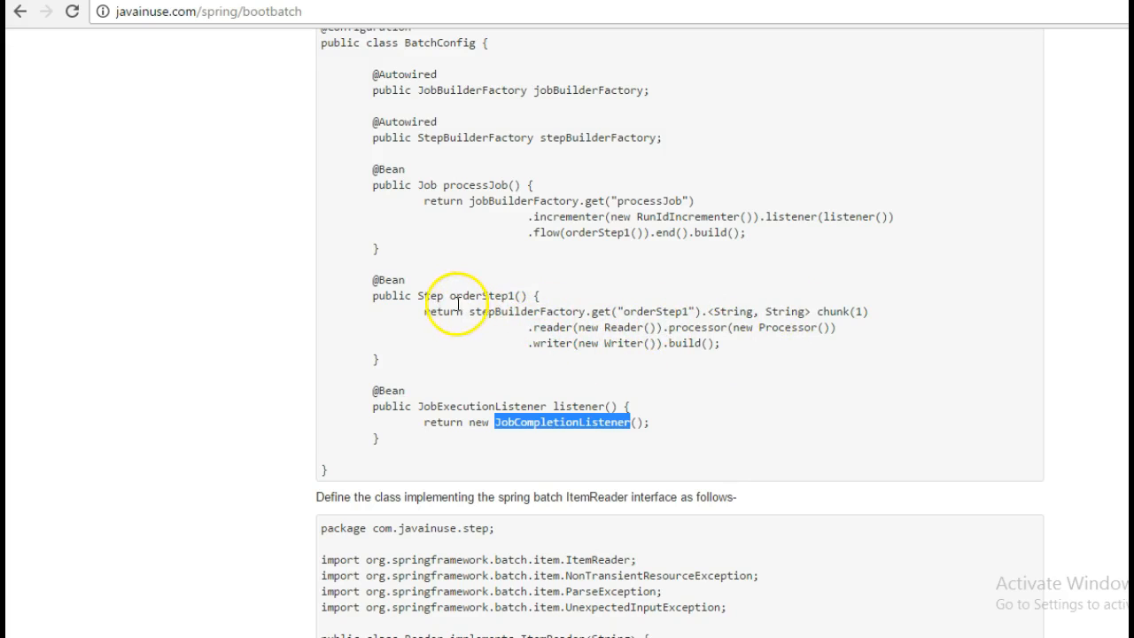
double_click(491, 295)
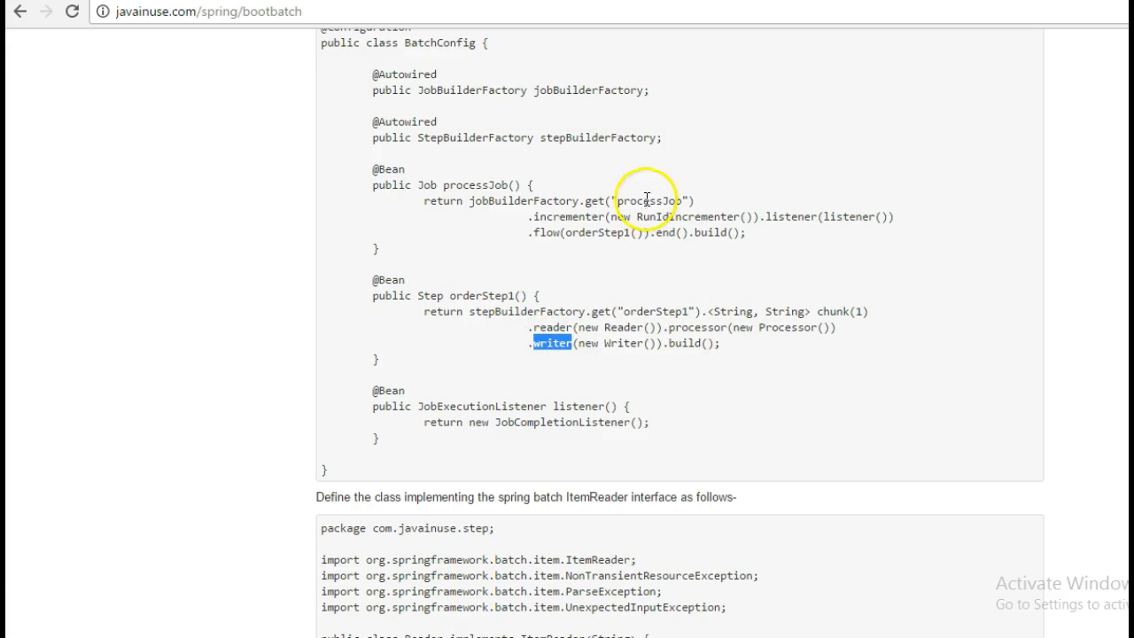
mouse_move(439, 300)
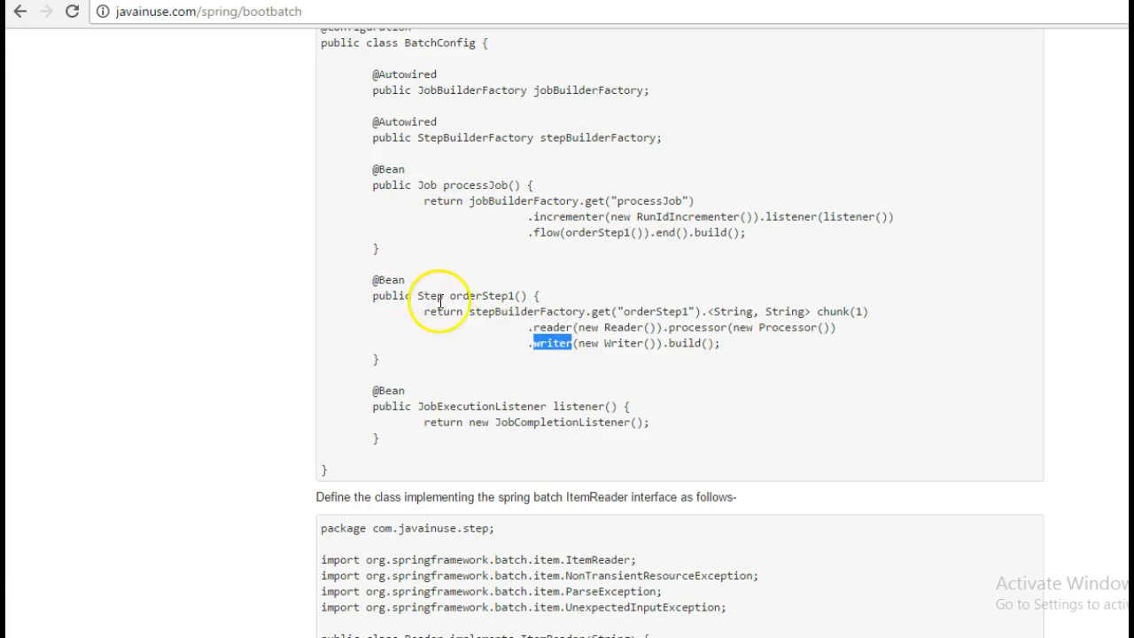
mouse_move(514, 299)
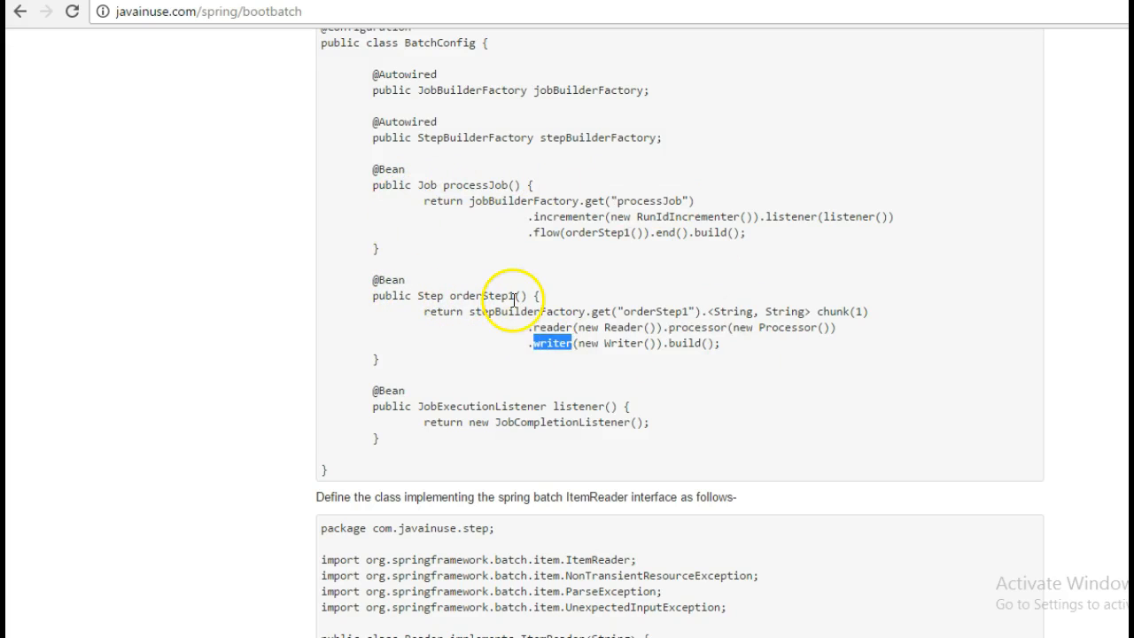
mouse_move(449, 185)
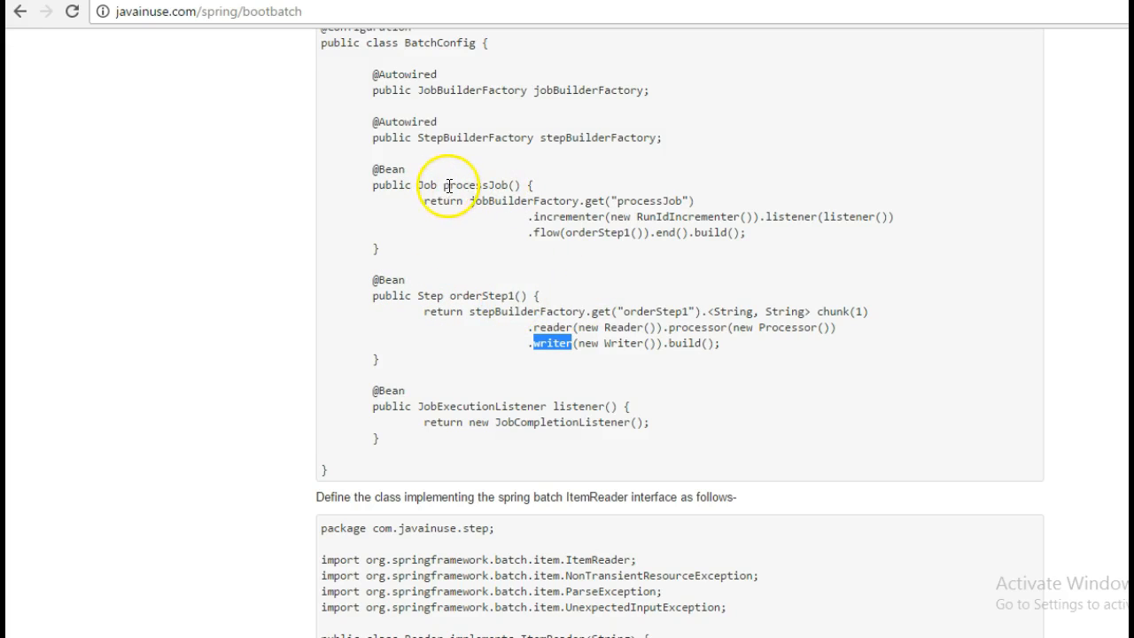
mouse_move(448, 182)
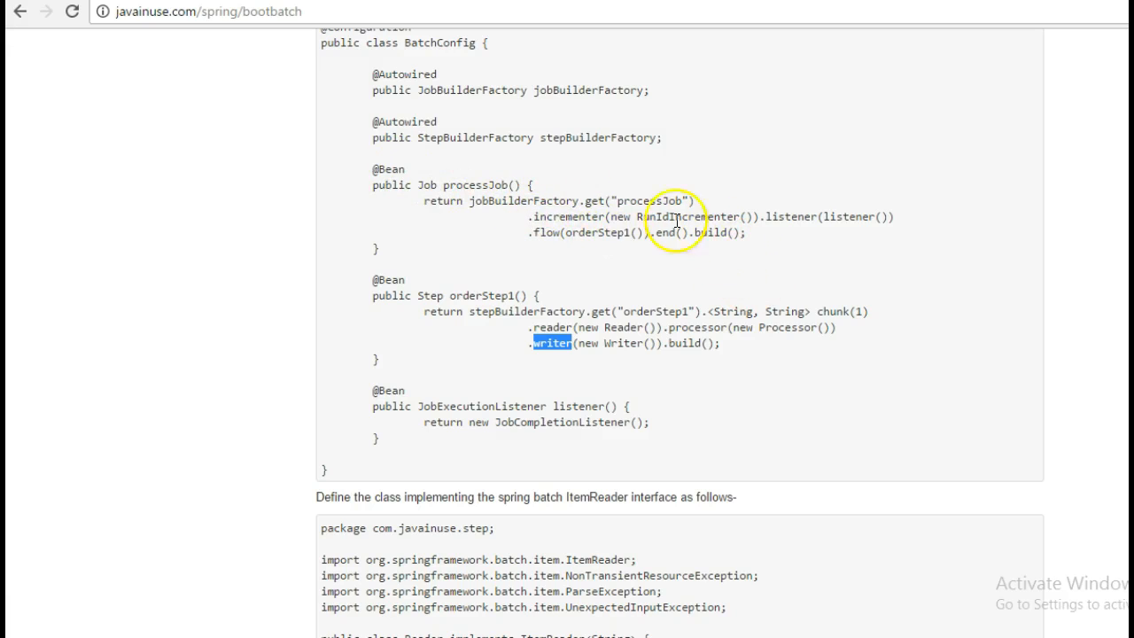
mouse_move(574, 311)
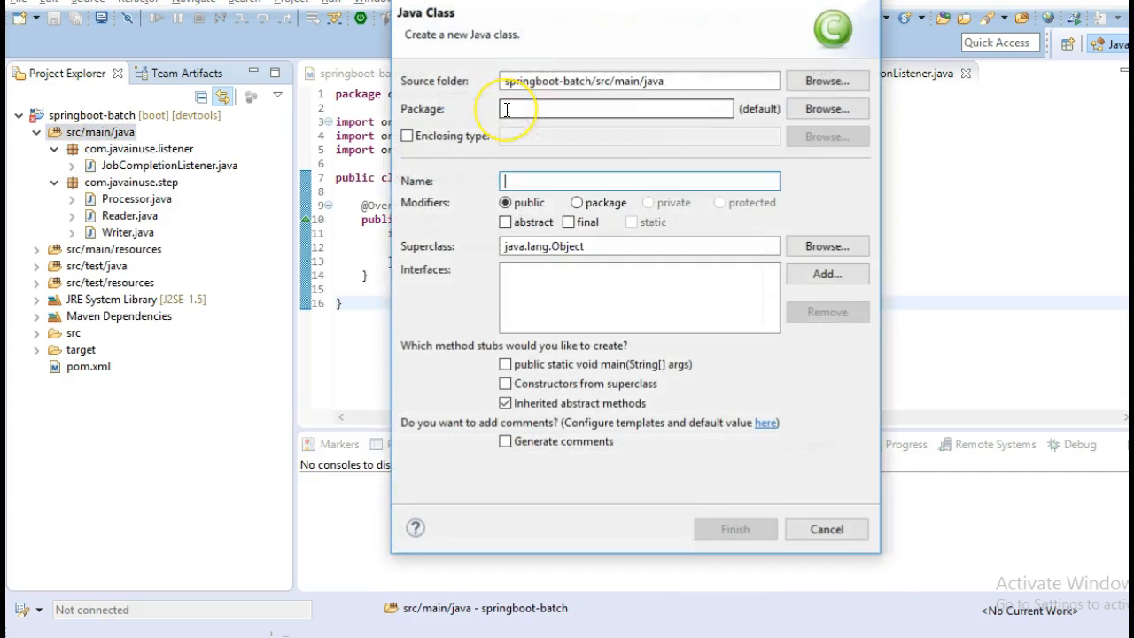
Name the new class BatchConfig and copy the tutorial's package and configuration code
text(BatchConfig)
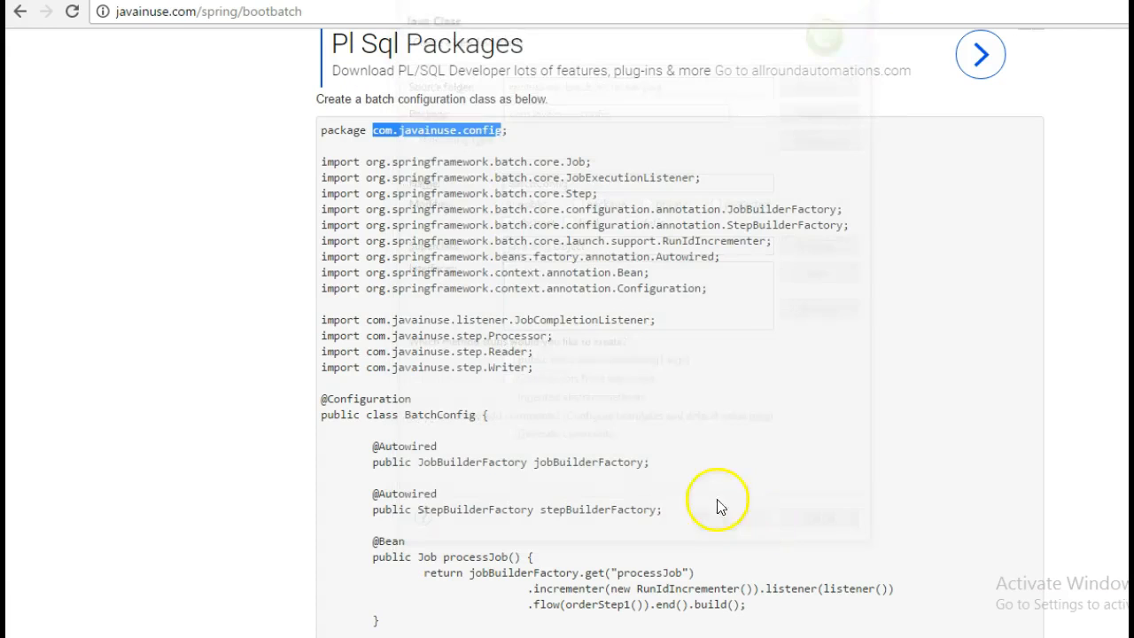
click(323, 130)
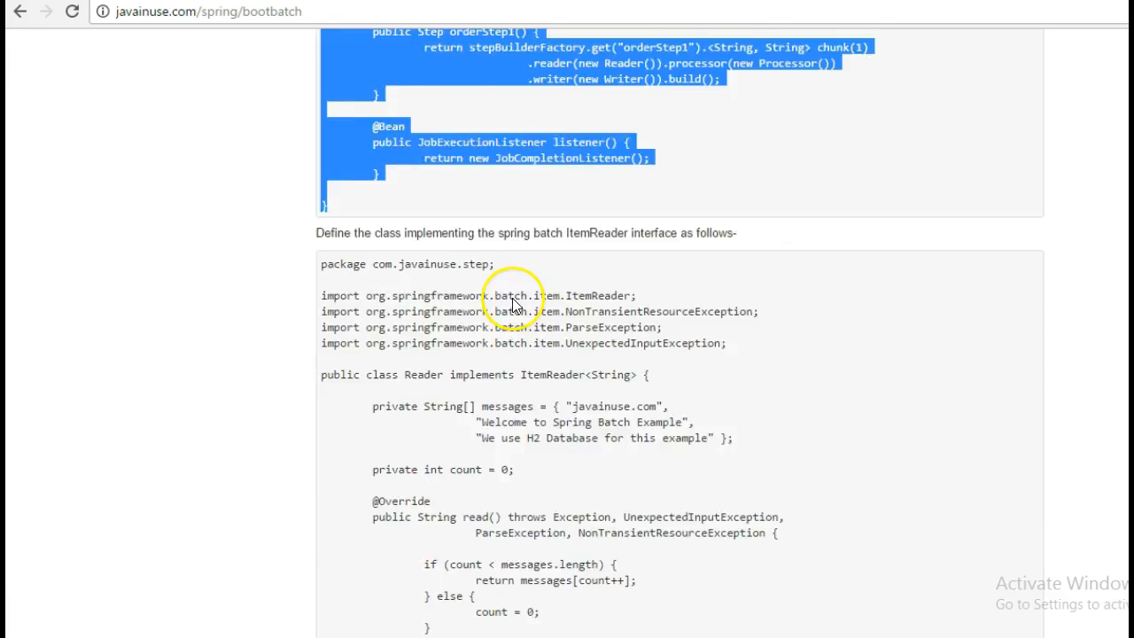
scroll(down, 3)
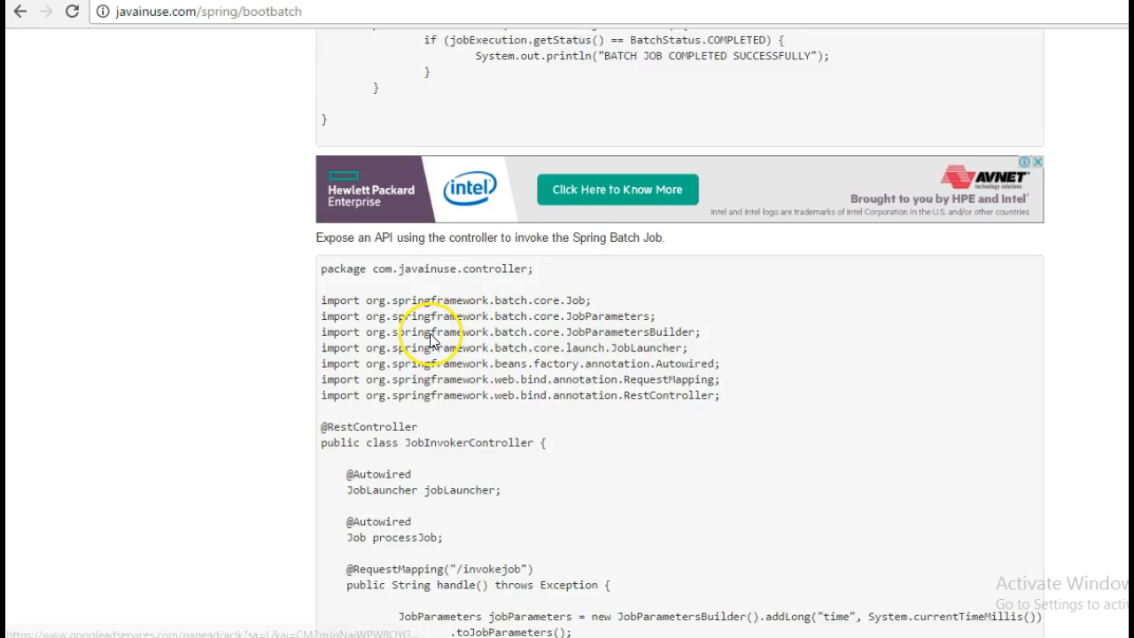
Scroll the tutorial to the JobInvokerController code and select JobLauncher
scroll(down, 3)
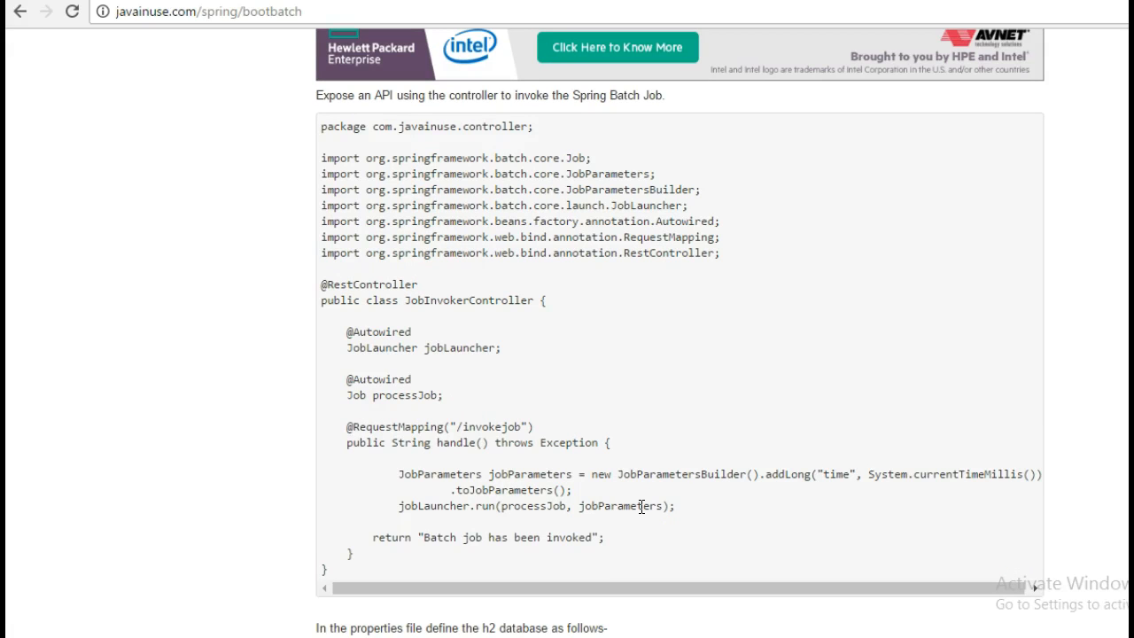
mouse_move(643, 508)
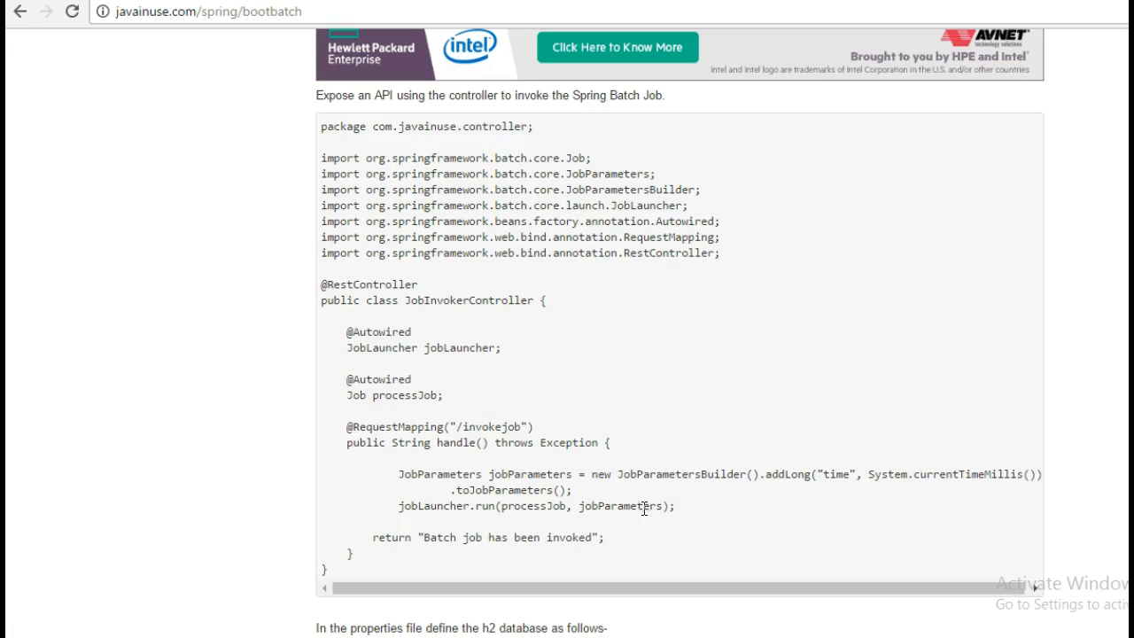
double_click(381, 347)
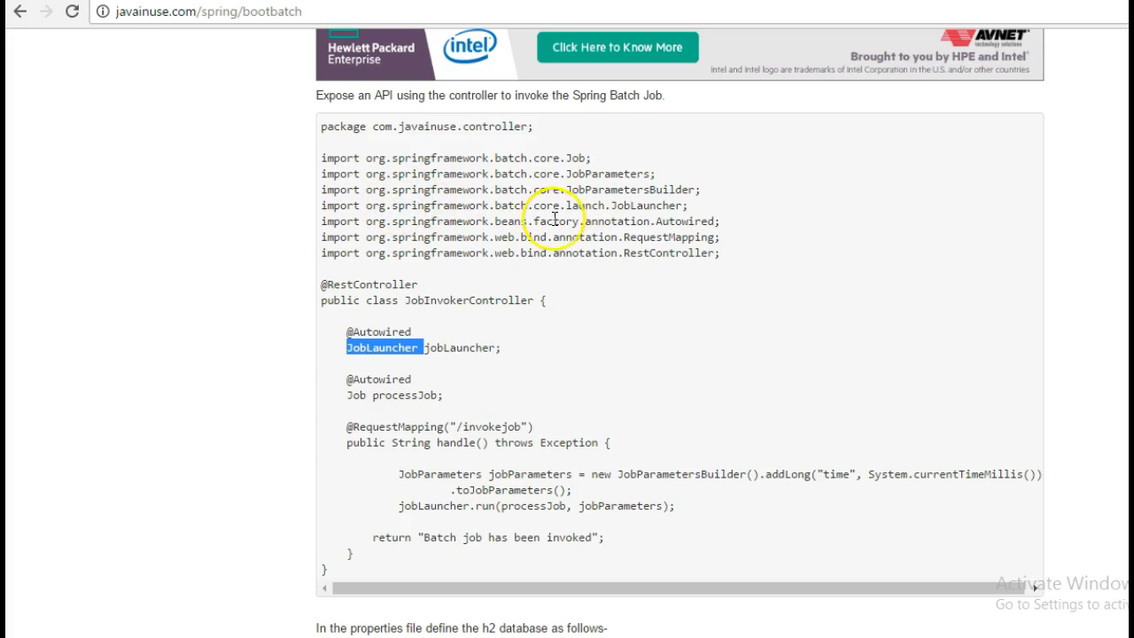
scroll(down, 3)
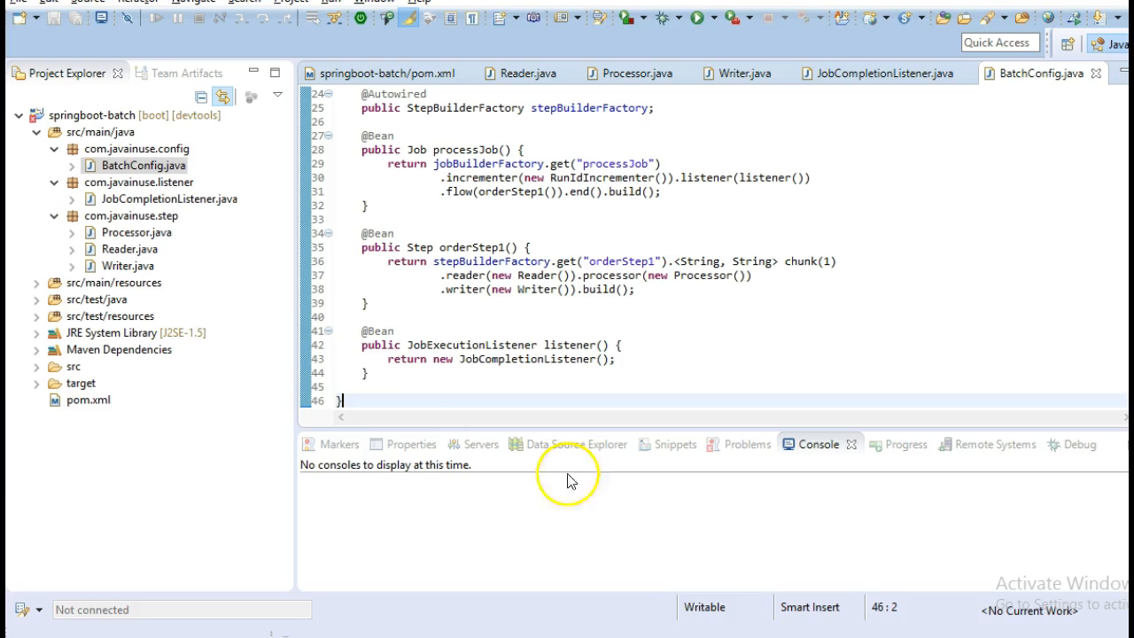
Start a new JobInvokerController class under src/main/java
right_click(100, 131)
text(JobInvokerController)
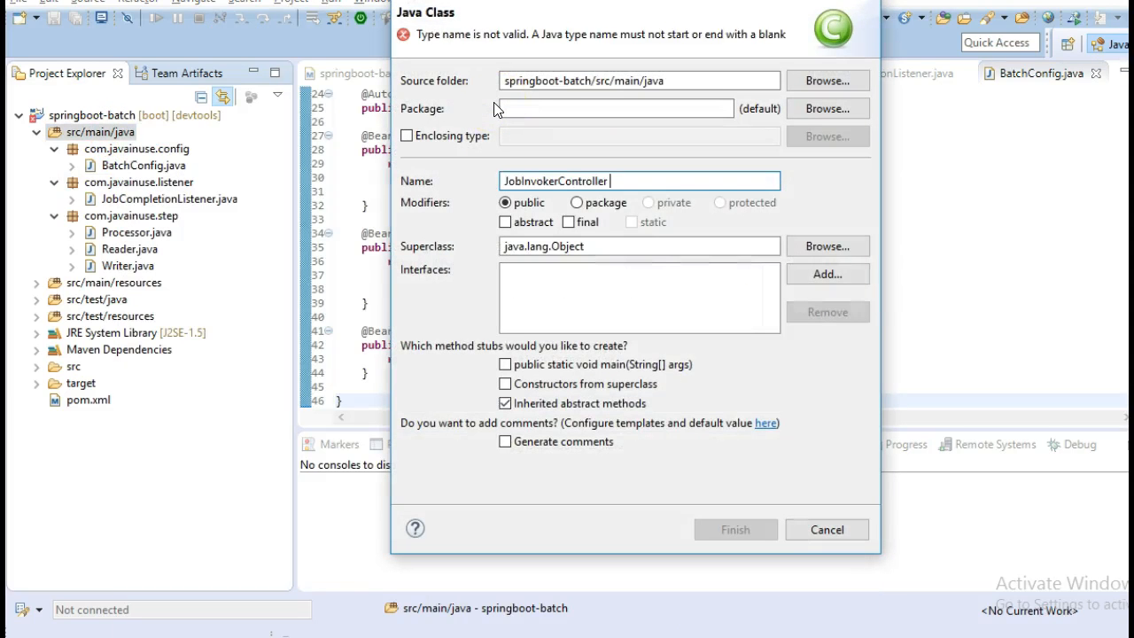
click(614, 109)
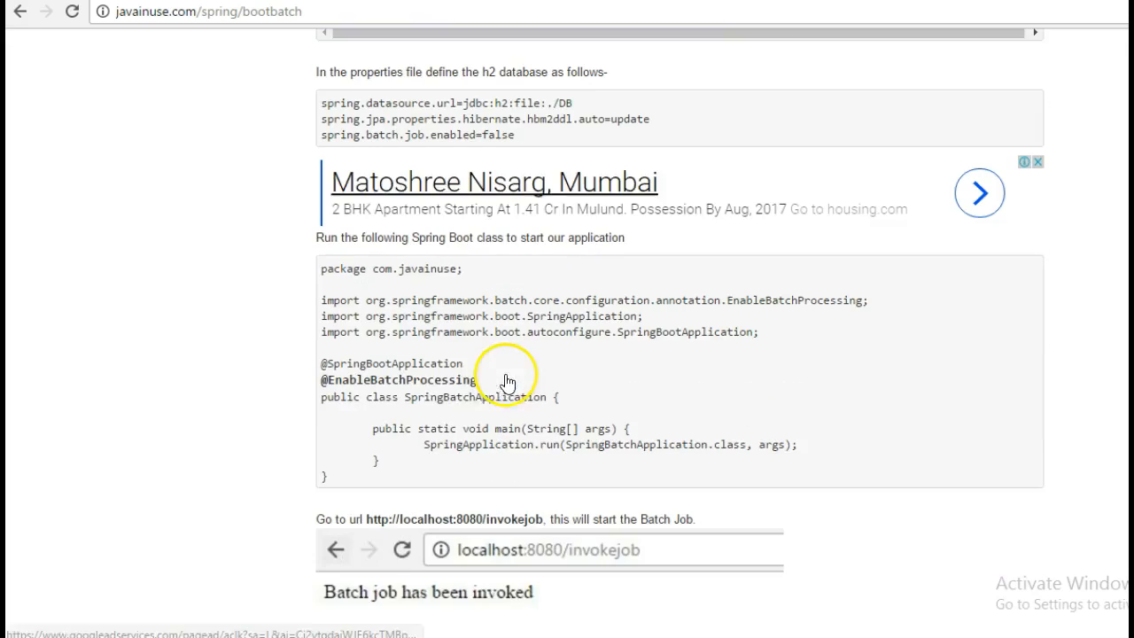
Select the SpringBatchApplication code at the EnableBatchProcessing annotation in the tutorial
double_click(474, 395)
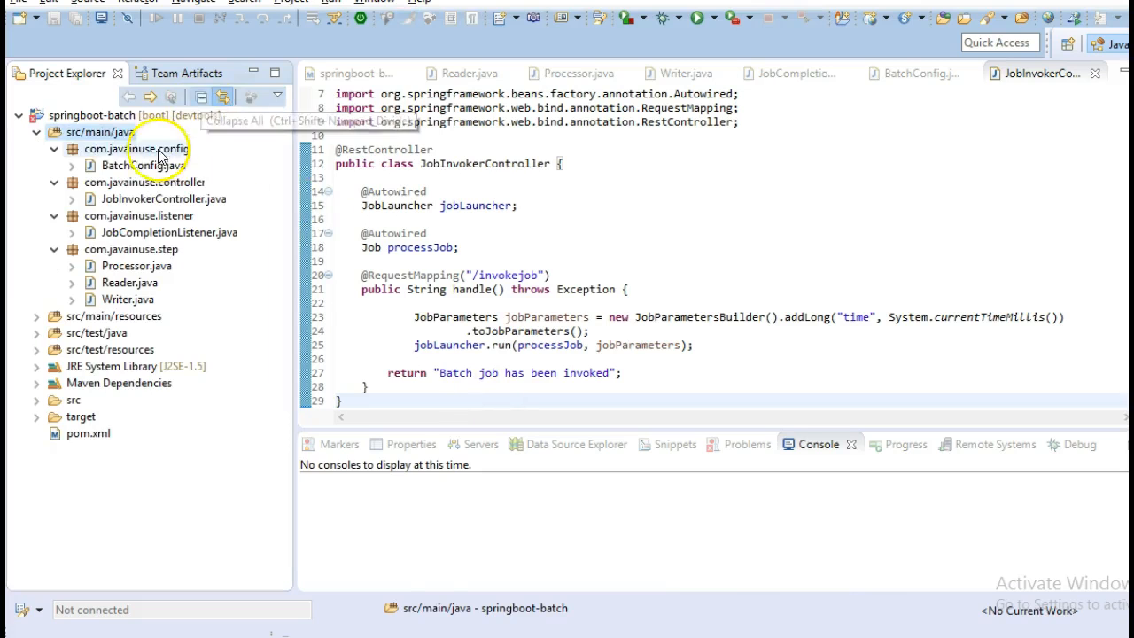
Create SpringBatchApplication in com.javainuse holding the tutorial's main-method code
right_click(133, 148)
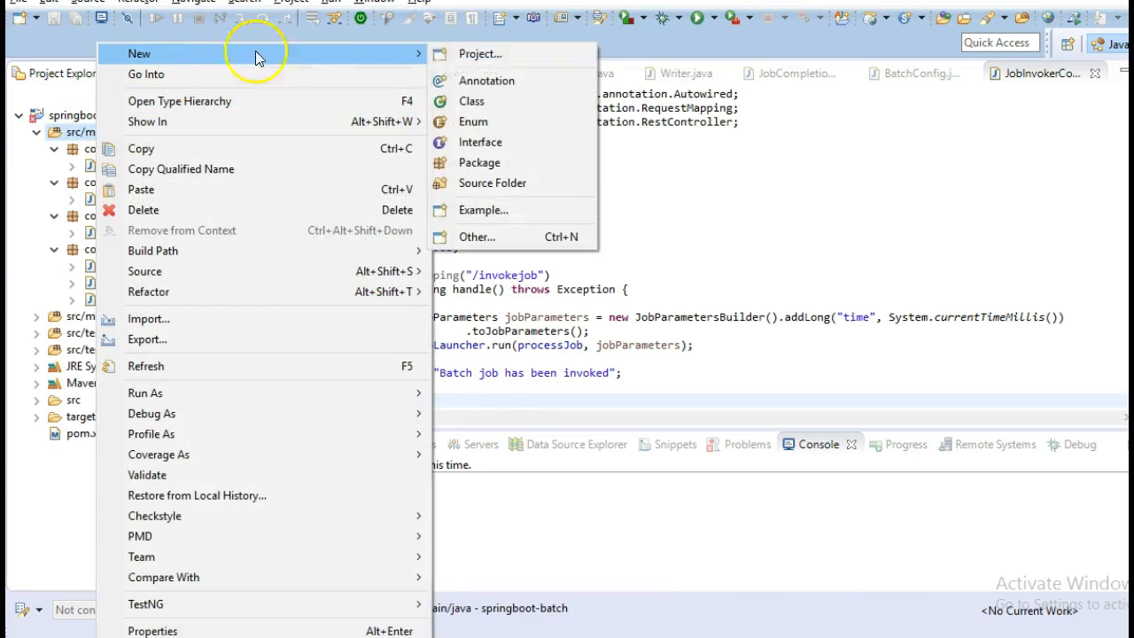
click(472, 100)
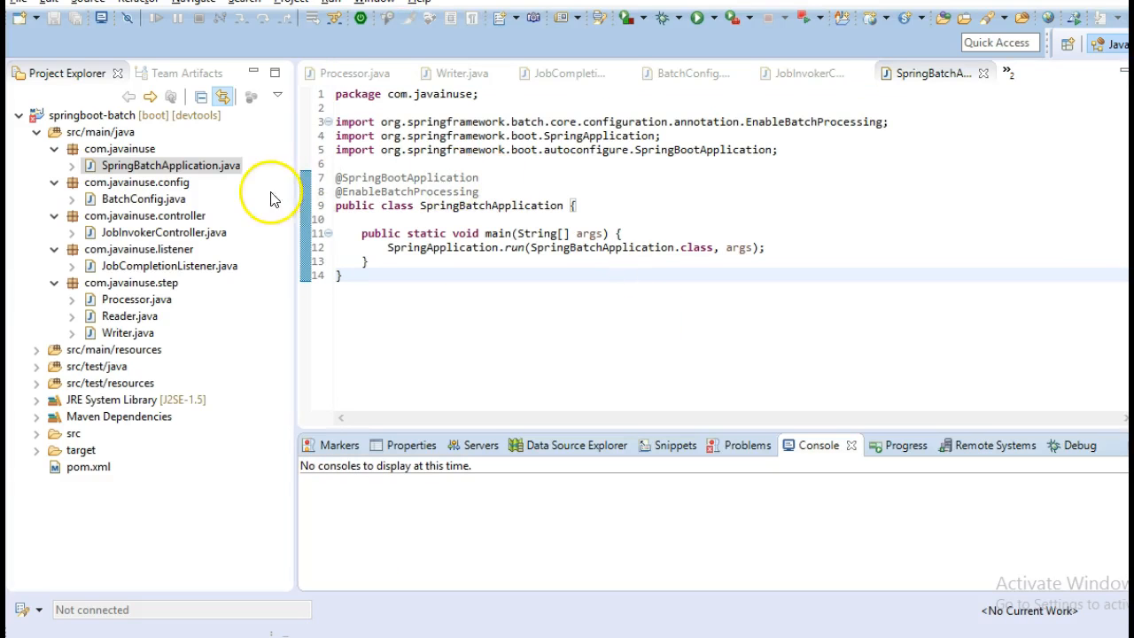
right_click(170, 164)
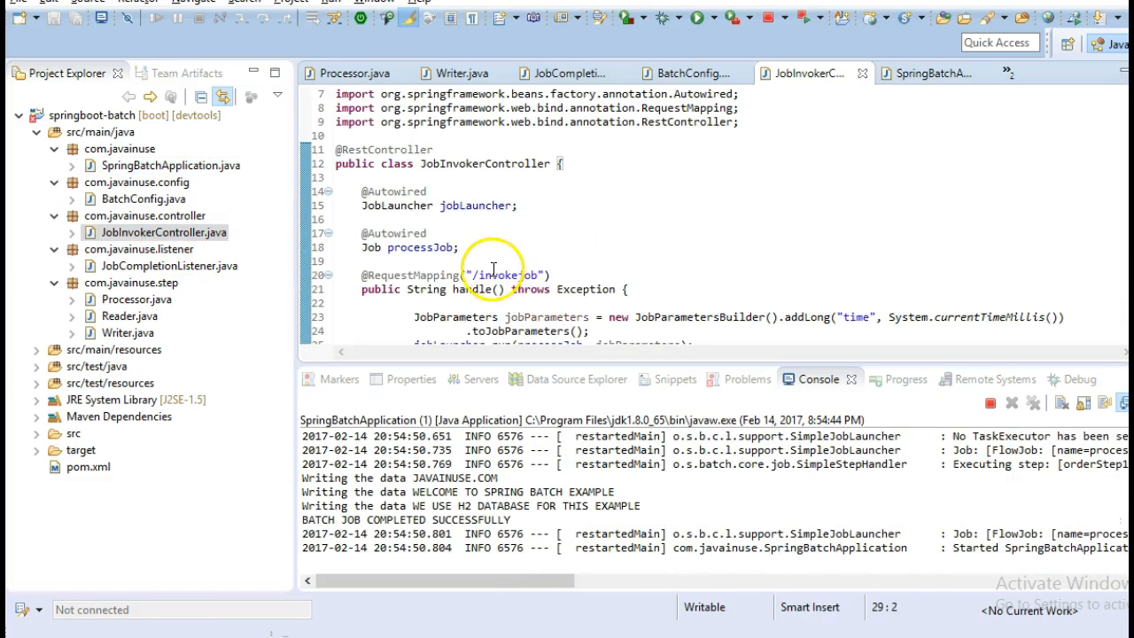
Select the /invokejob endpoint path to re-trigger the batch job
double_click(505, 274)
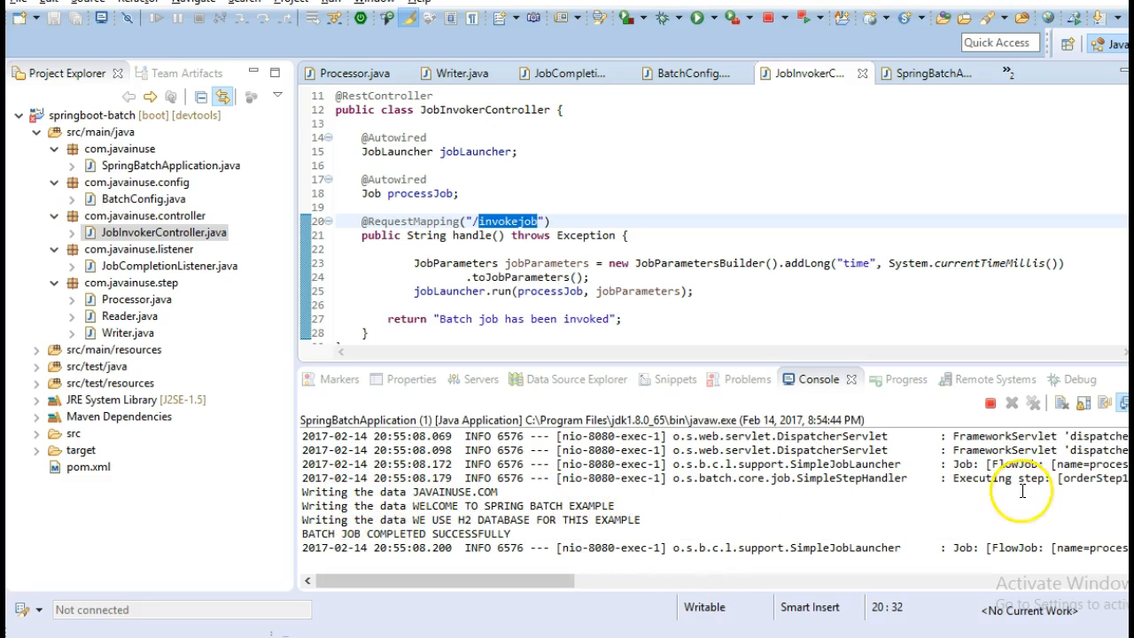
mouse_move(305, 527)
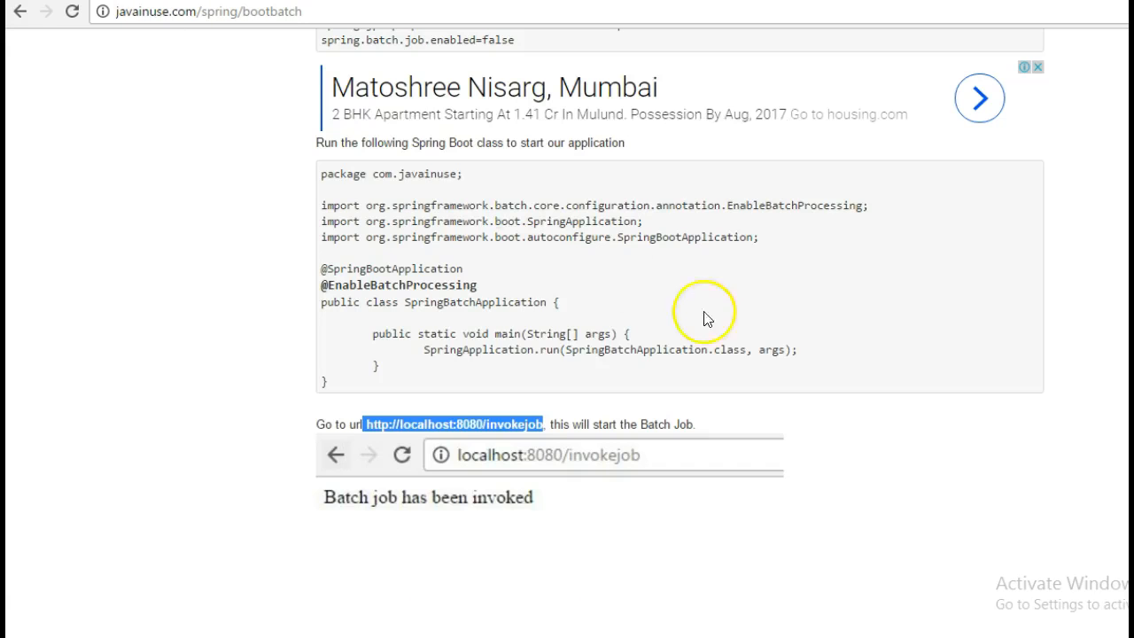
Open the H2 console login page from the tutorial's localhost:8080/h2-console/login.do link
scroll(down, 3)
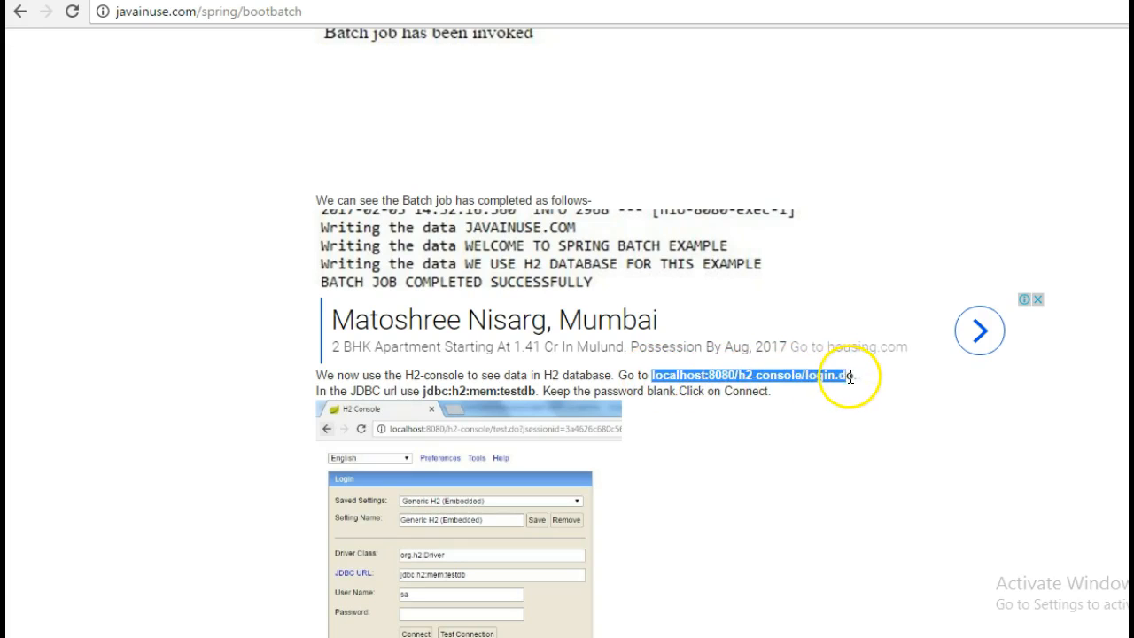
right_click(841, 375)
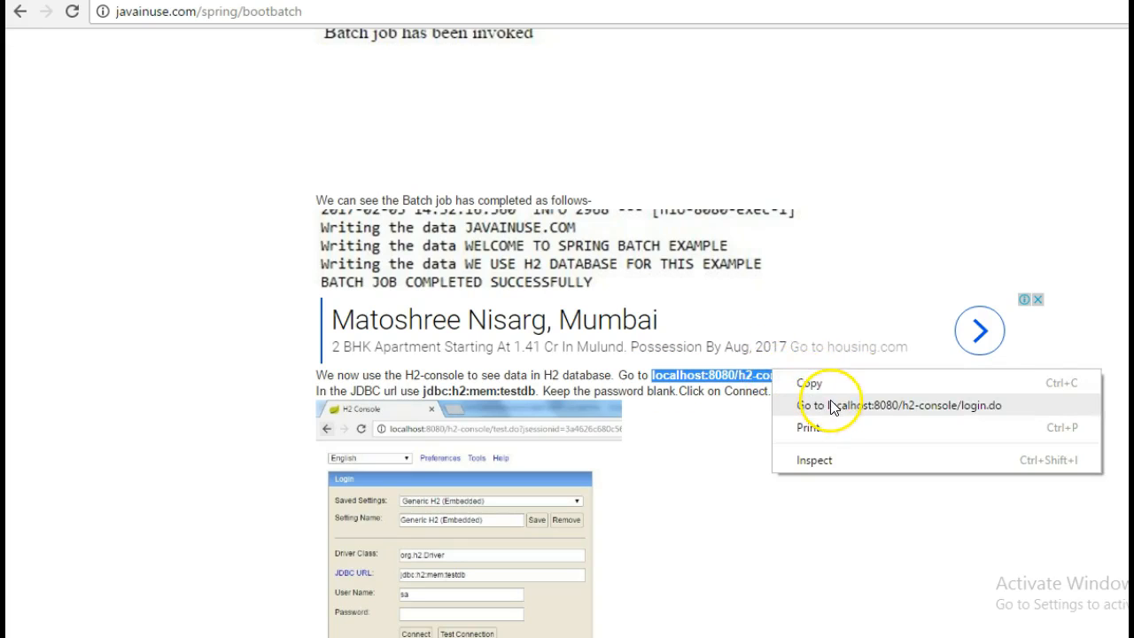
click(894, 405)
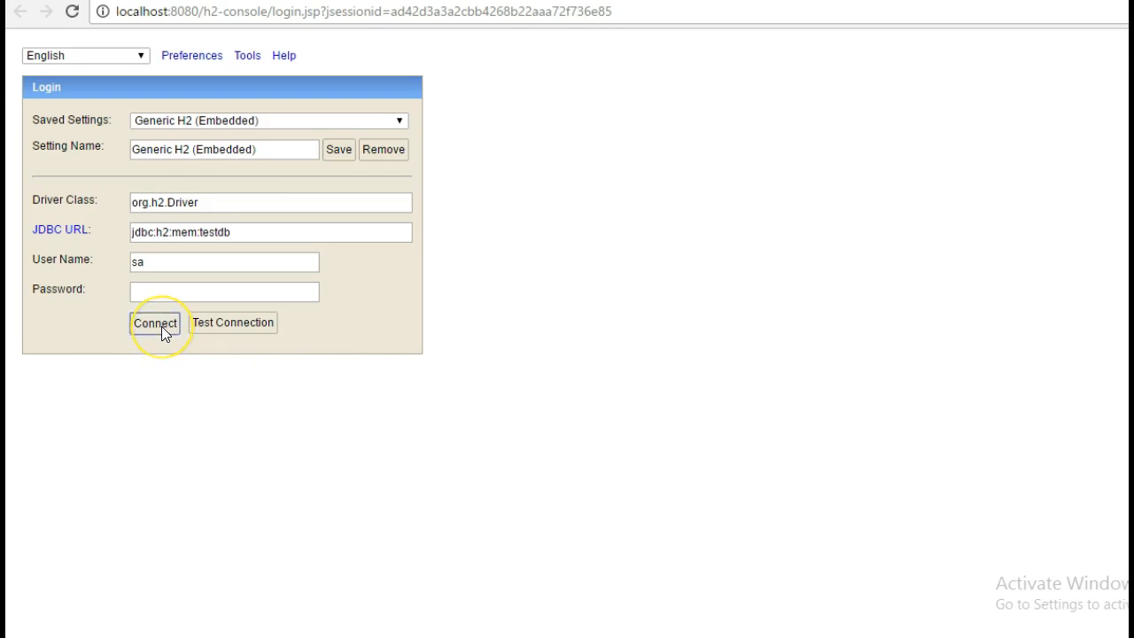
Connect to the embedded H2 database jdbc:h2:mem:testdb as user sa
click(154, 322)
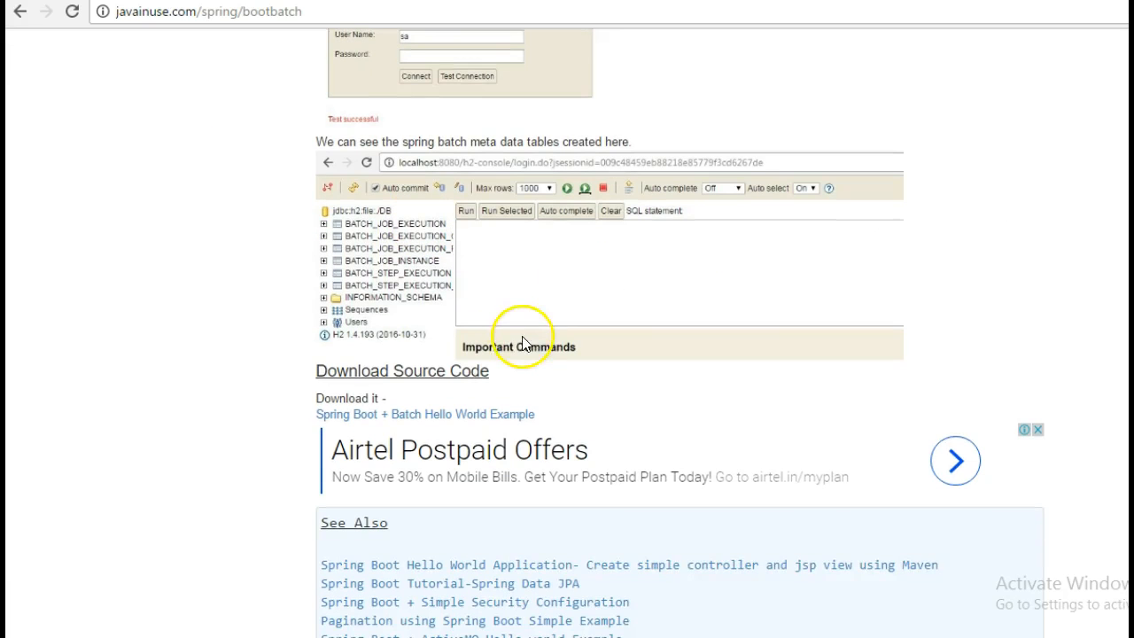
Download the Spring Boot + Batch Hello World Example source archive
click(424, 414)
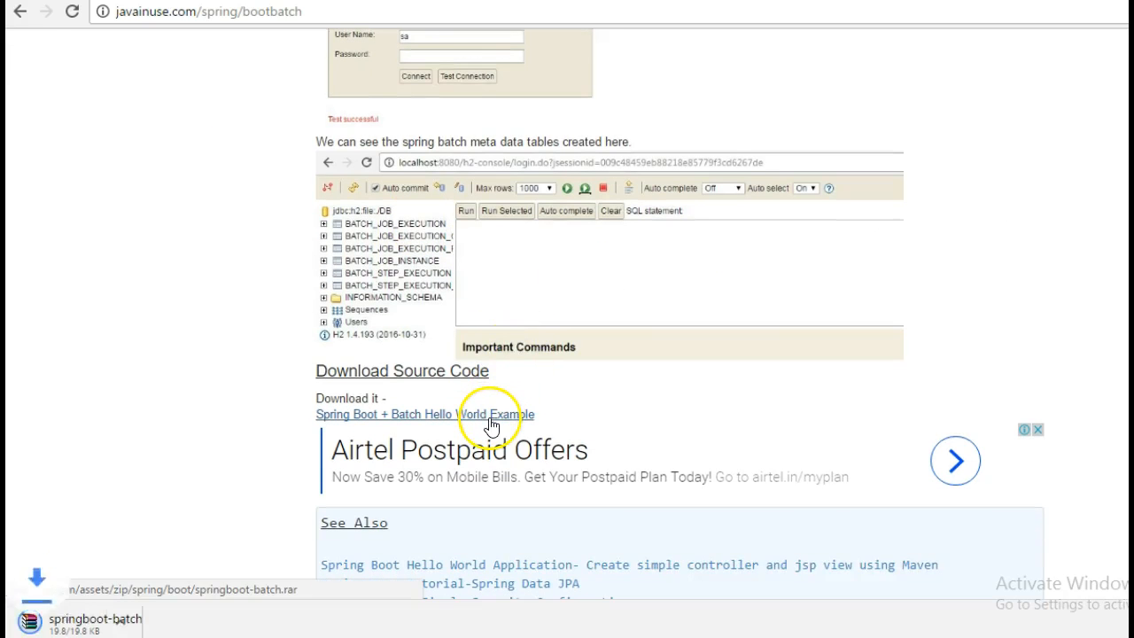